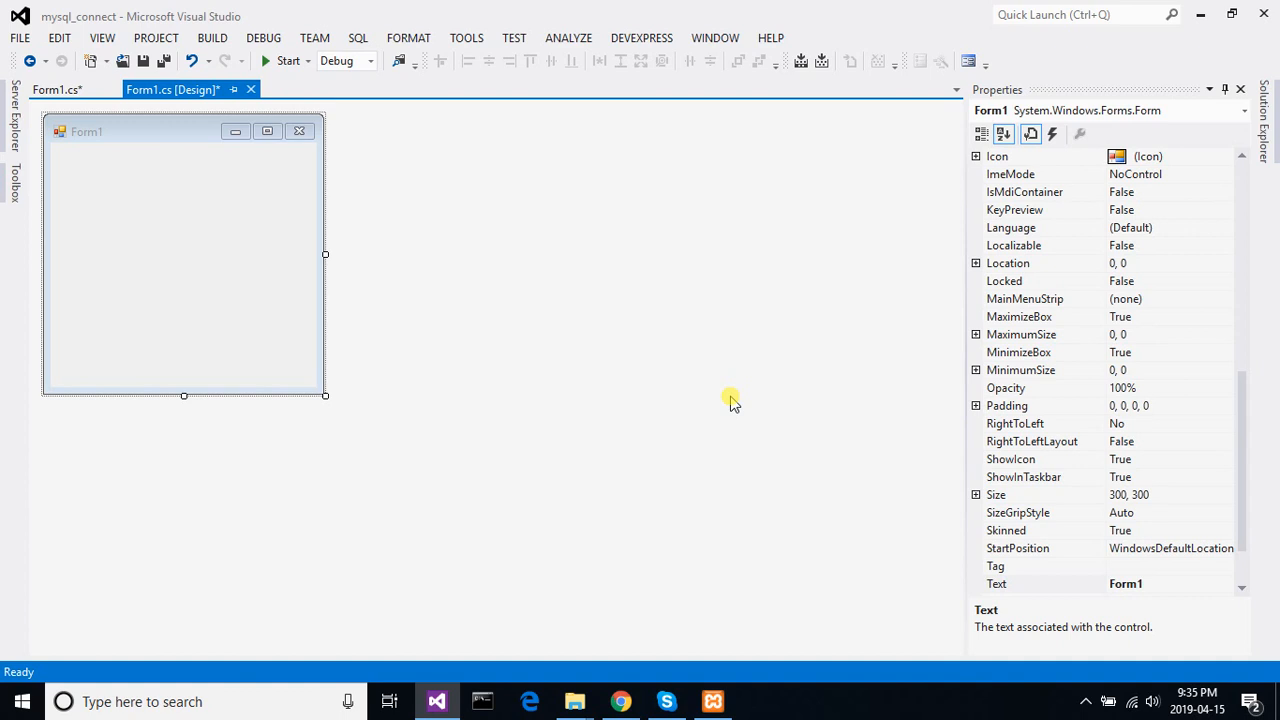
mouse_move(240, 276)
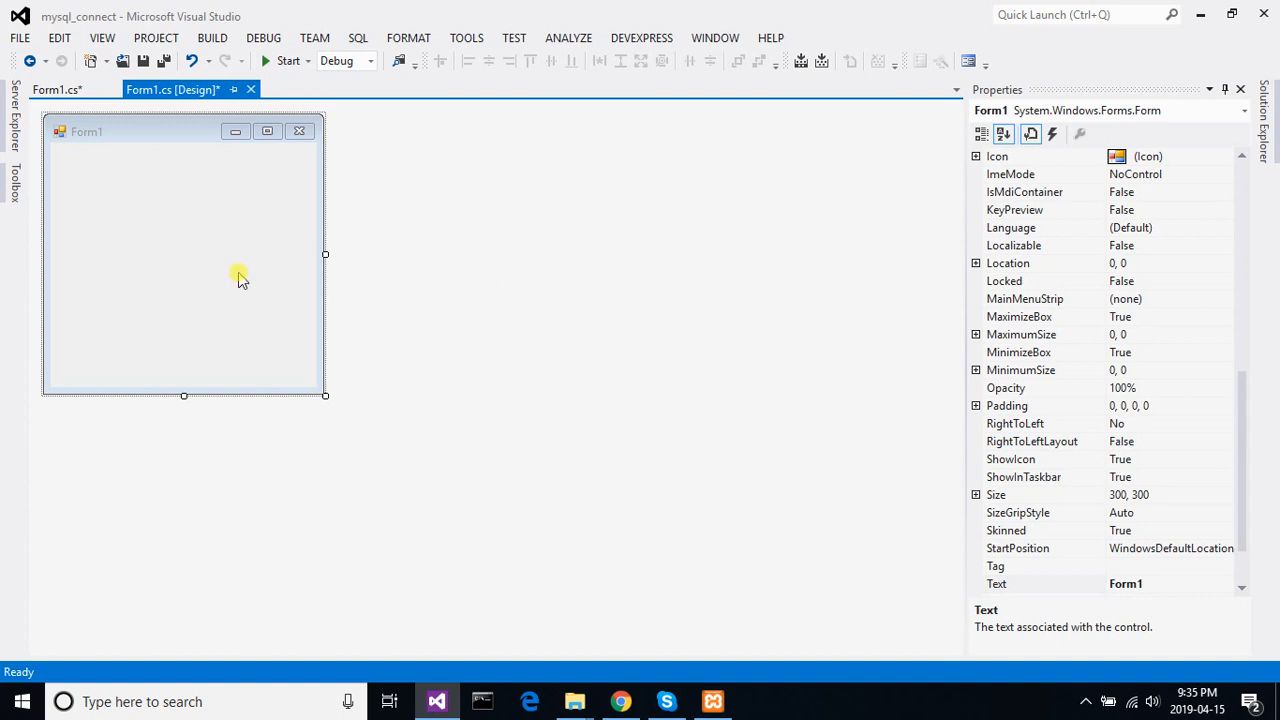
mouse_move(50, 140)
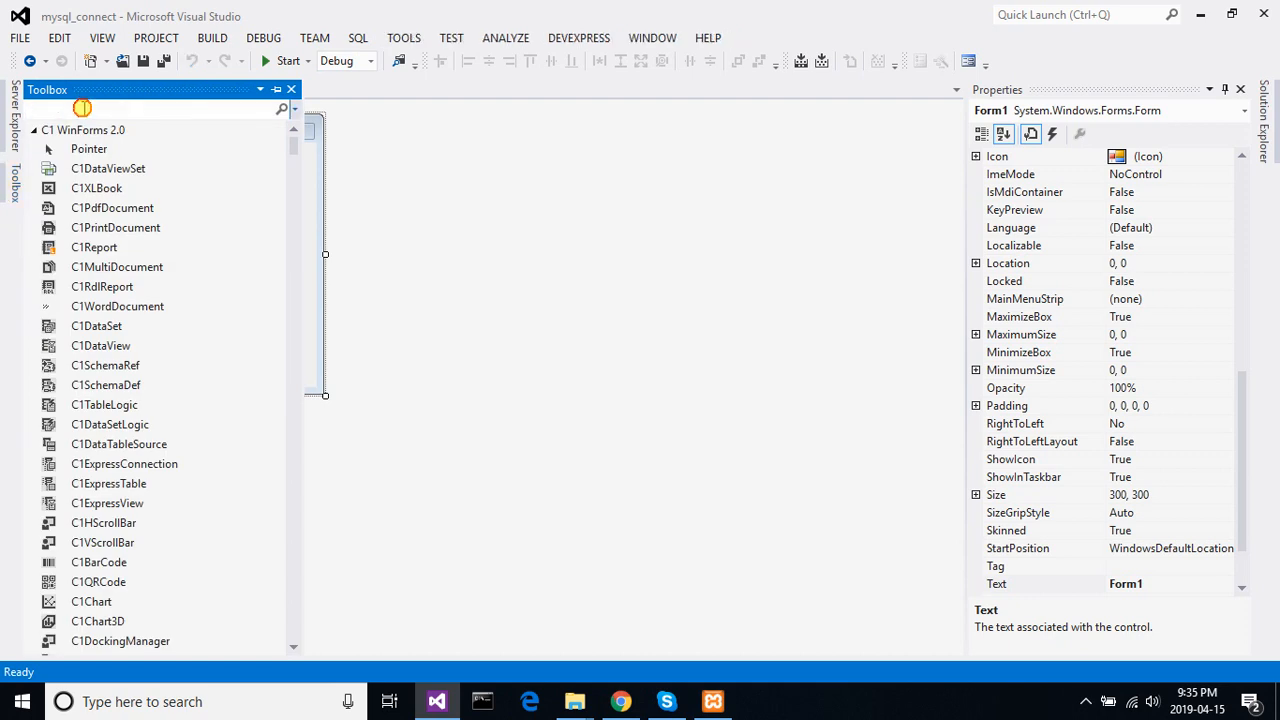
- Search the Toolbox for 'button' and drag a Button control onto Form1 as button1
text(buu)
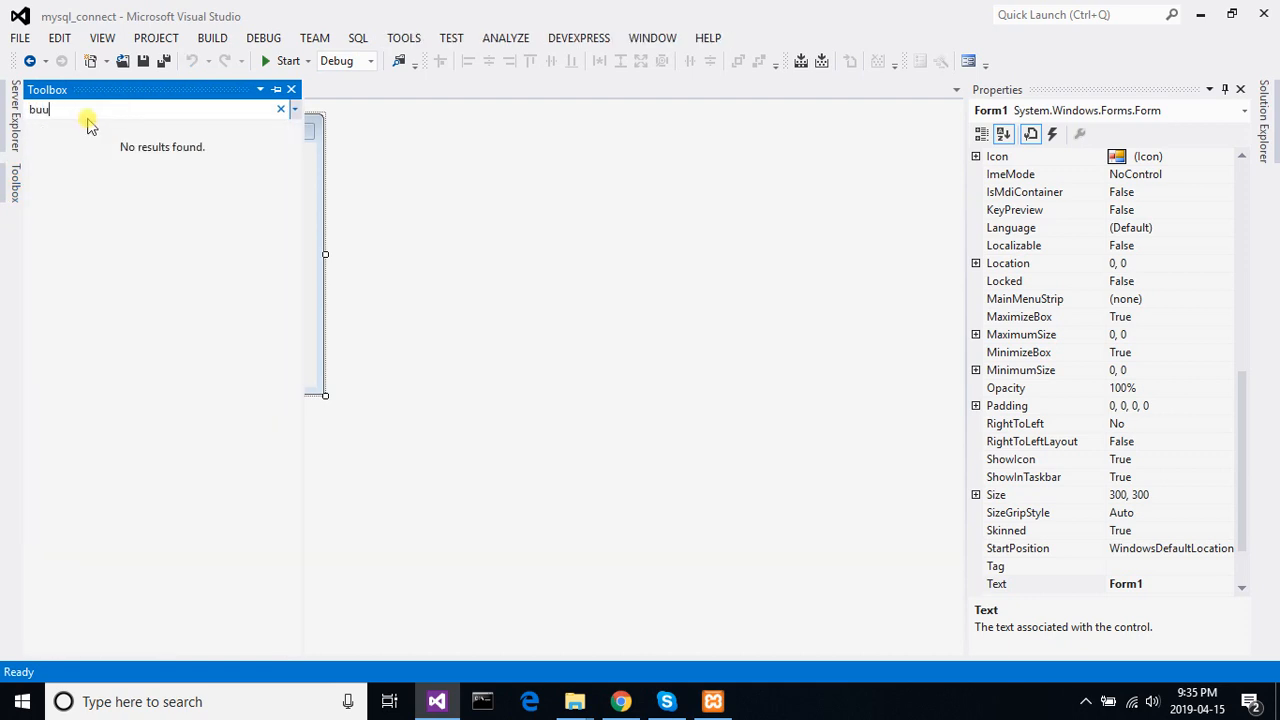
key(Backspace)
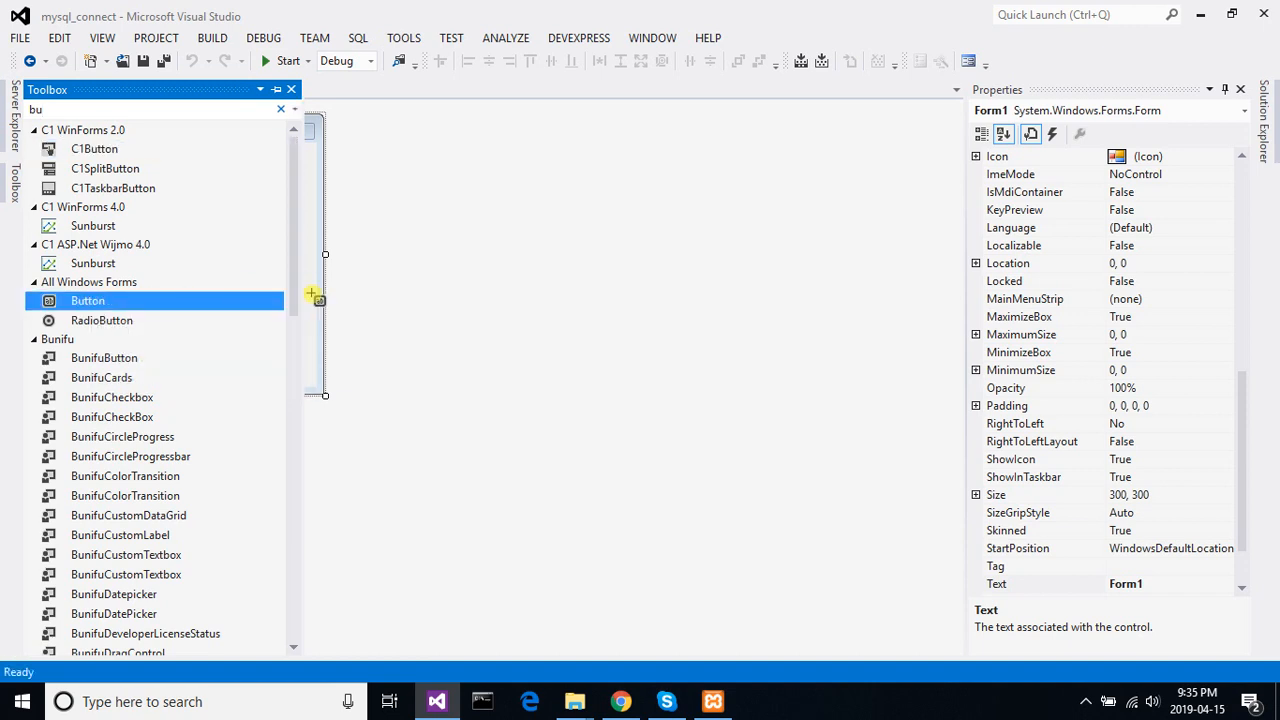
drag(88, 300, 176, 292)
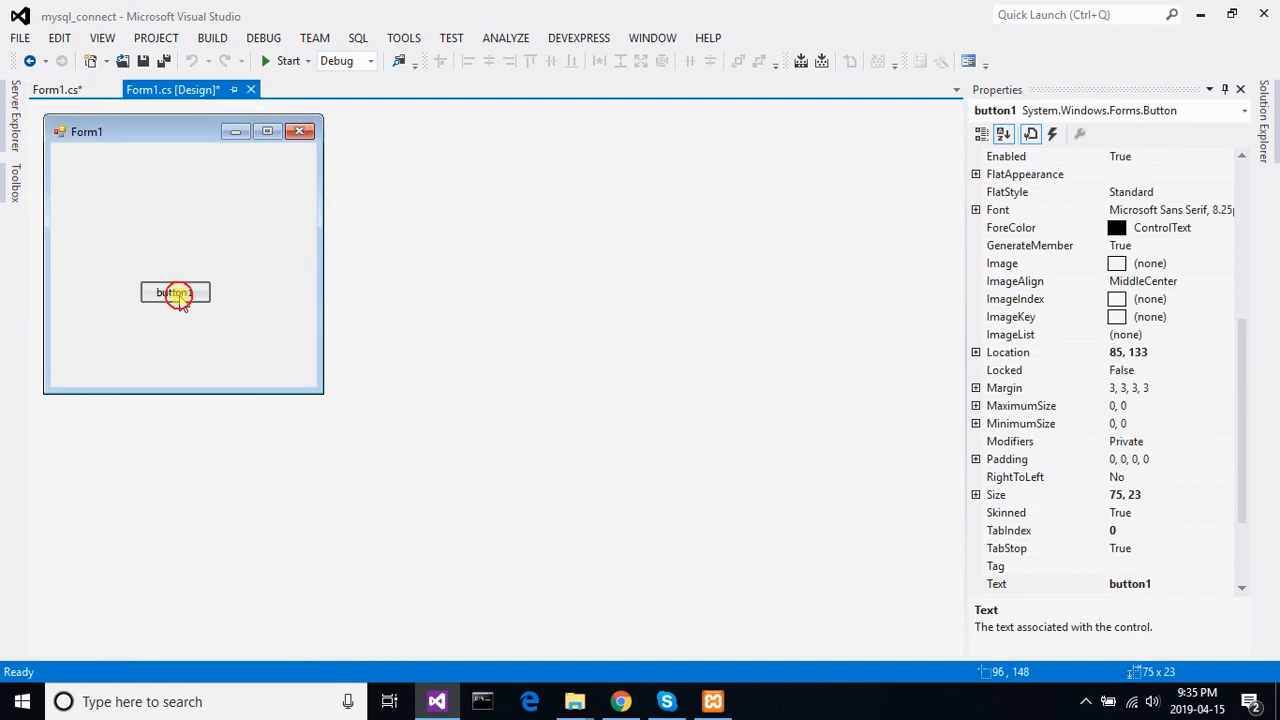
- Generate the button1_Click handler and give it empty try and catch blocks
double_click(176, 292)
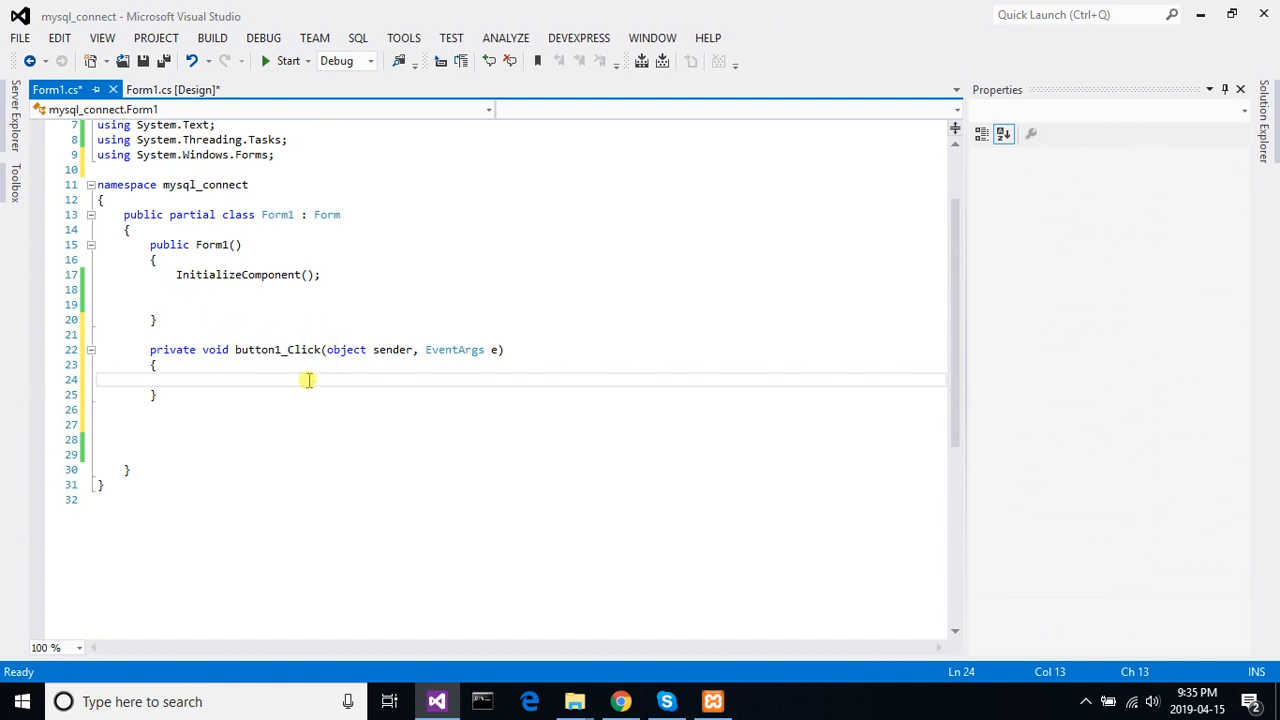
text(try)
click(502, 440)
text(c)
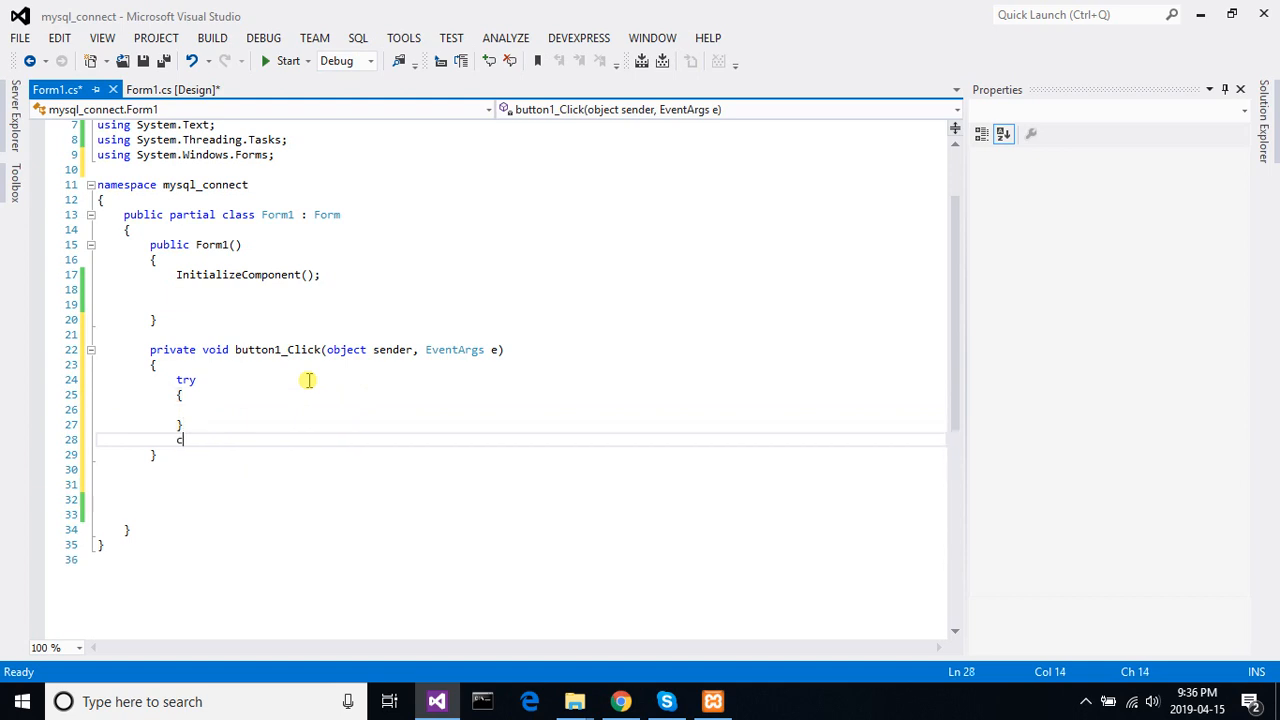
text(atch)
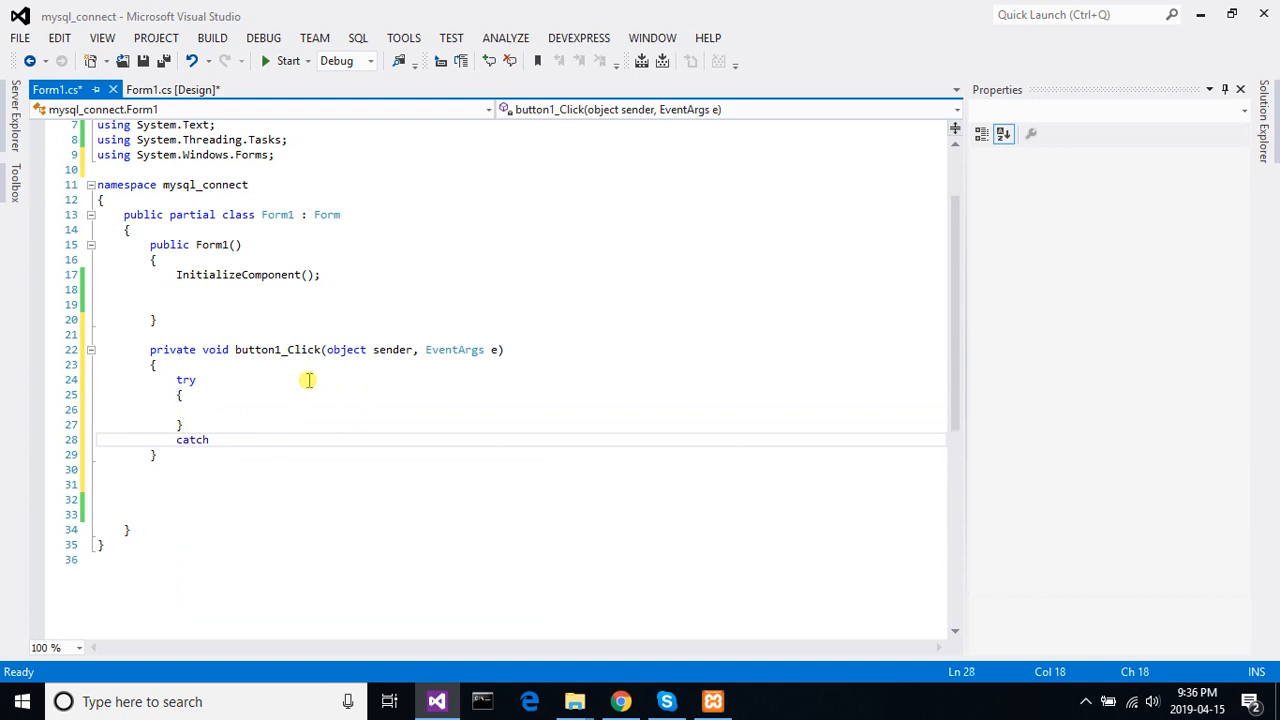
key(enter)
text({)
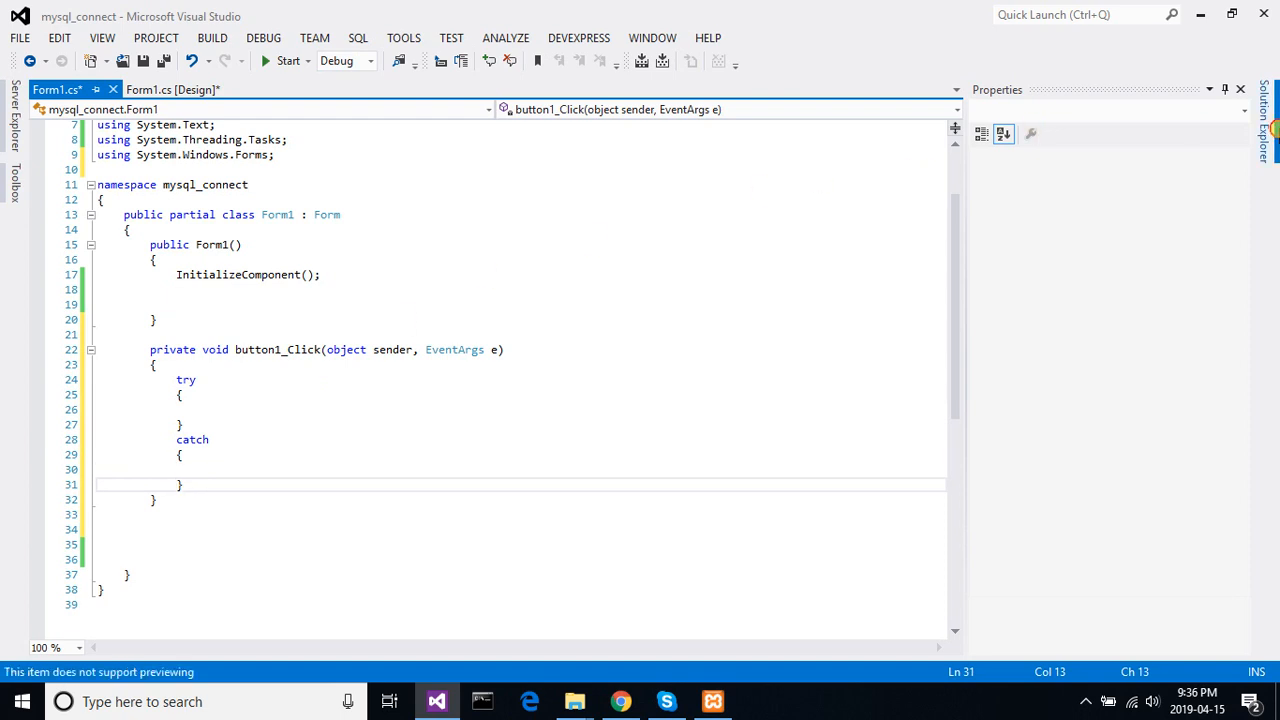
- Add the MySql.Data assembly to the project's references via Add Reference, searching 'mysql'
click(1264, 120)
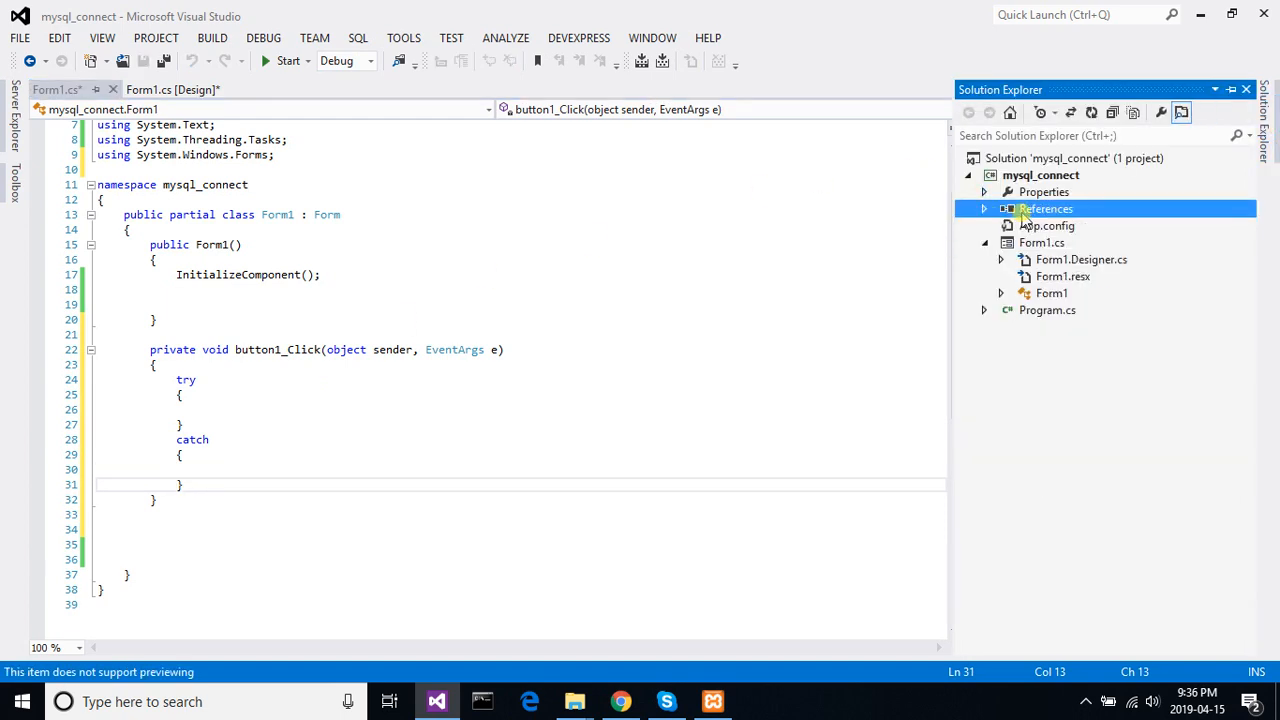
mouse_move(1070, 228)
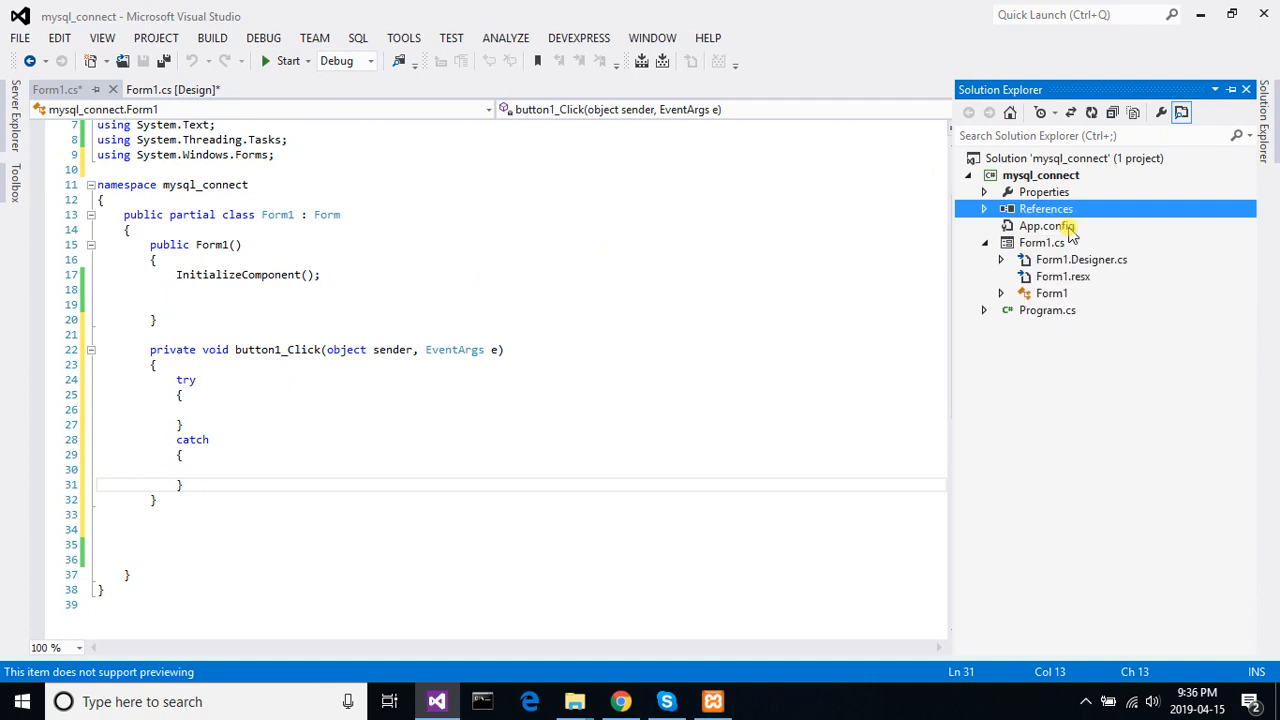
right_click(1046, 208)
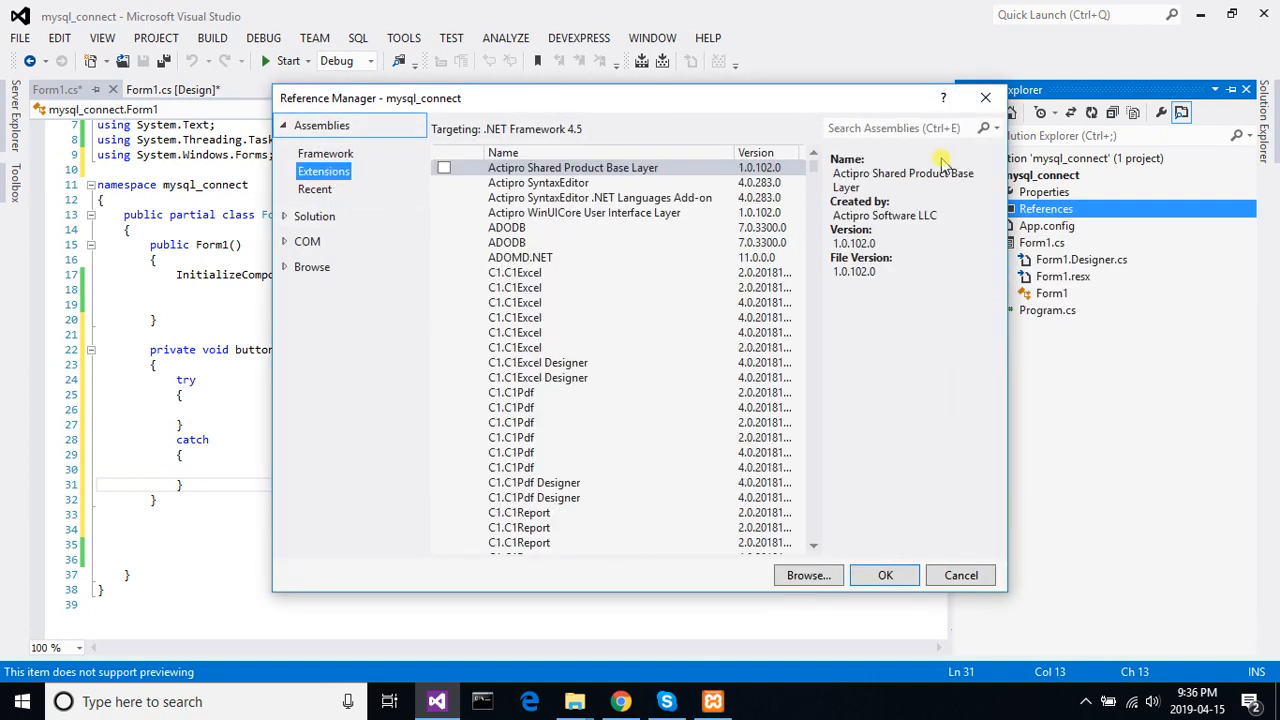
text(mysq)
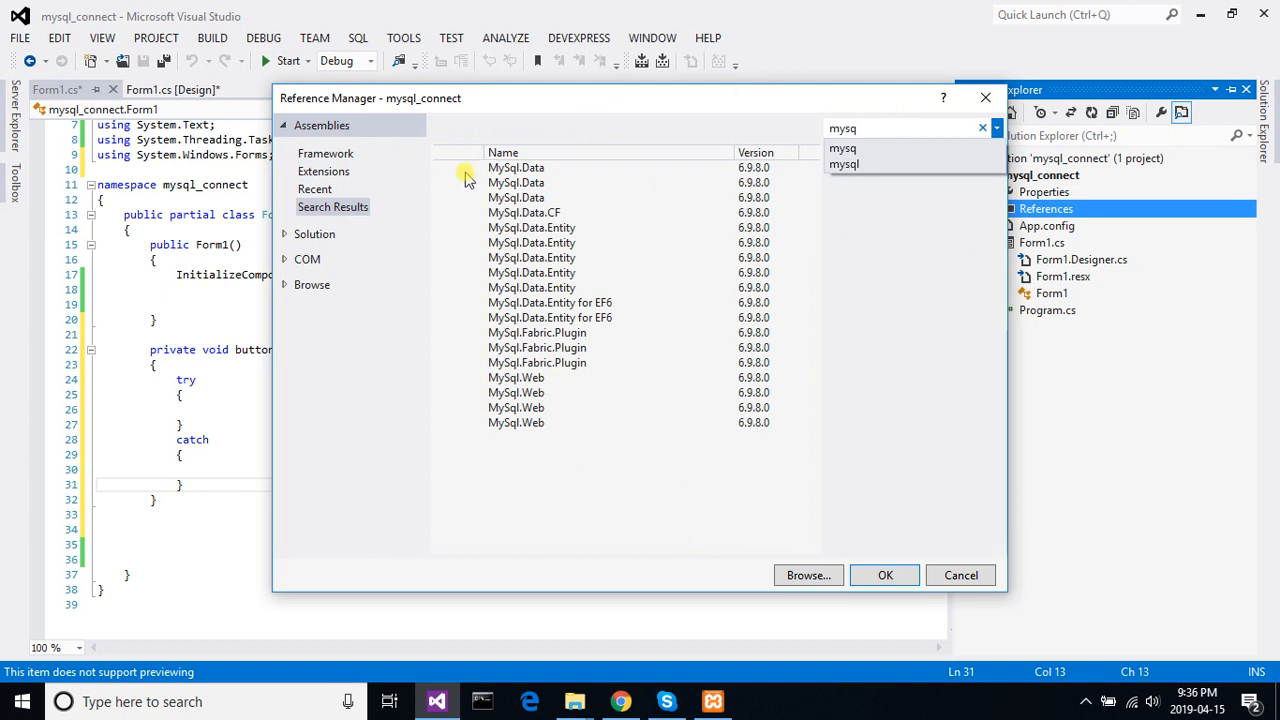
click(516, 168)
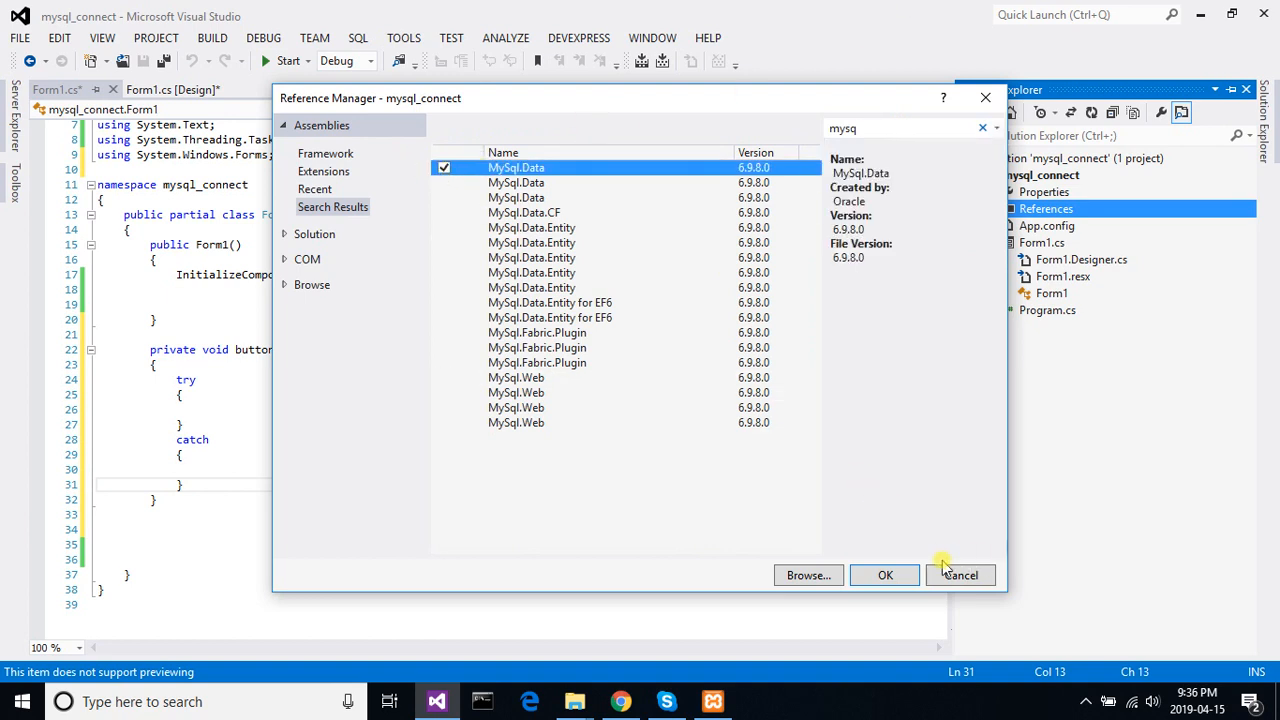
click(884, 576)
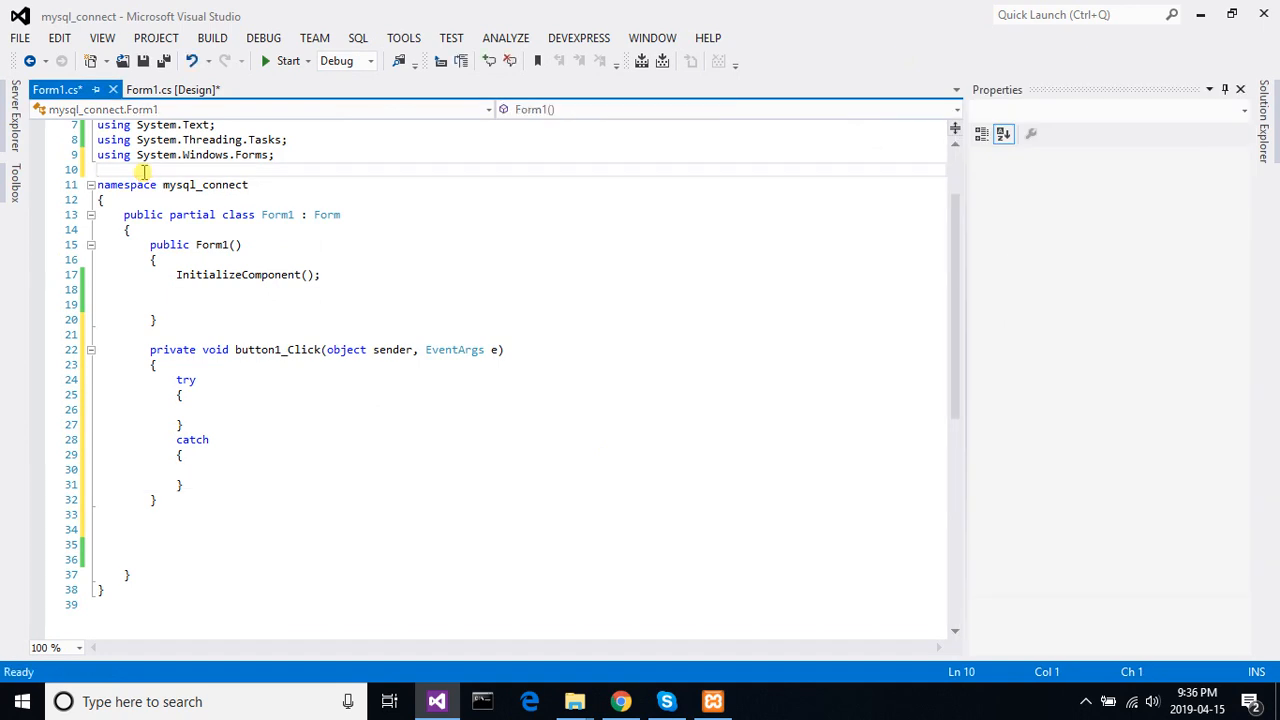
- Add 'using MySql.Data.MySqlClient;' below the existing using lines in Form1.cs
text(using)
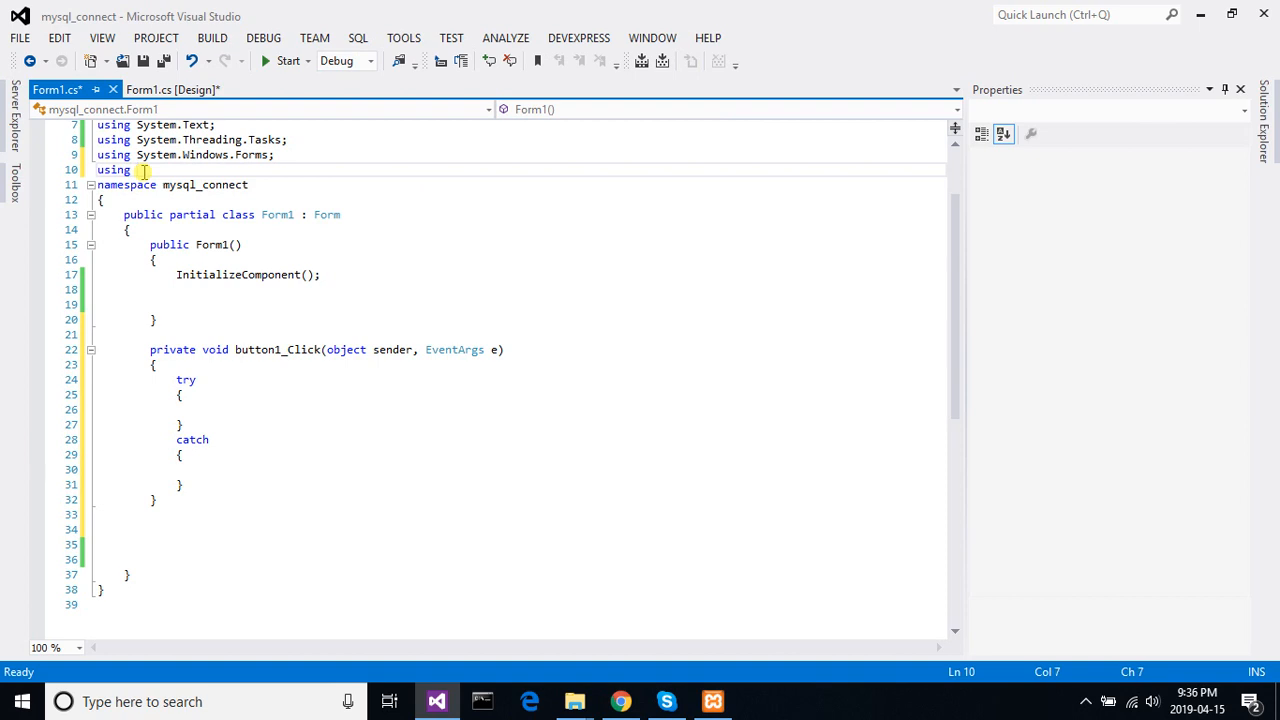
text(mysql)
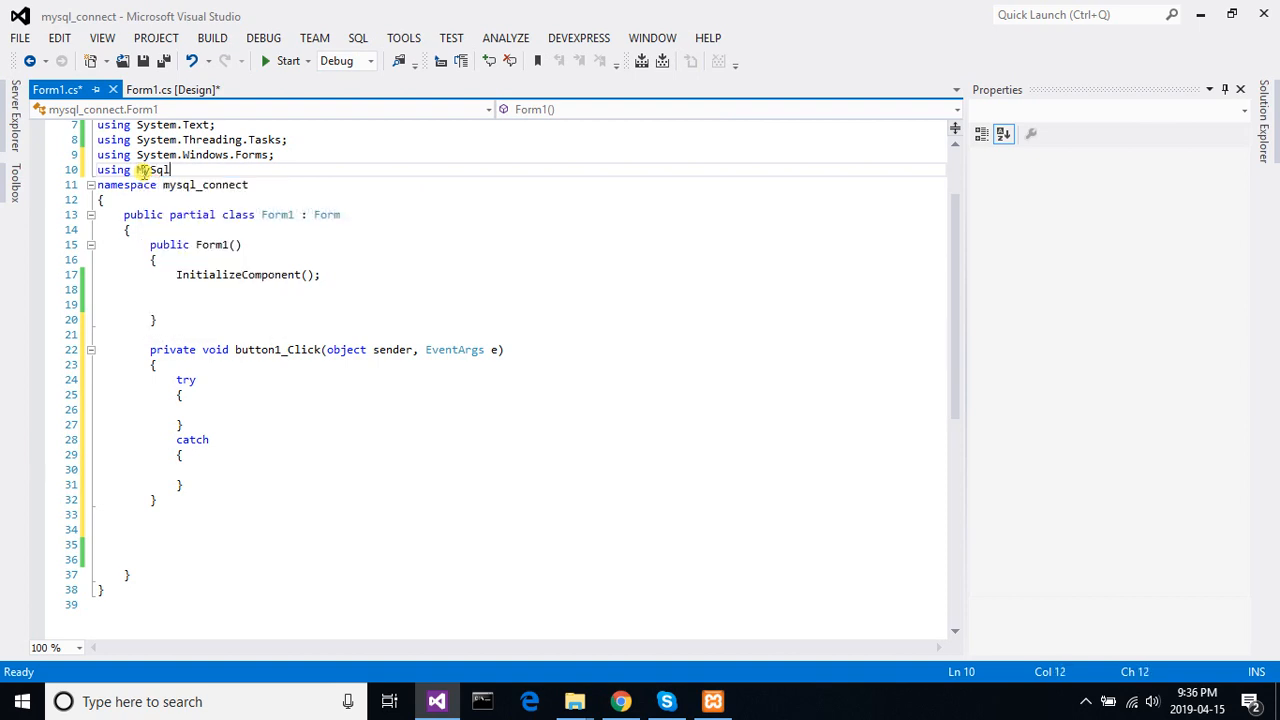
text(.data)
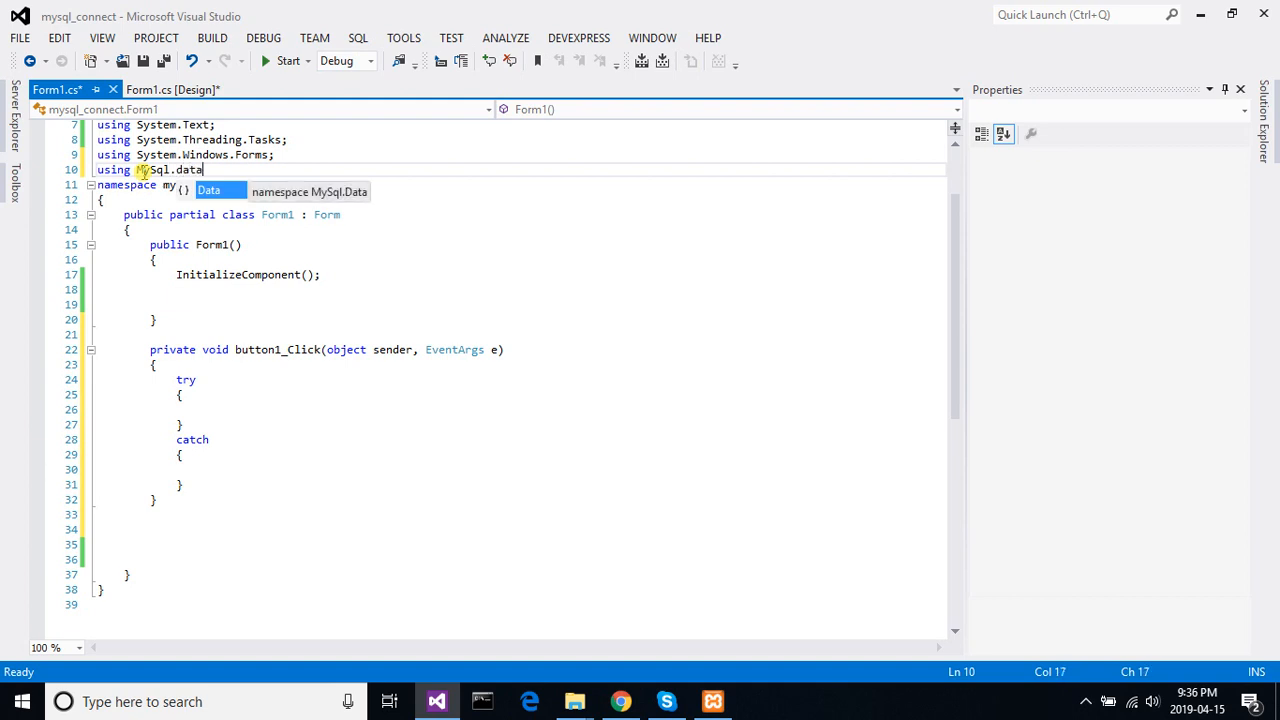
text(.my)
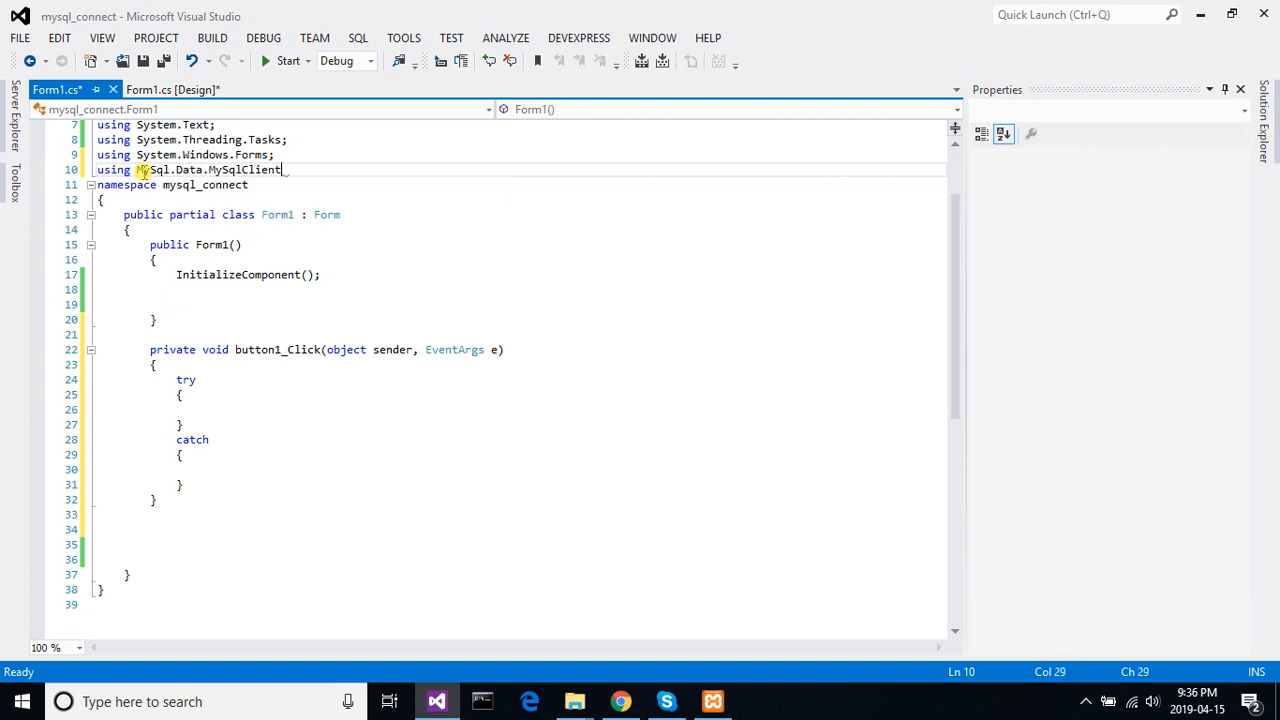
click(230, 408)
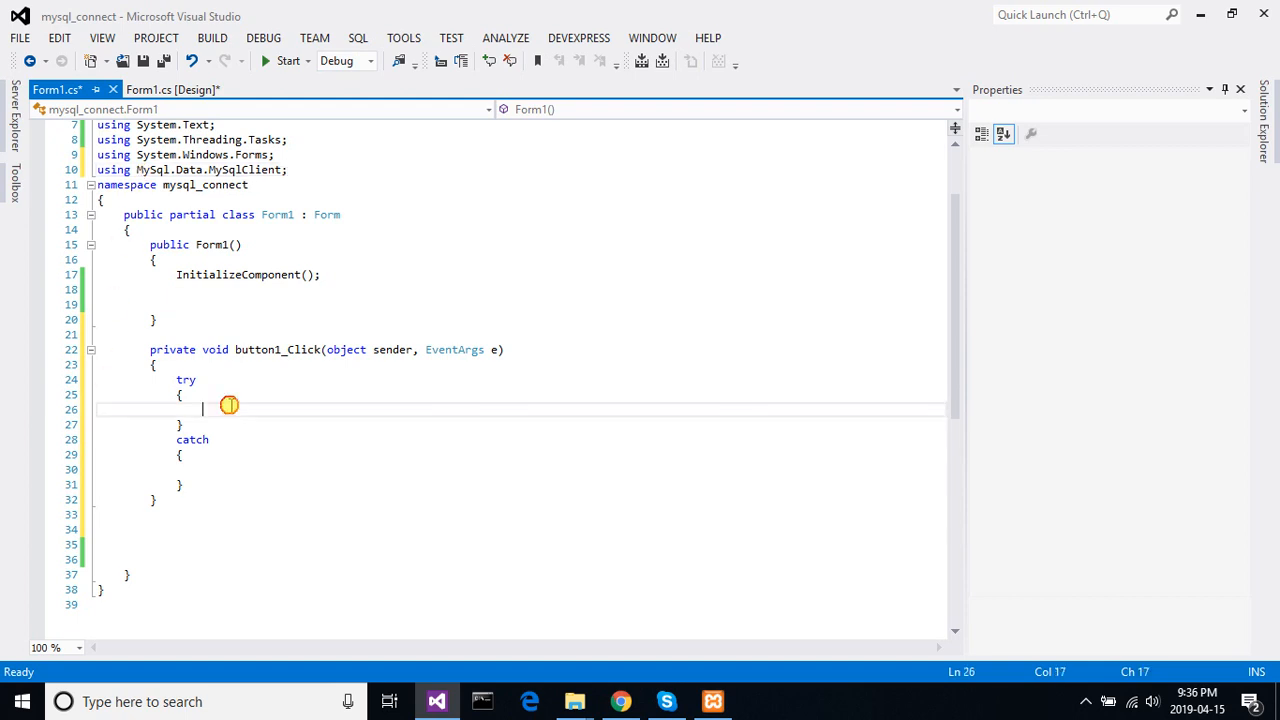
- Declare string con in the try block with SERVER=127.0.0.1; in the connection string
click(228, 408)
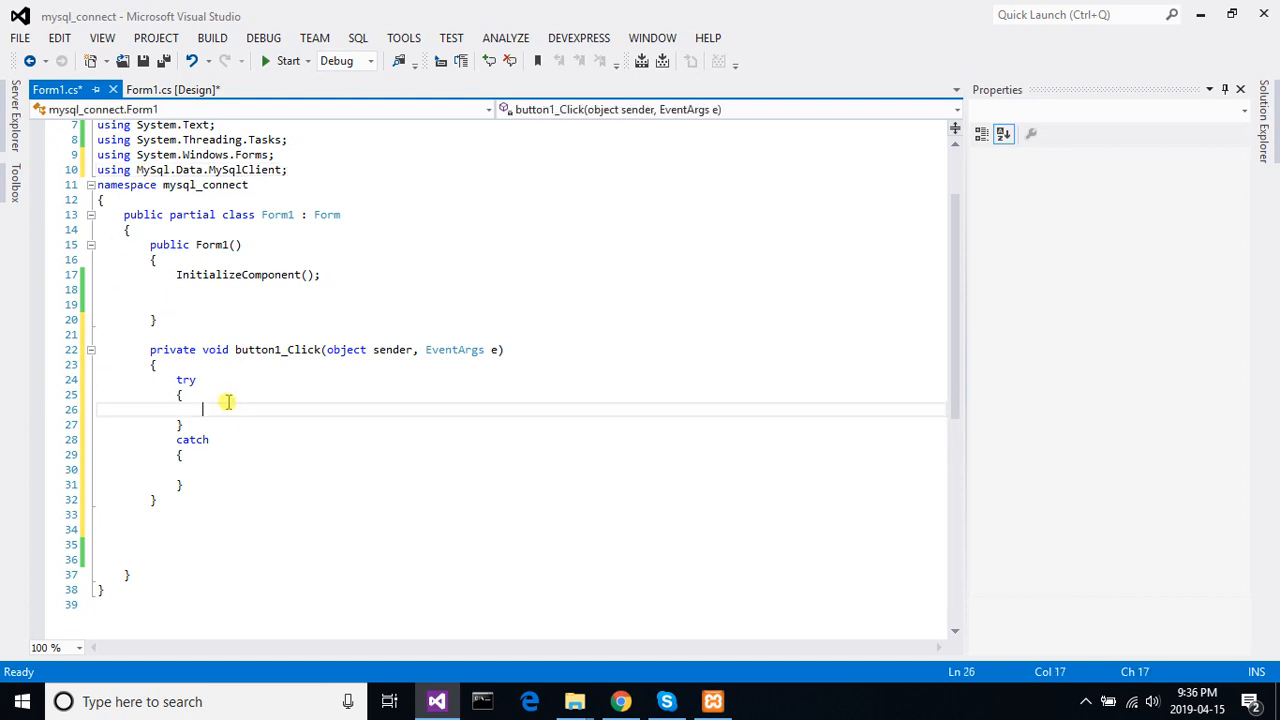
text(string con)
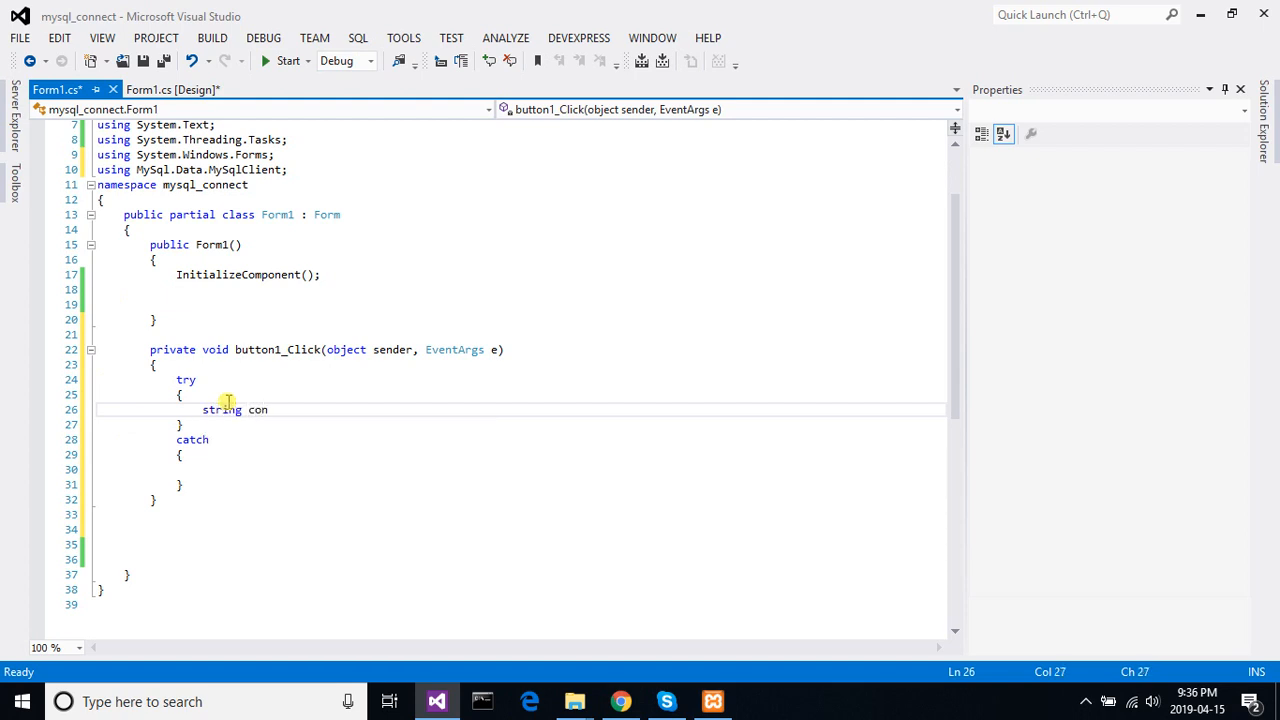
text(=)
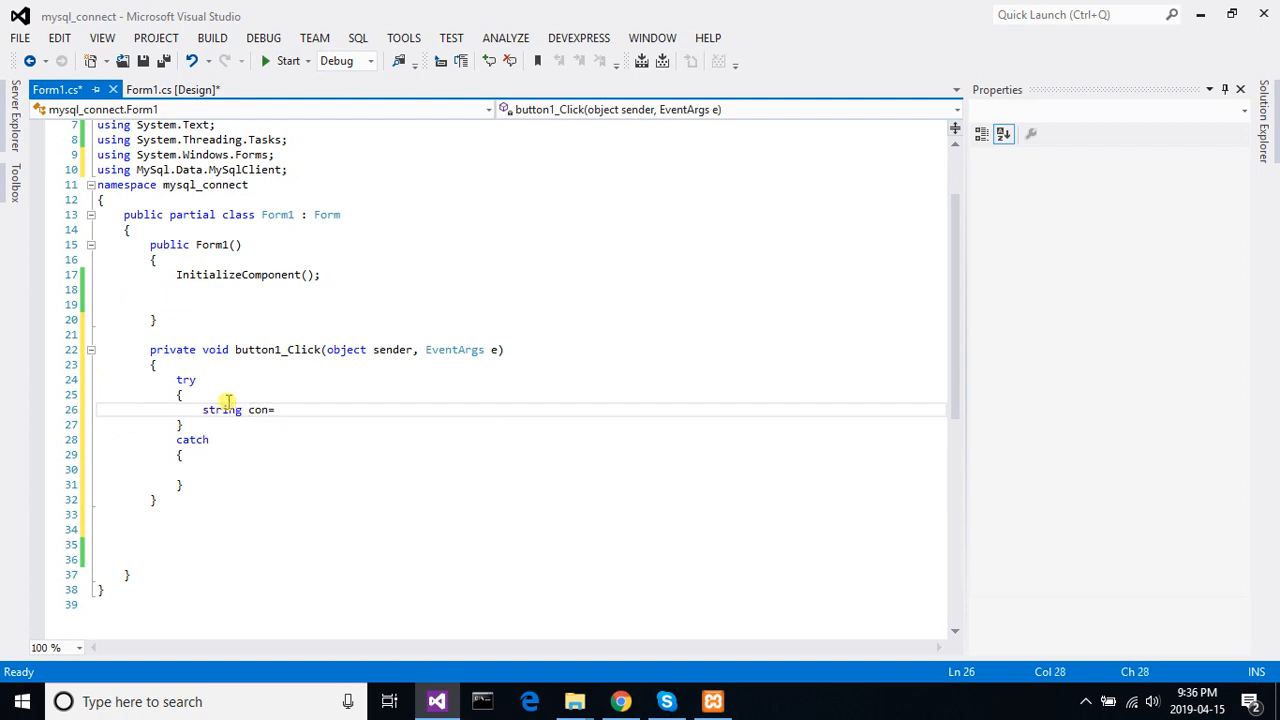
text(= "";)
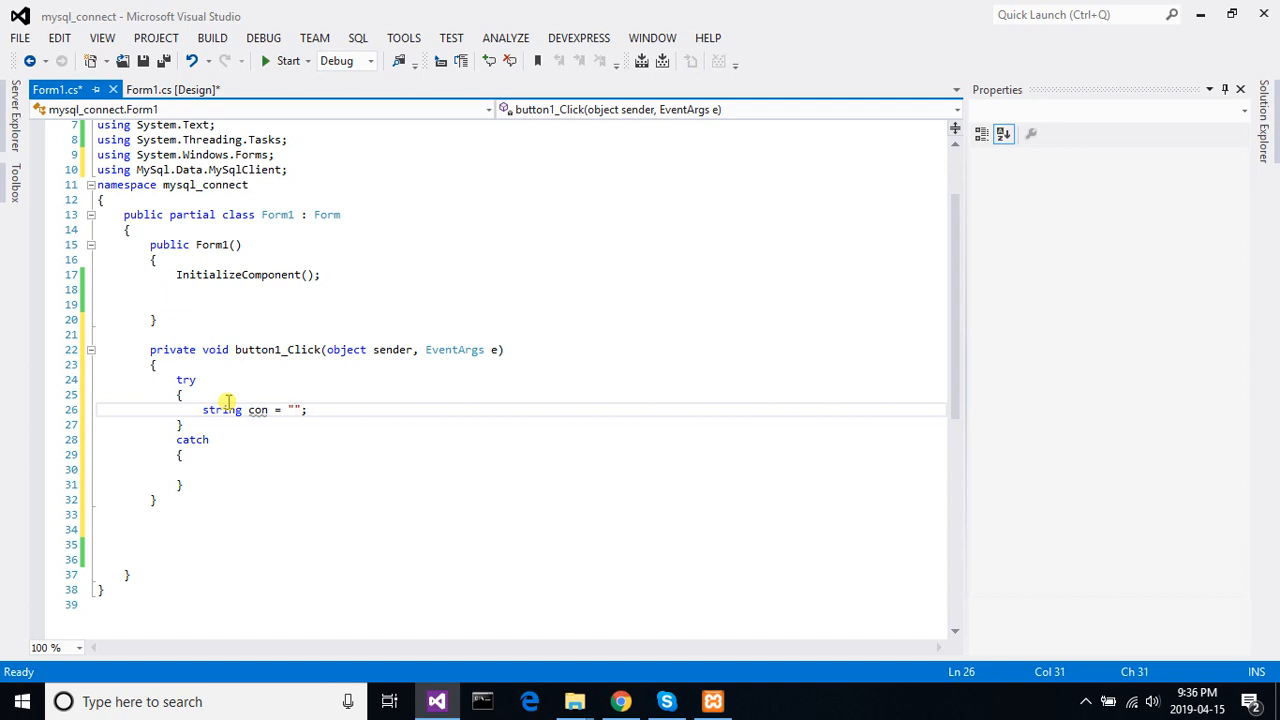
text(SERVER)
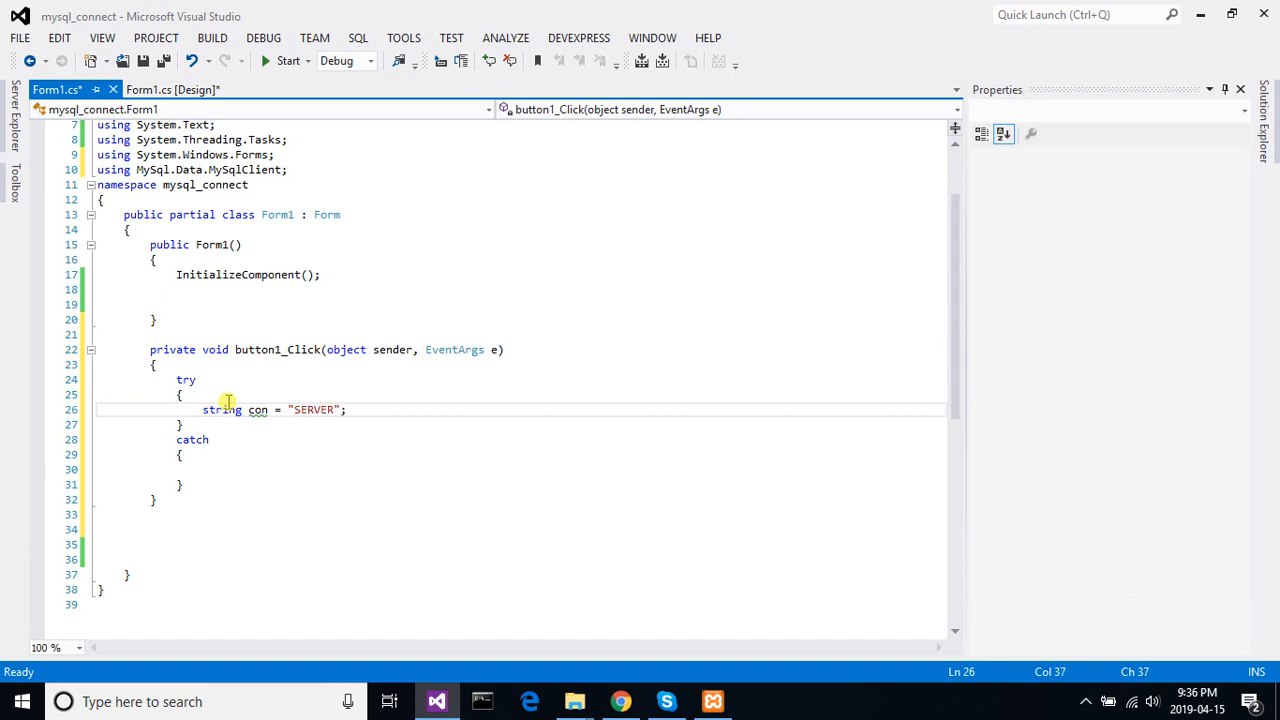
text(=)
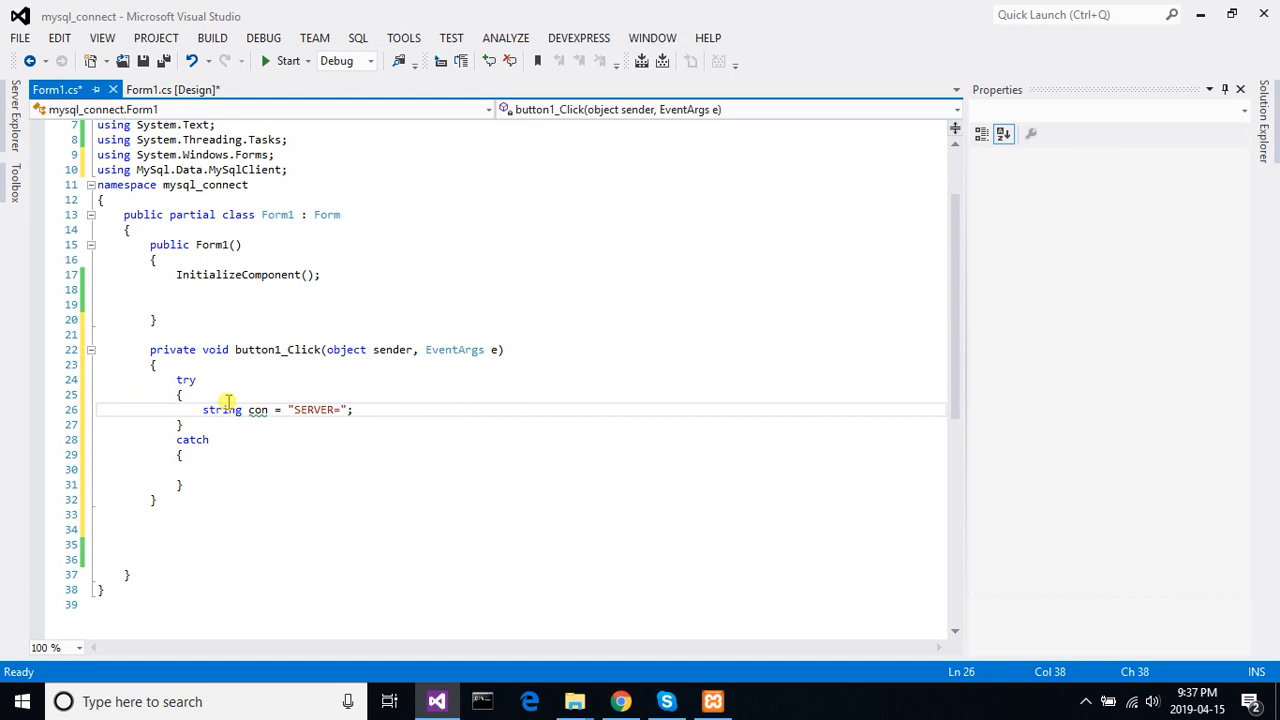
text(12)
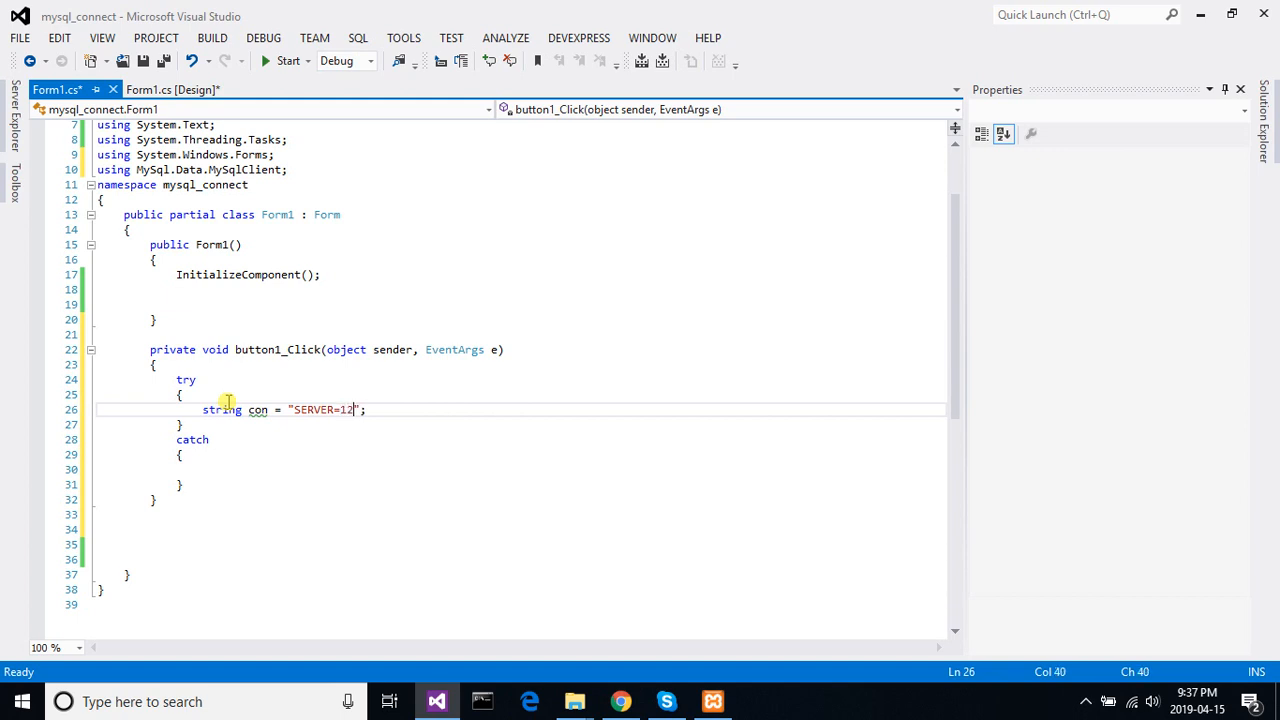
text(7.0)
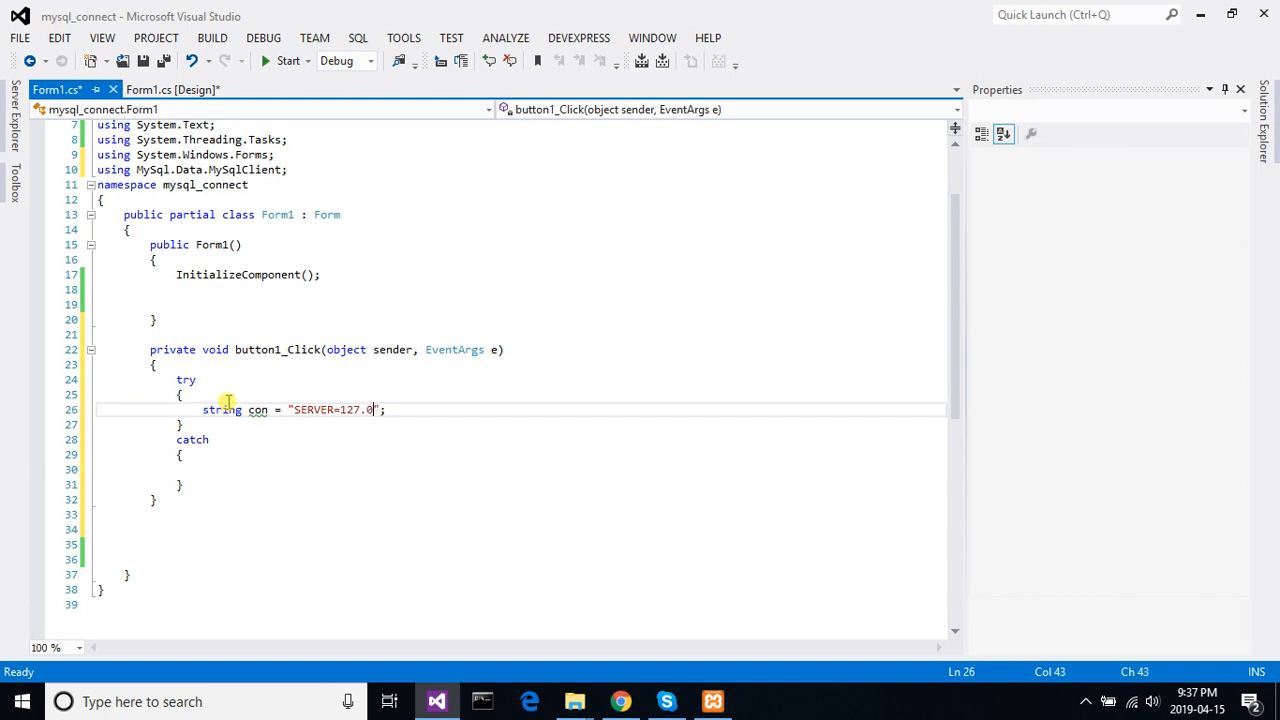
text(.0.)
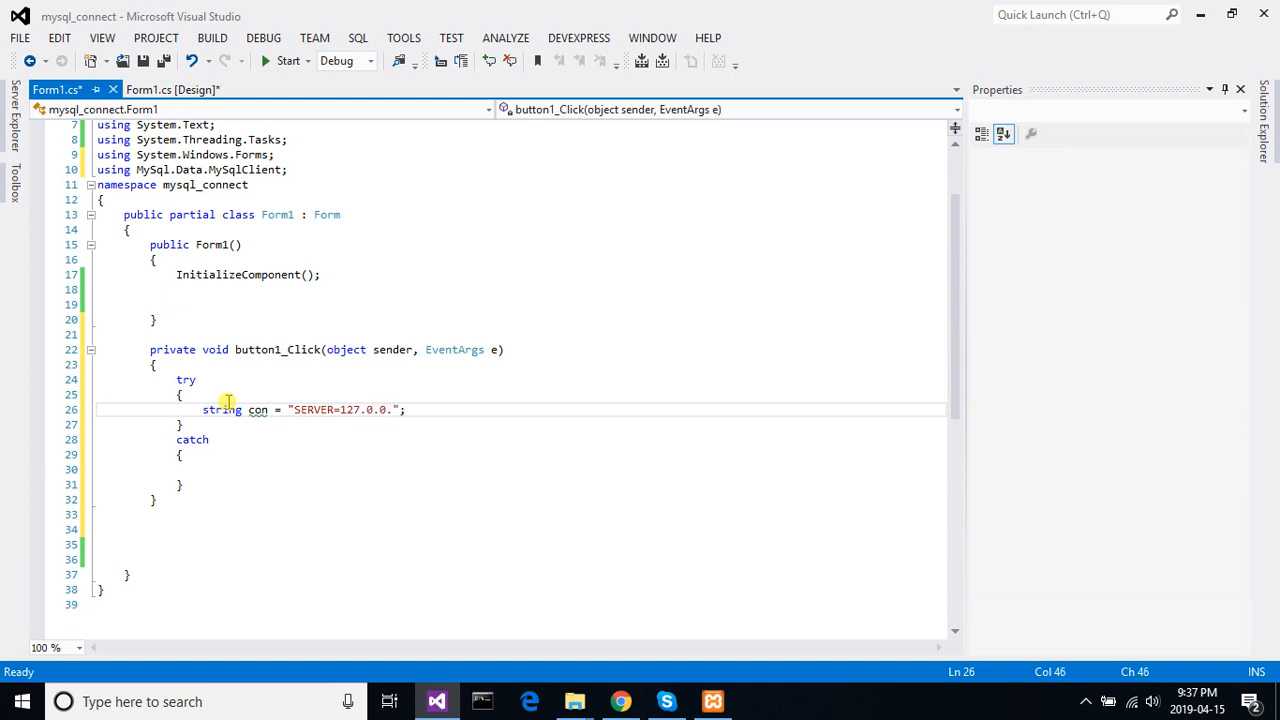
text(1)
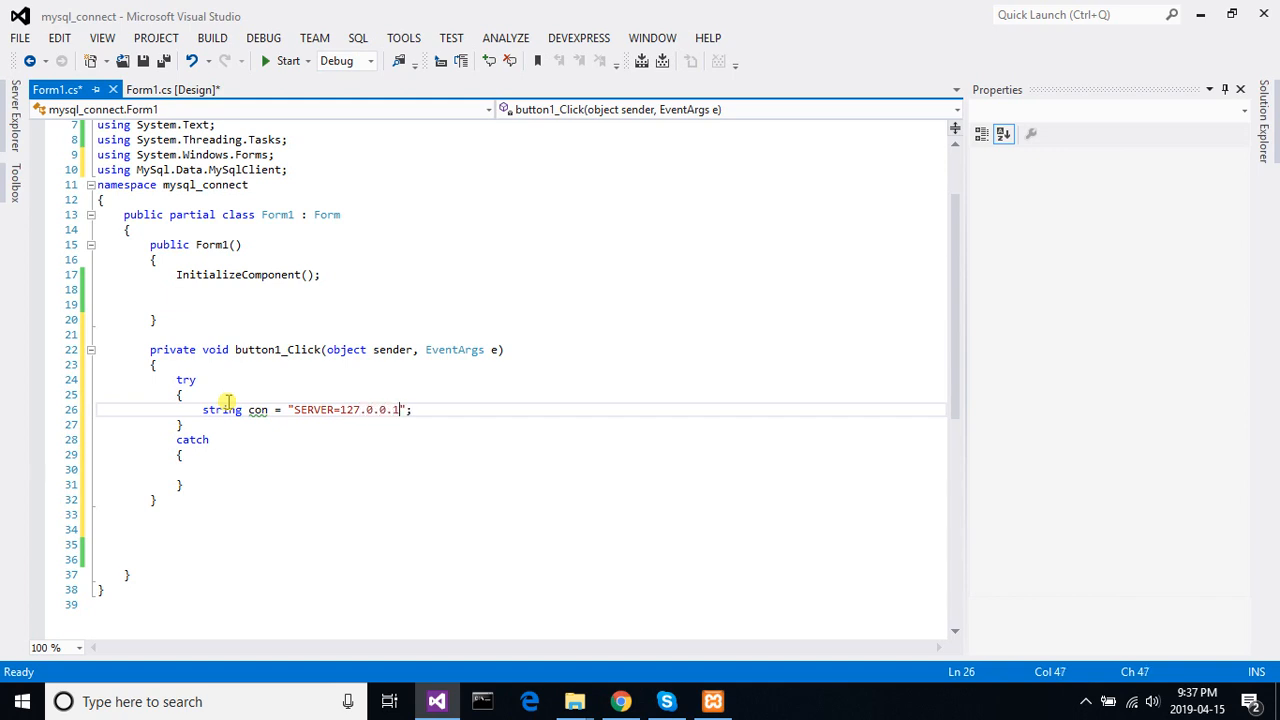
text(;UI)
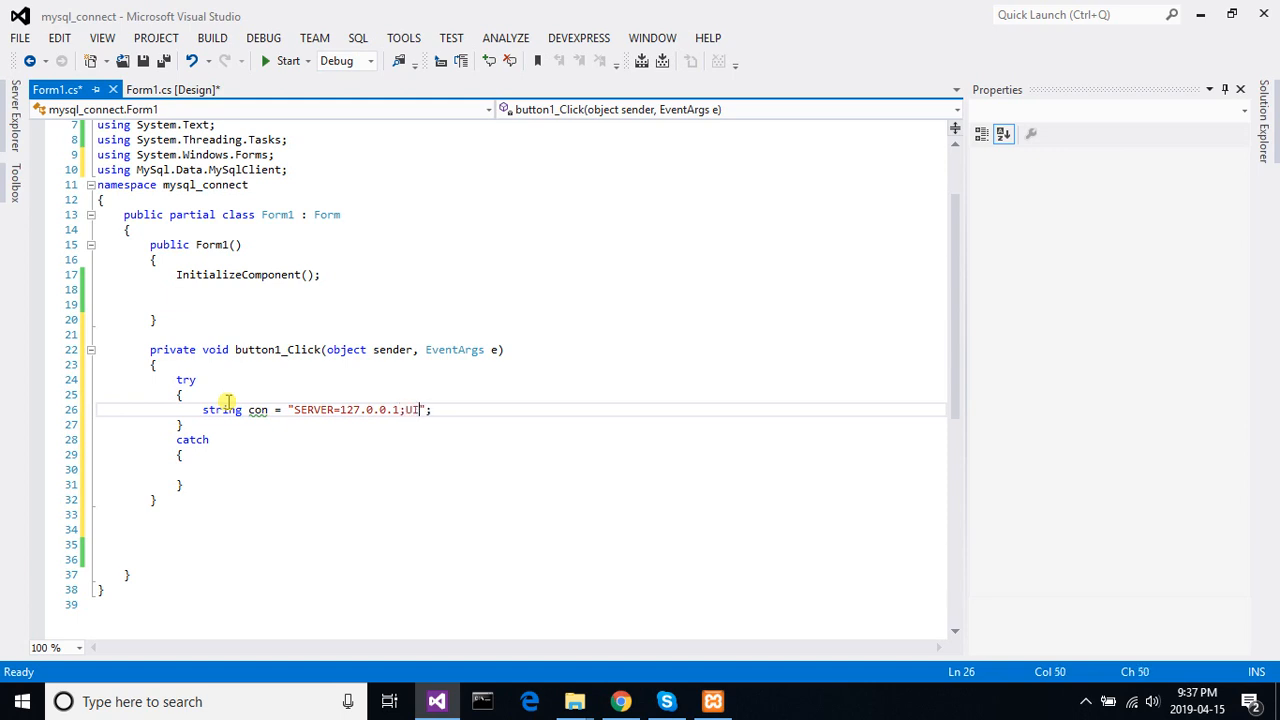
- Append UID=root;PASSWORD=;DATABASE=hostdb to the connection string, fixing spacing and lowercasing the database name
text(D=)
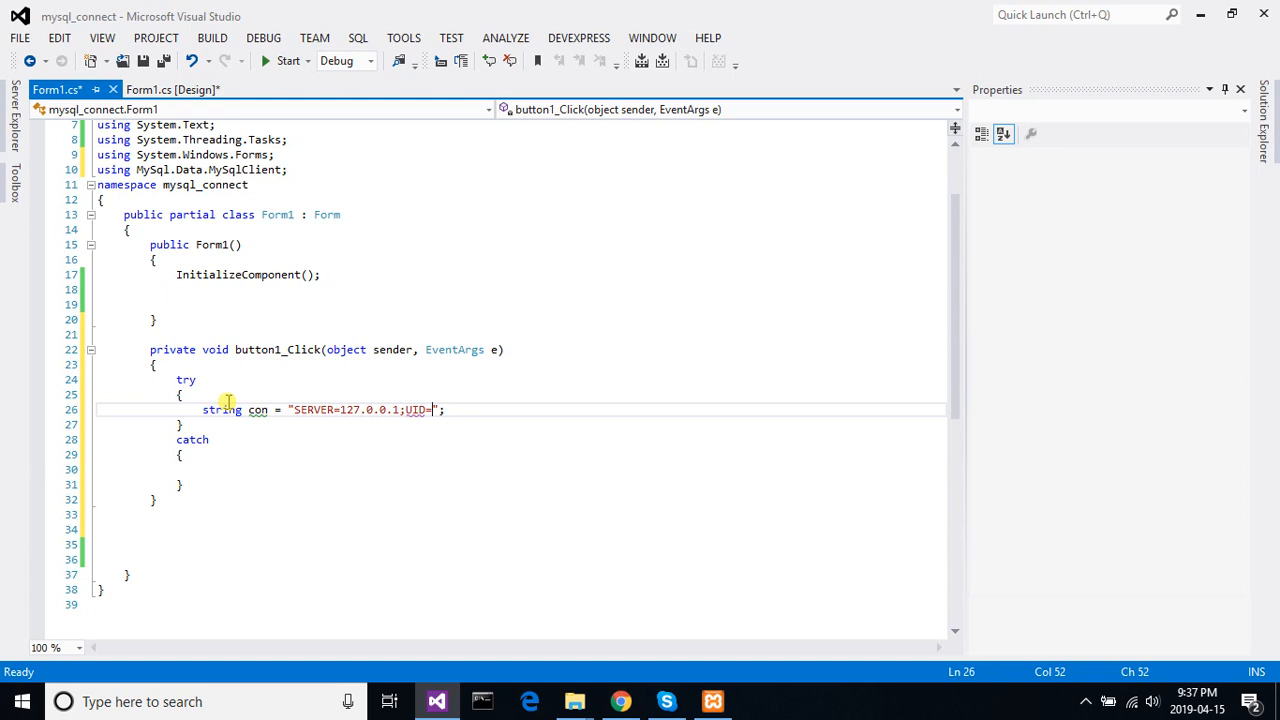
text(root;)
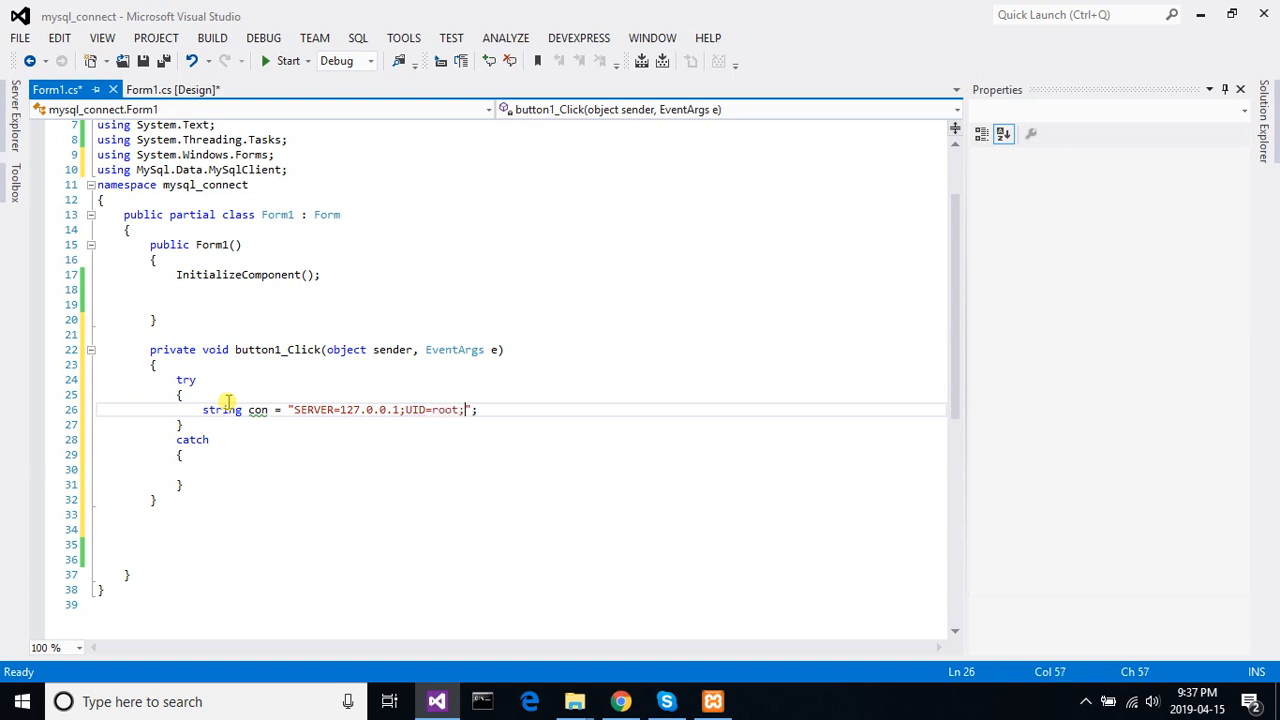
text(PAS)
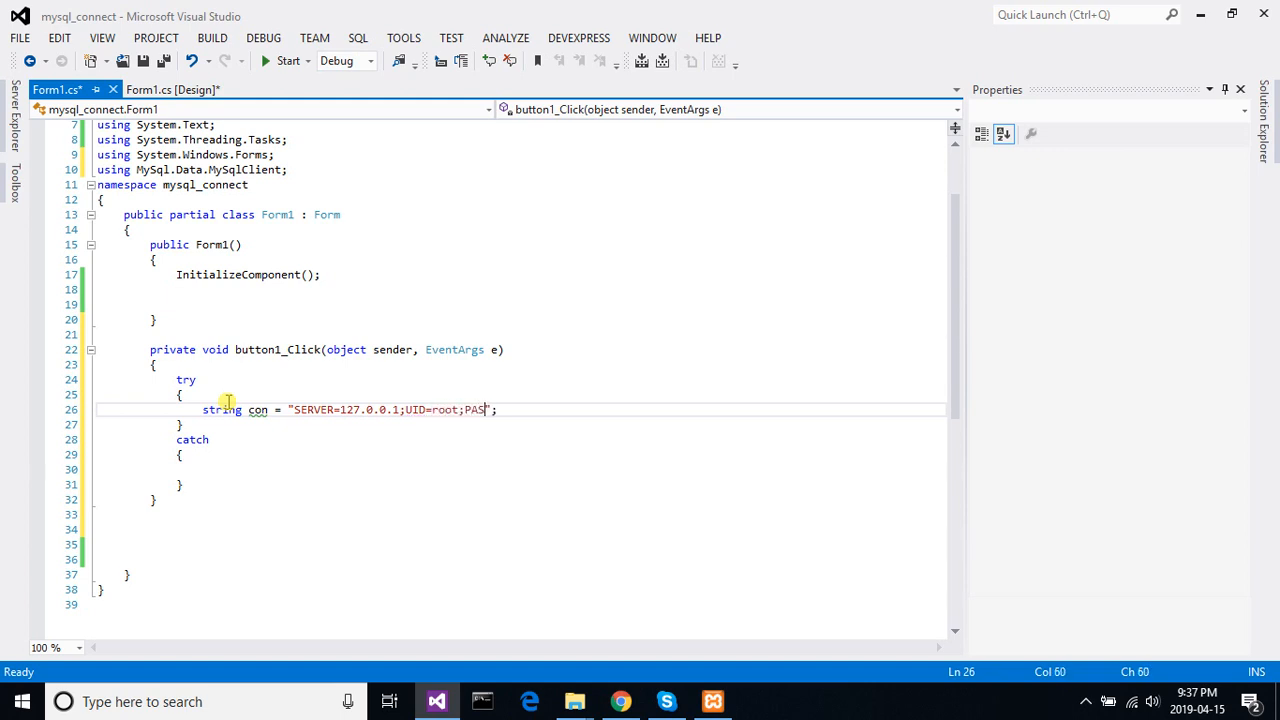
text(SWORD)
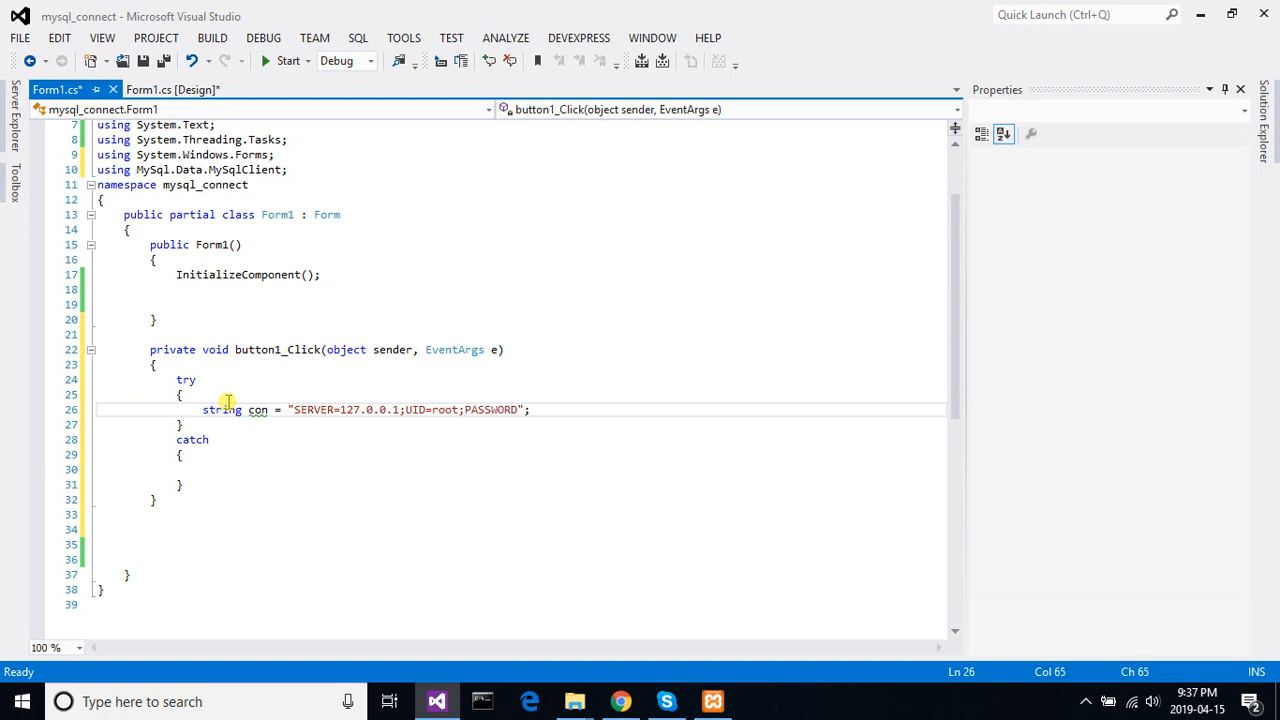
text(=;)
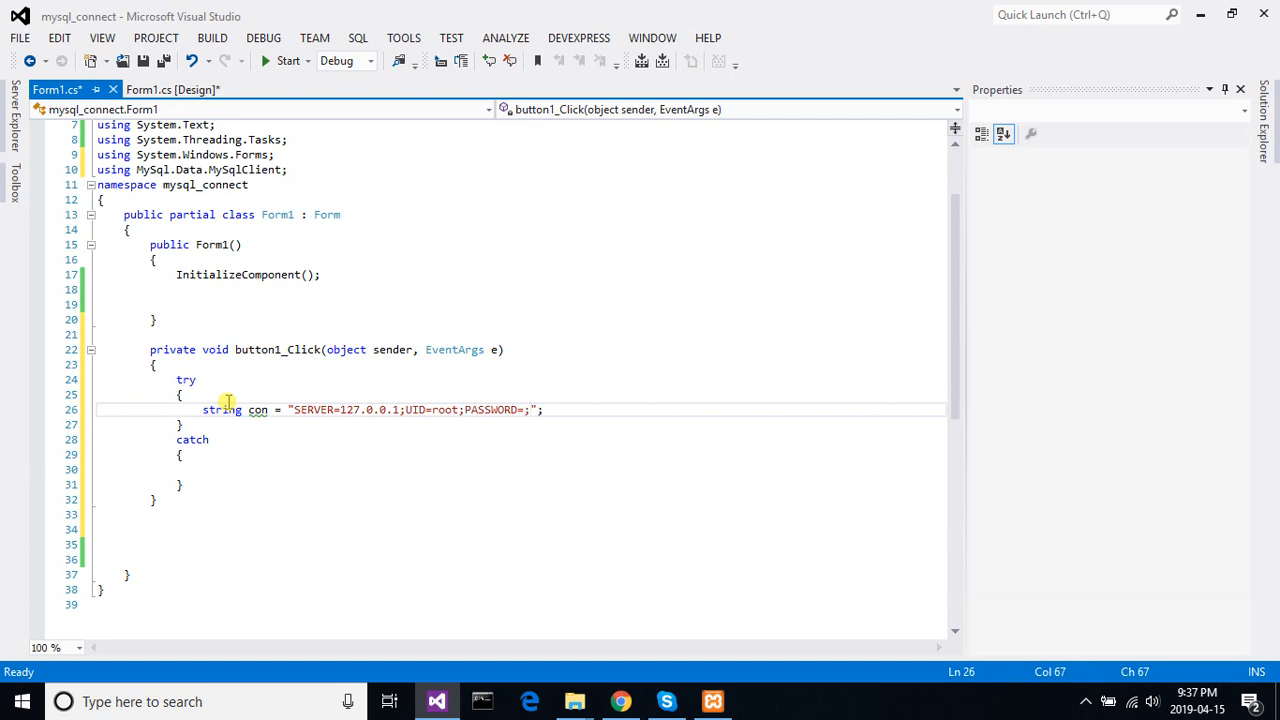
text(DATABASE  =)
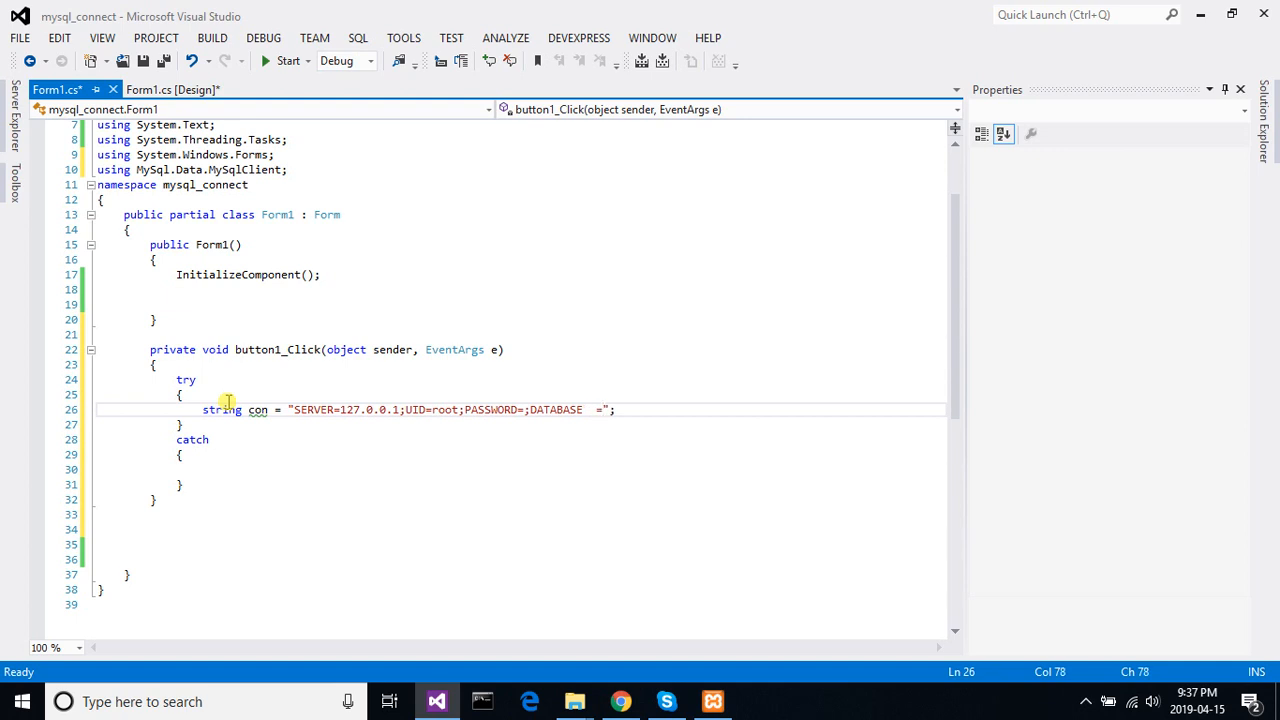
key(Left)
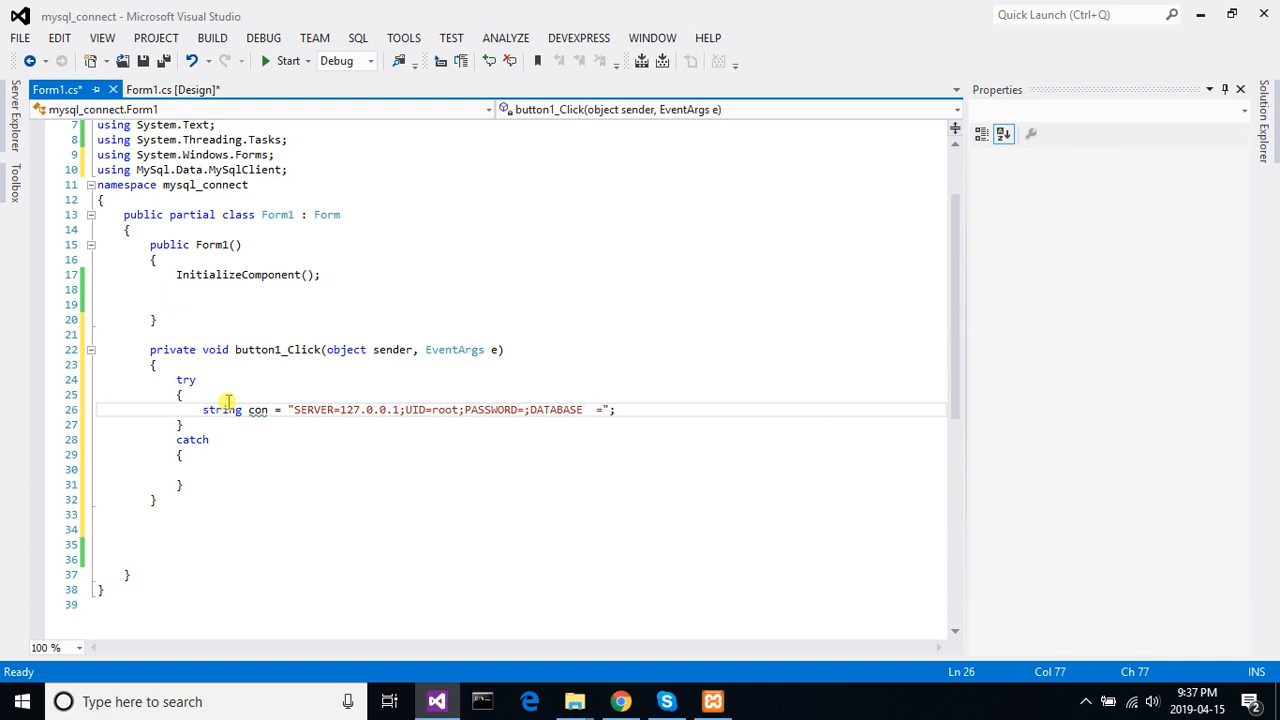
key(Backspace)
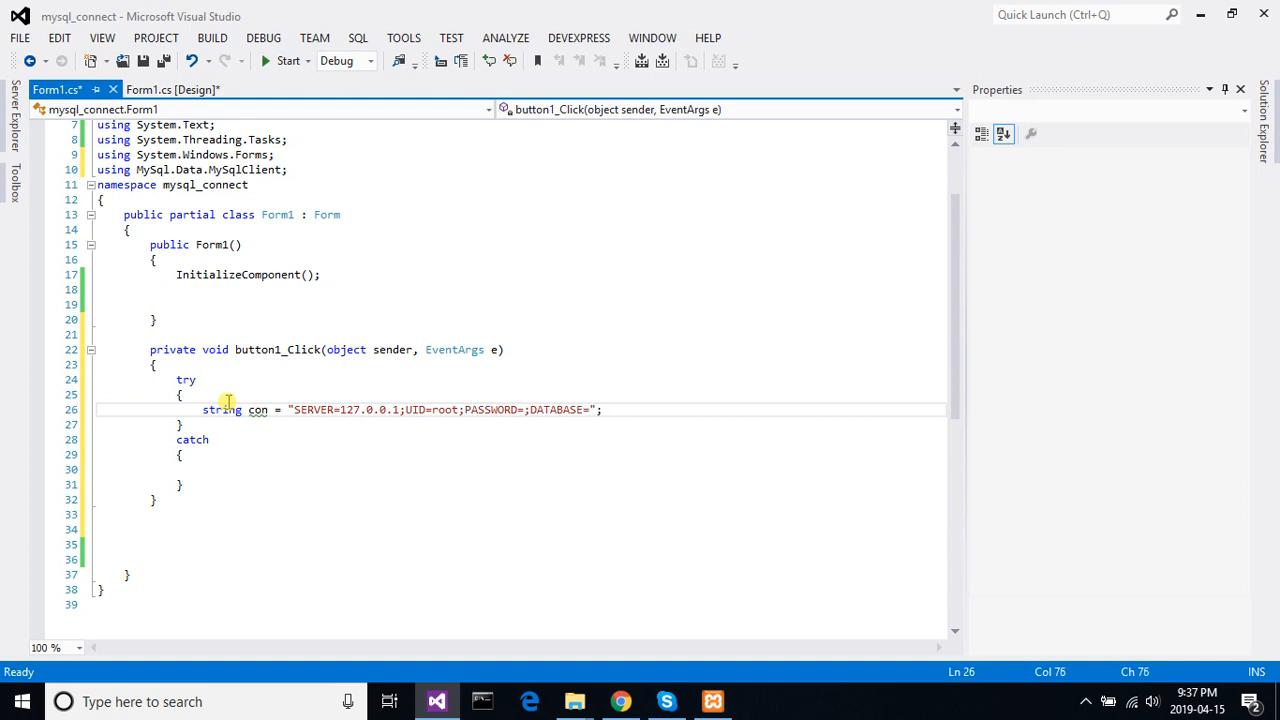
text(HOST)
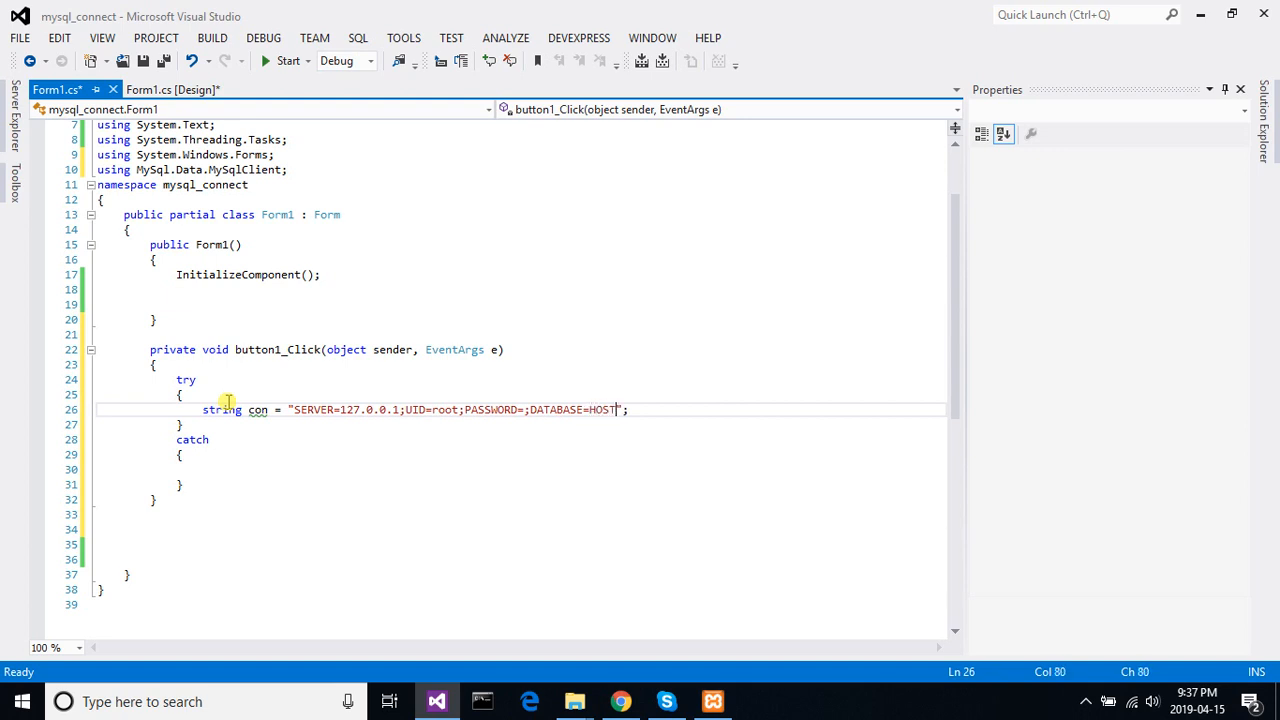
text(DB)
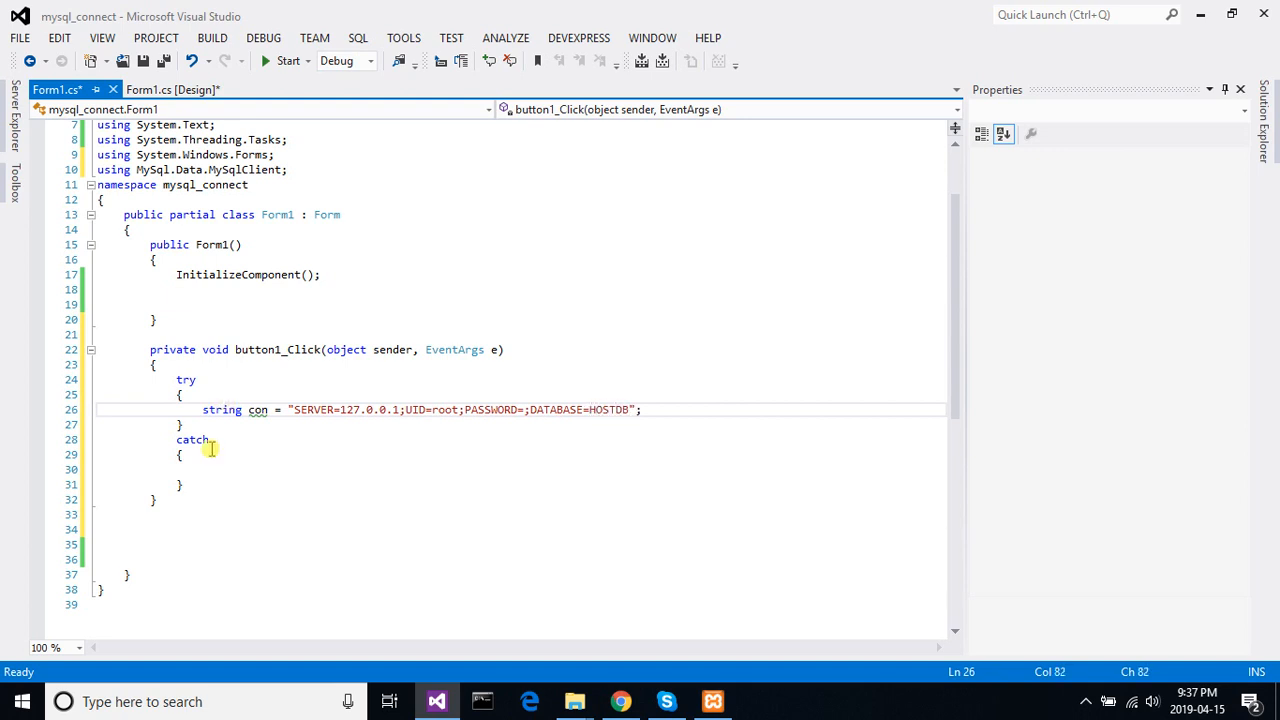
double_click(608, 410)
text(ho)
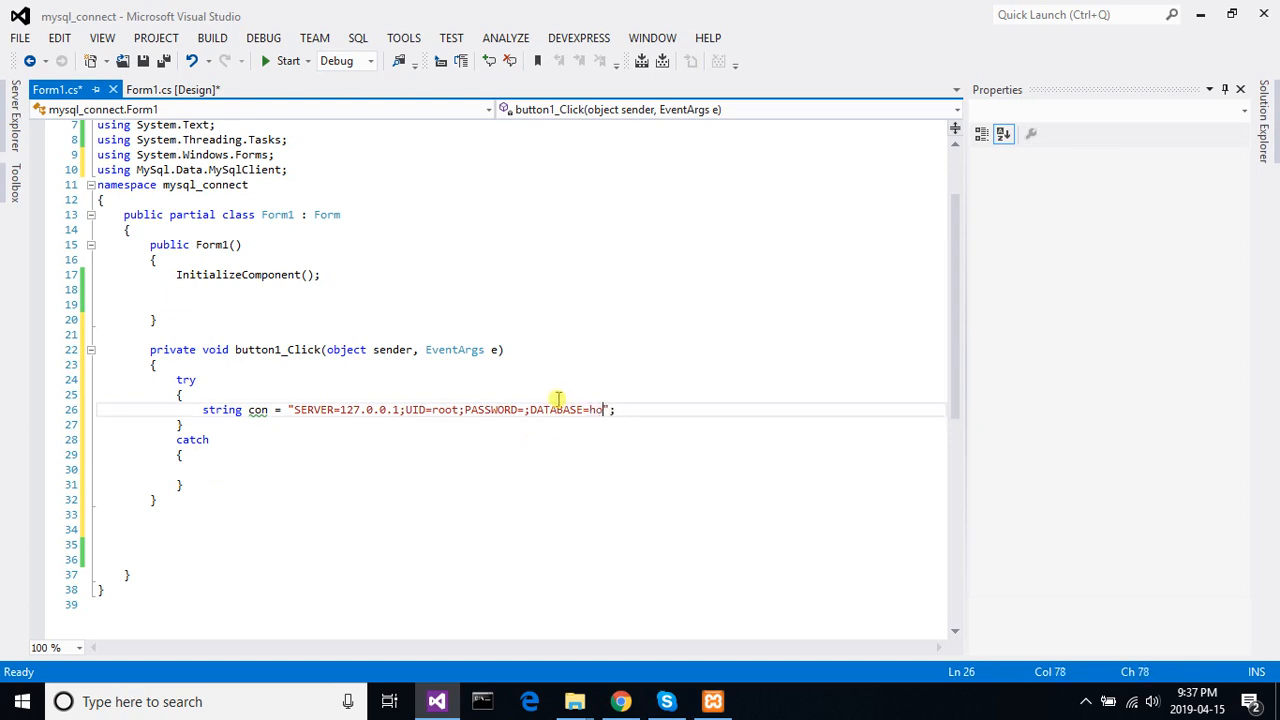
text(tdb)
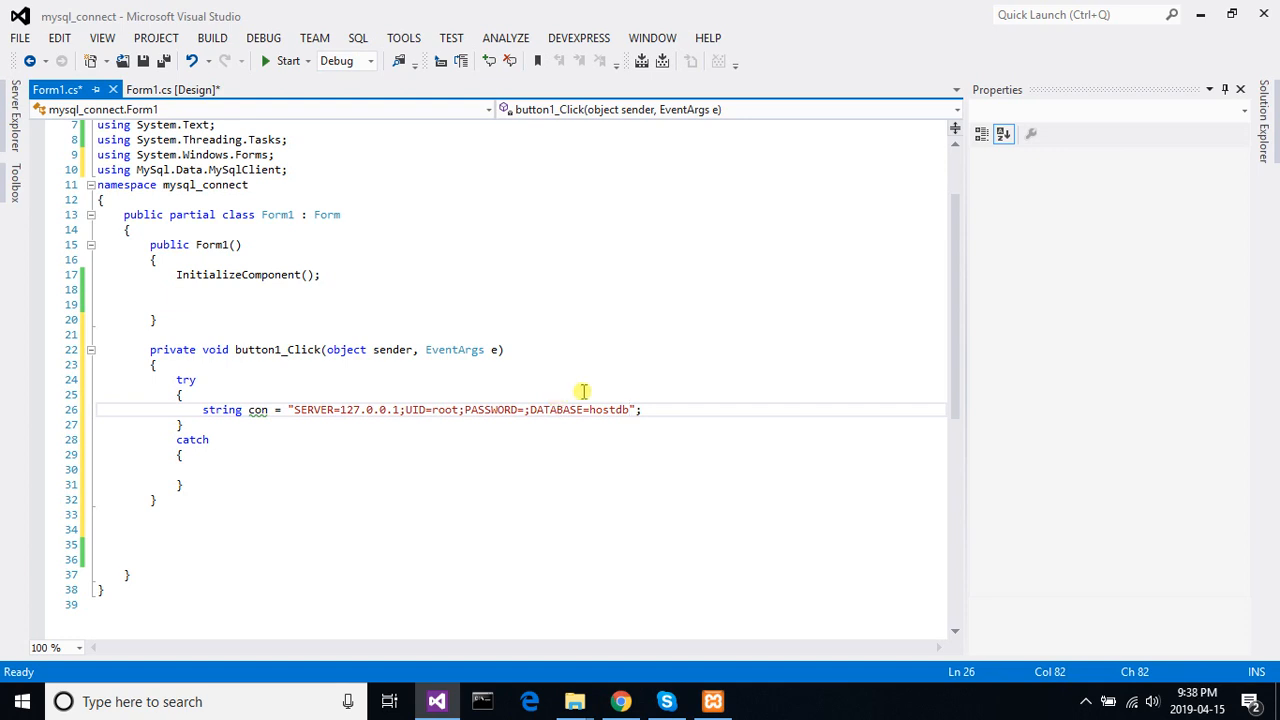
click(620, 700)
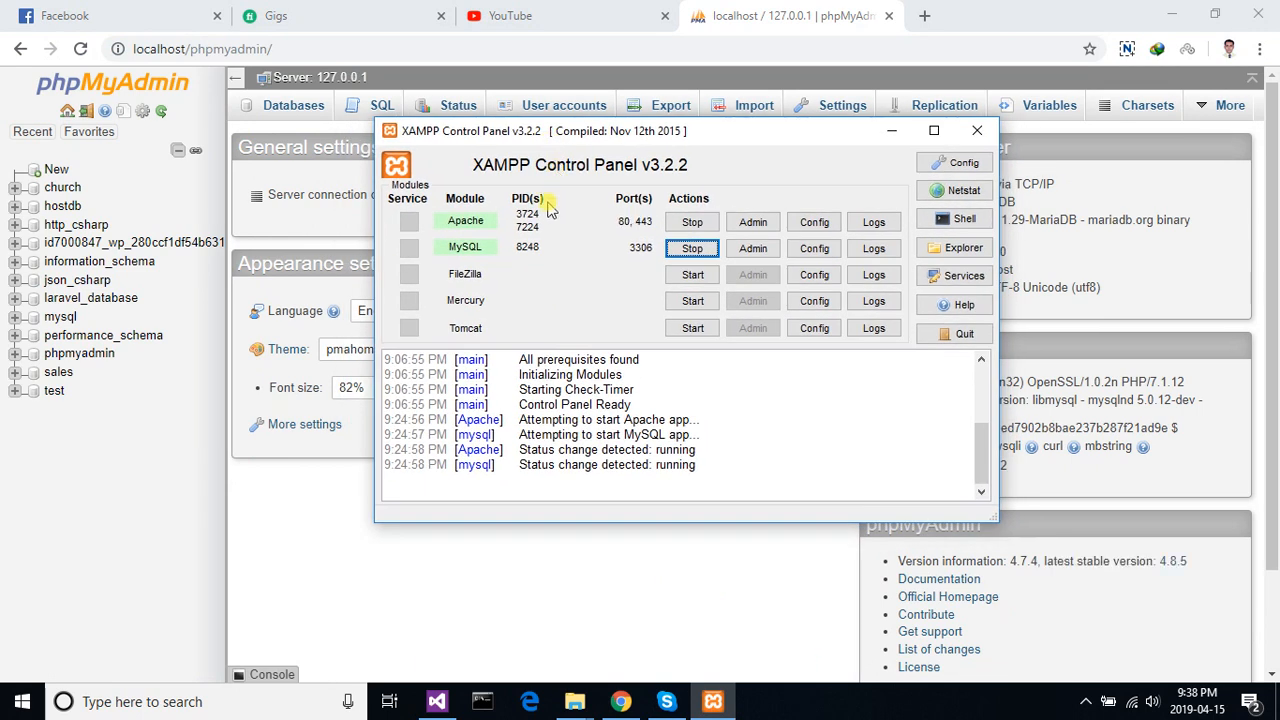
mouse_move(622, 244)
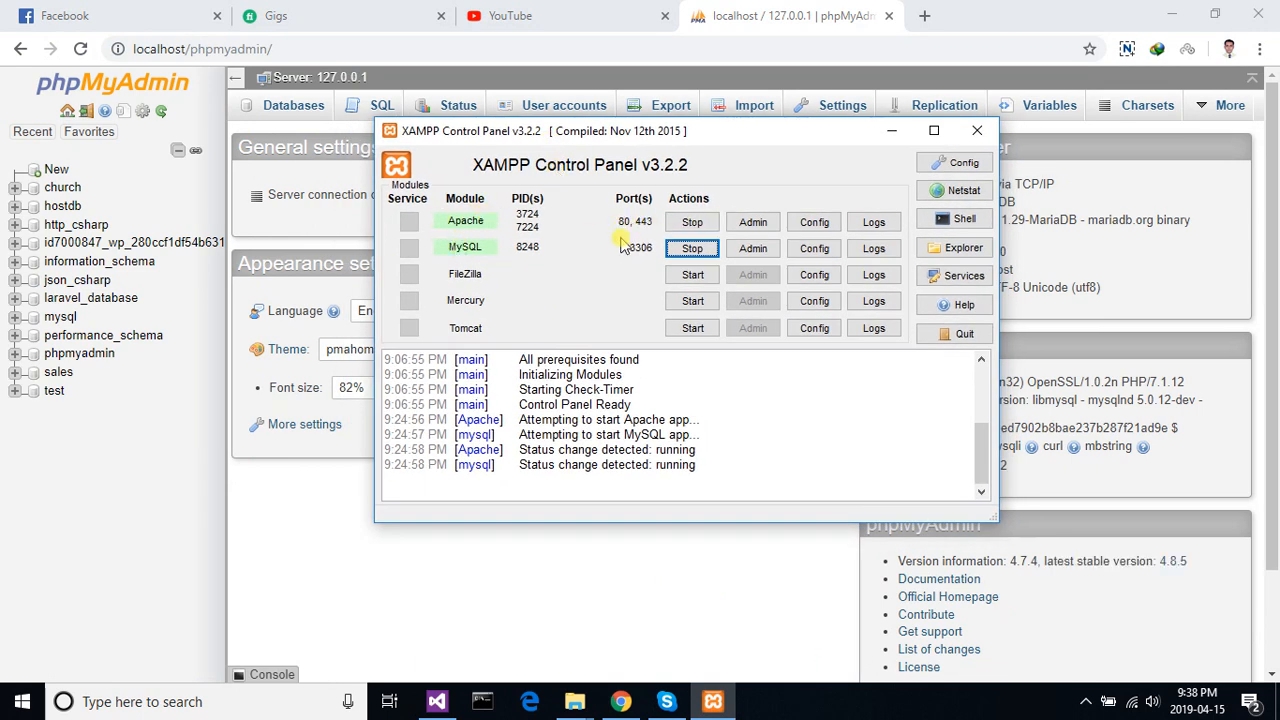
- Check in the XAMPP Control Panel that Apache and MySQL run, with MySQL on port 3306
click(976, 130)
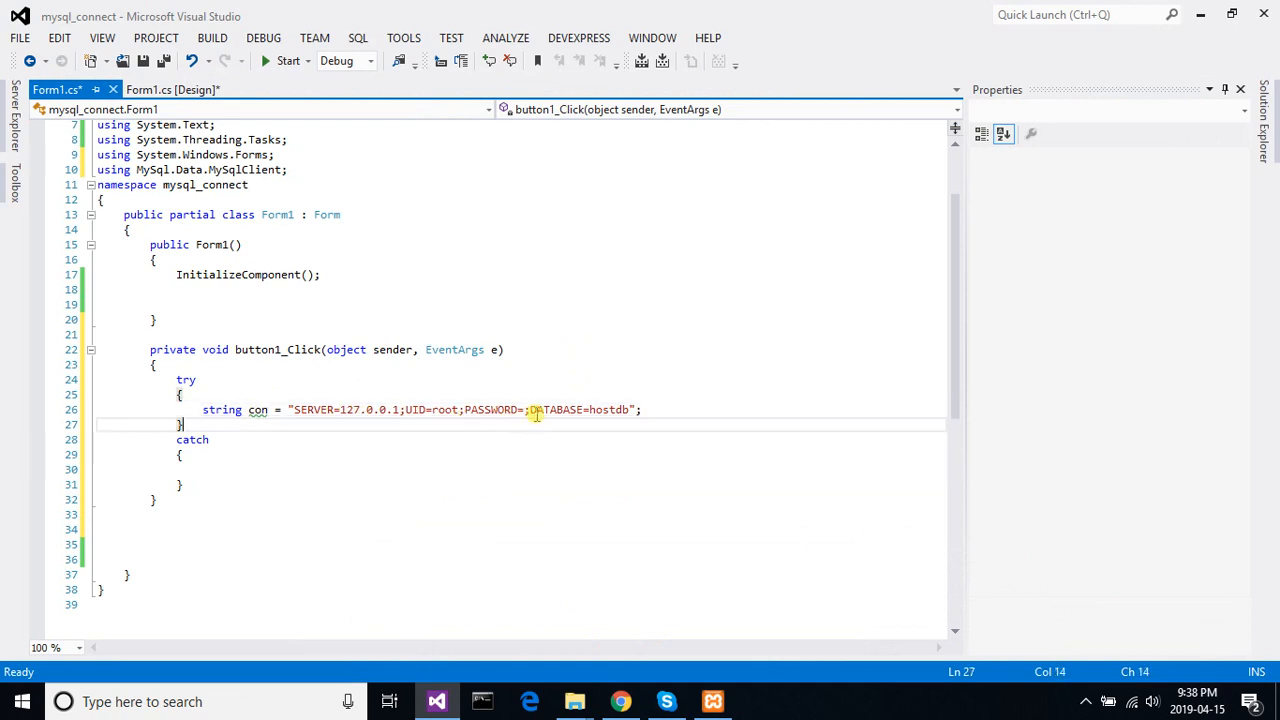
- Declare MySqlConnection m = new MySqlConnection(con) after the connection string
double_click(556, 408)
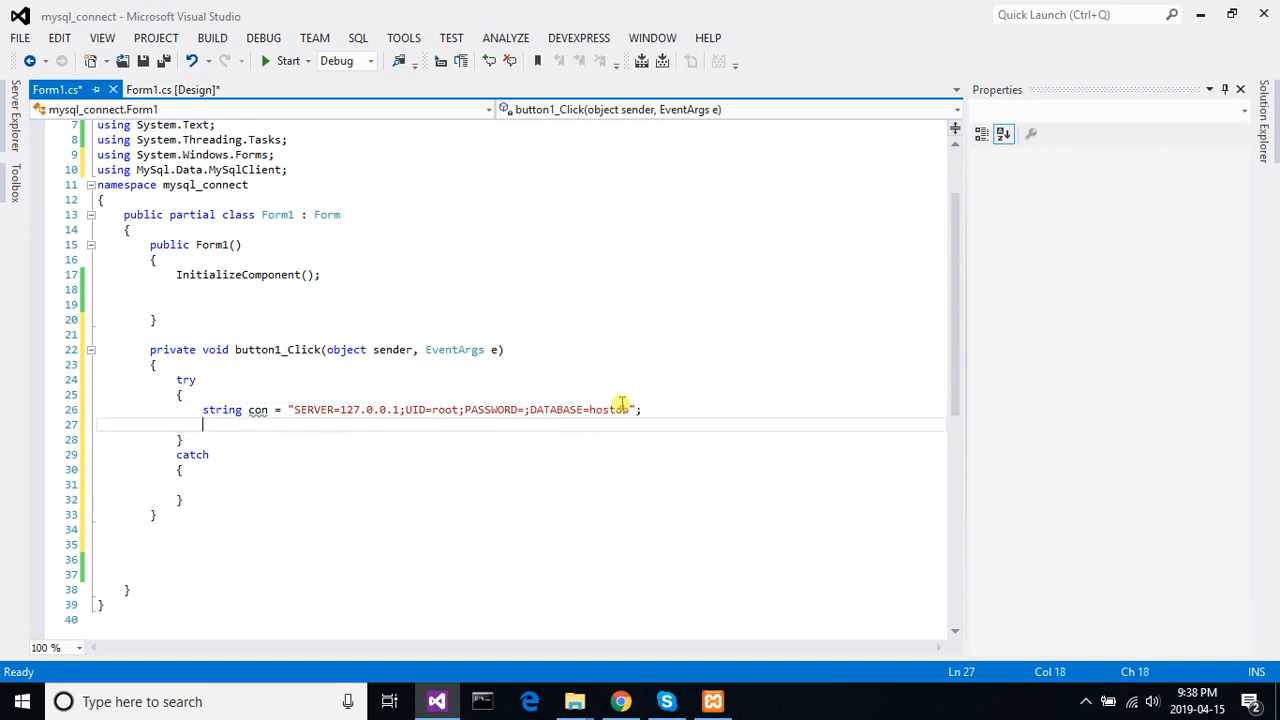
text(my)
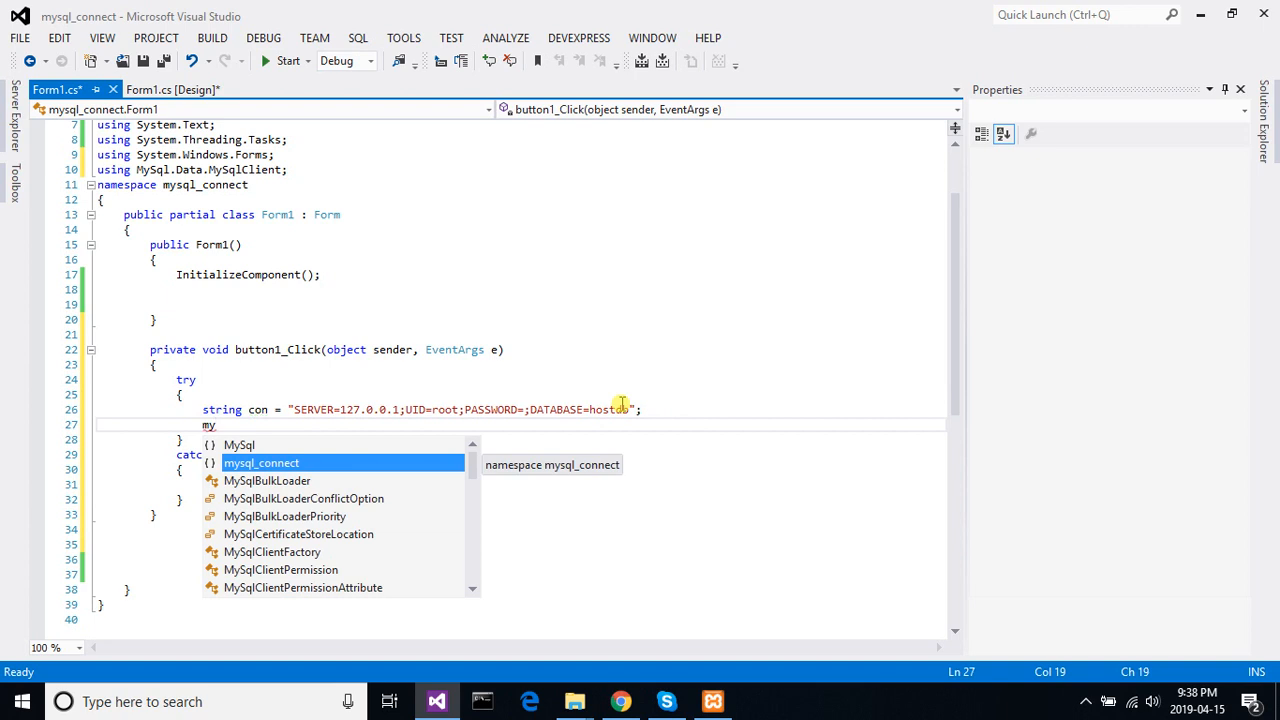
text(sql)
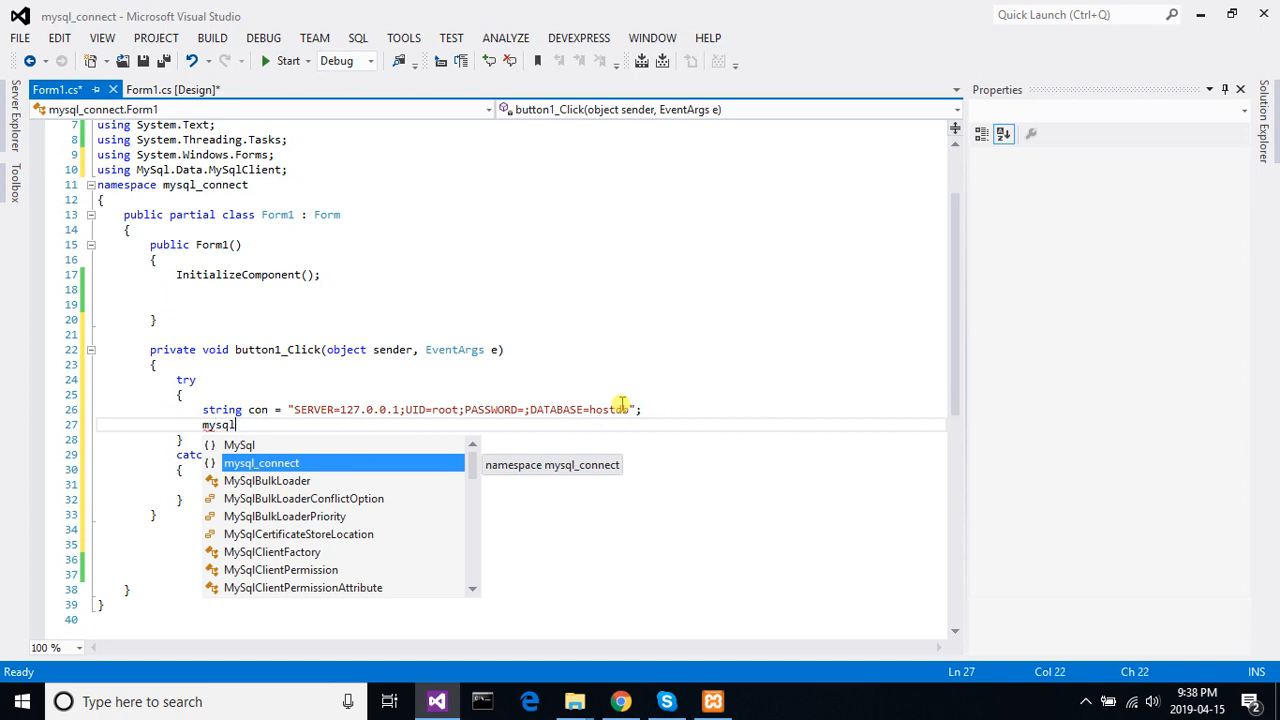
text(co)
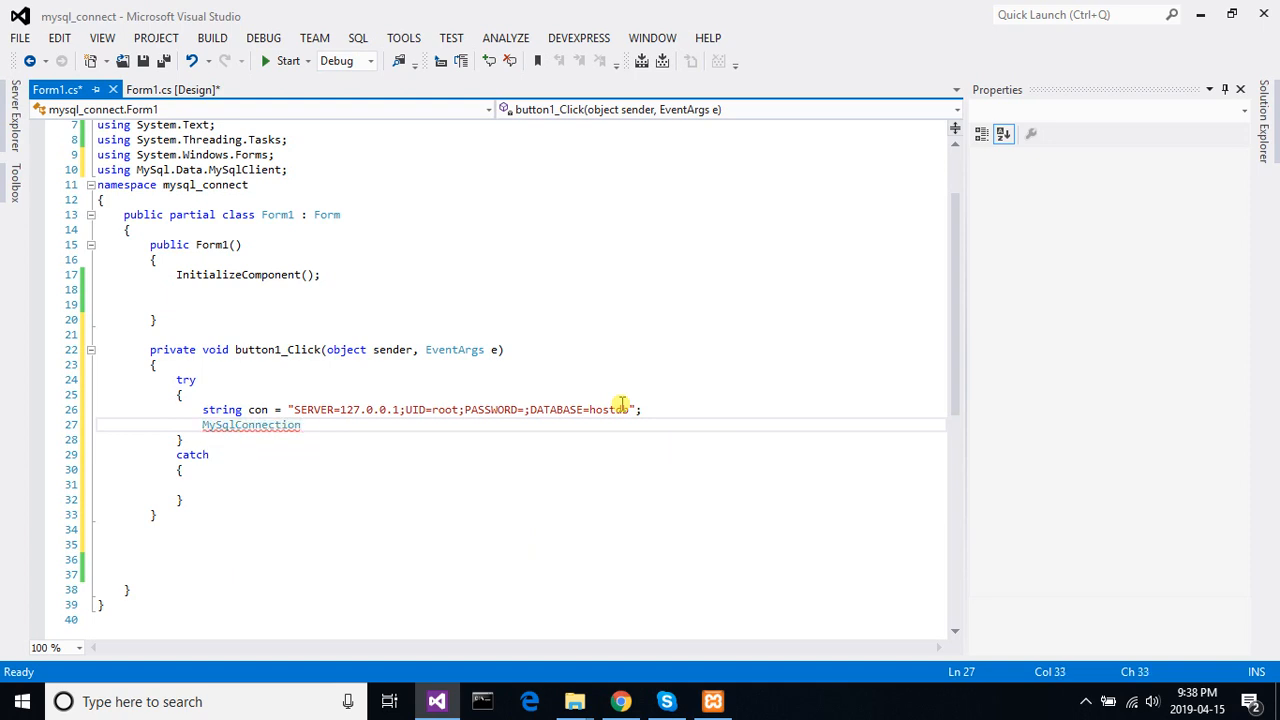
text(m)
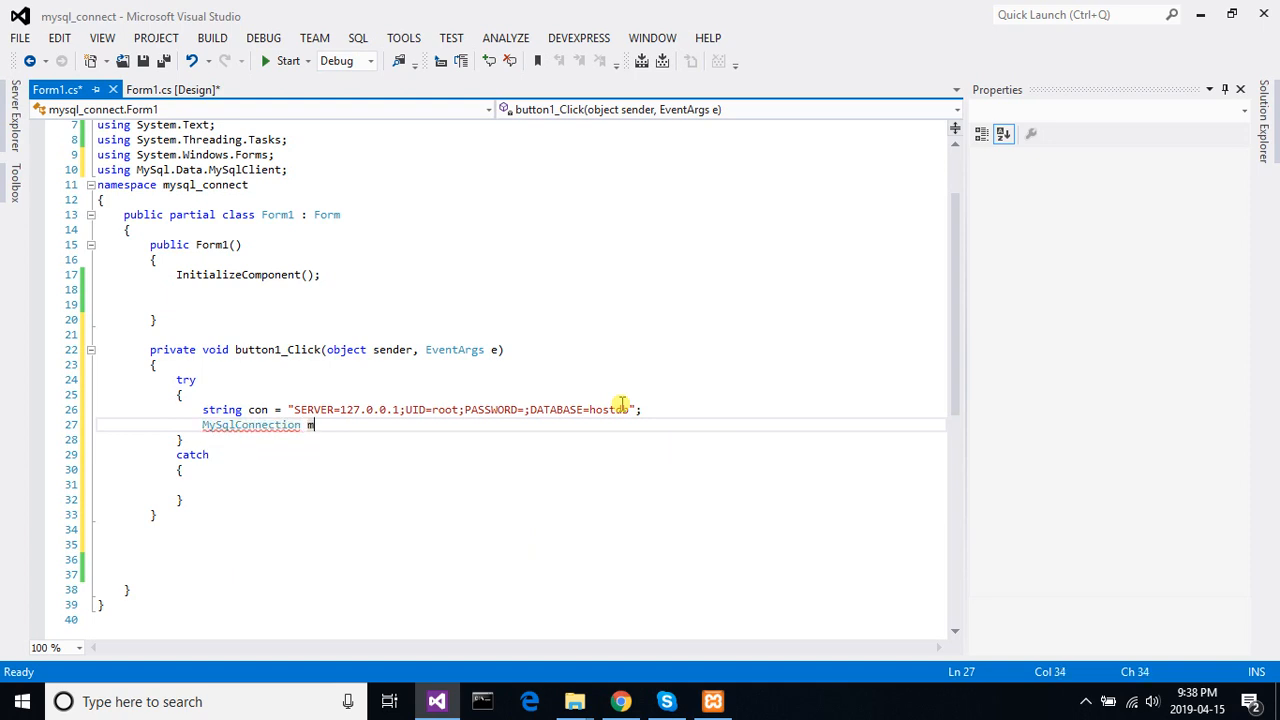
text(=new)
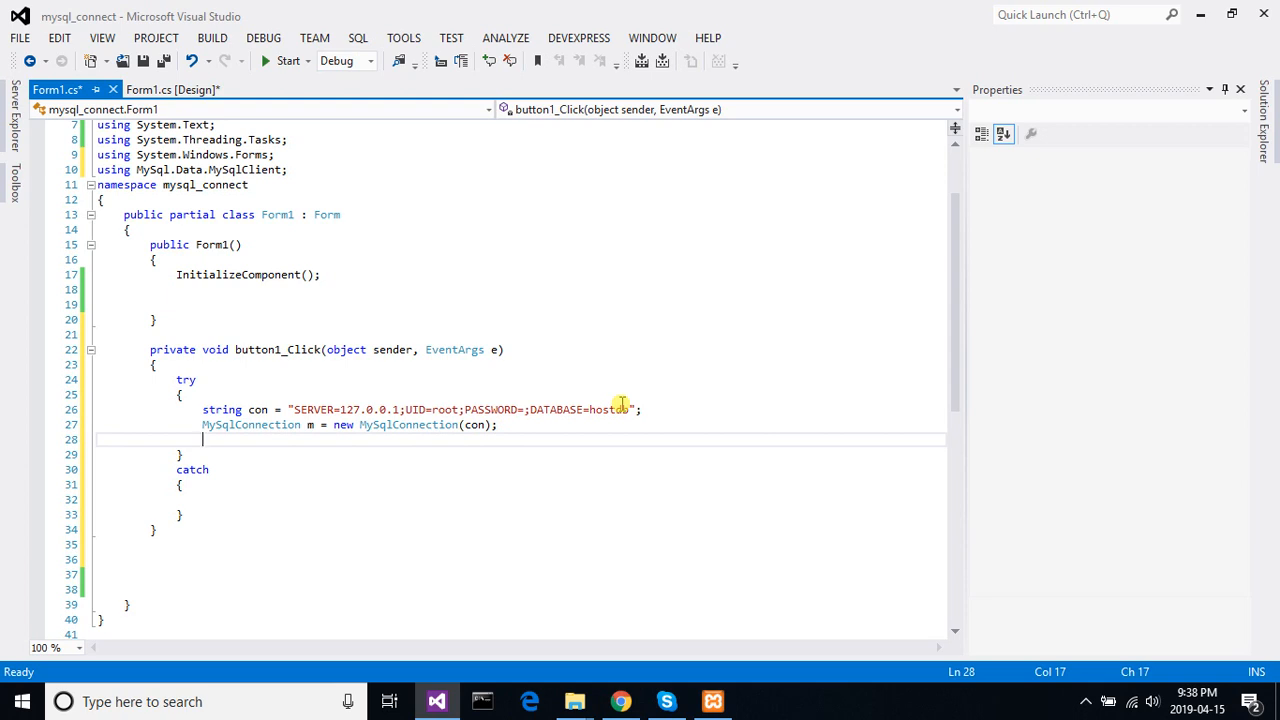
- Add MessageBox.Show("connection ok"); to the try block
text(MessageBox)
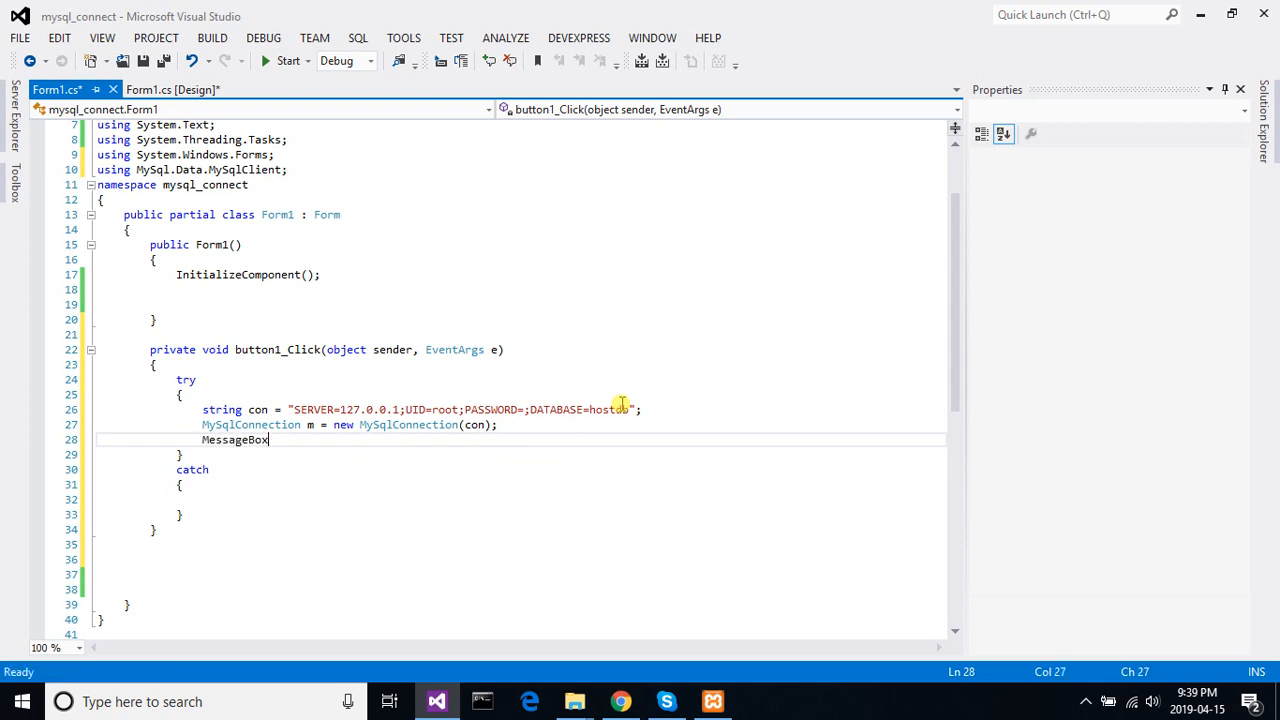
text(.sh)
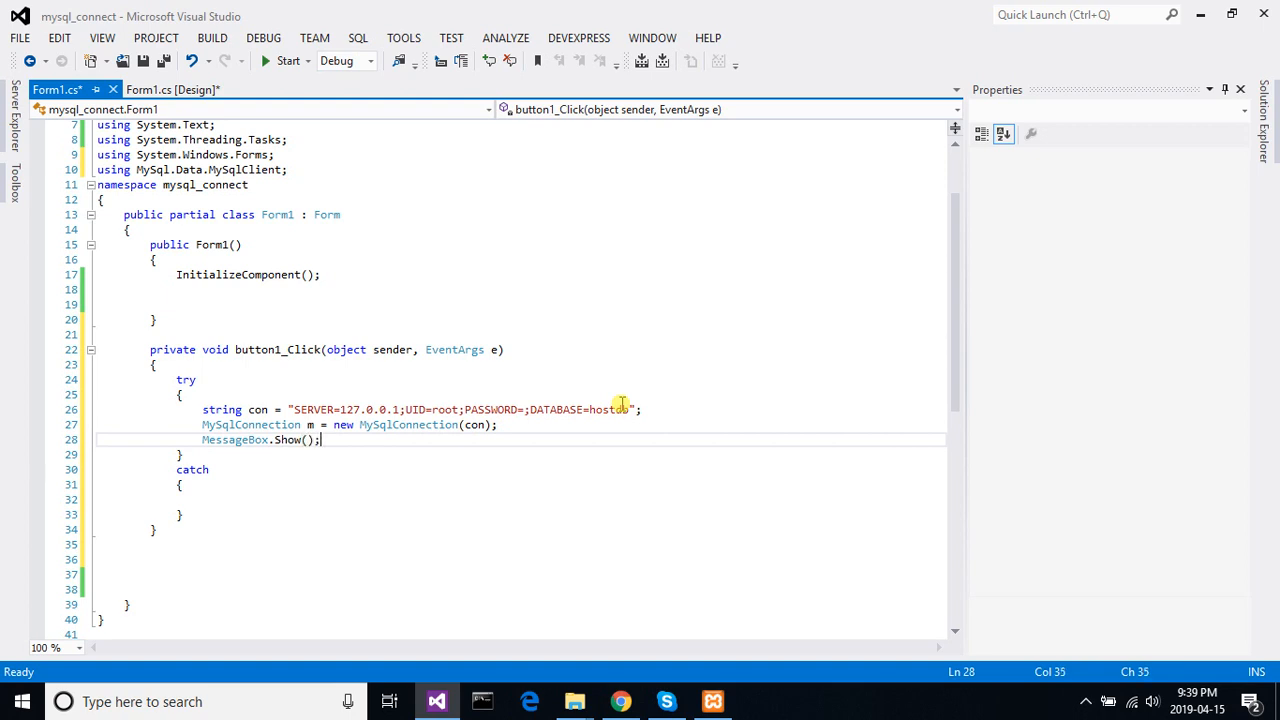
text("")
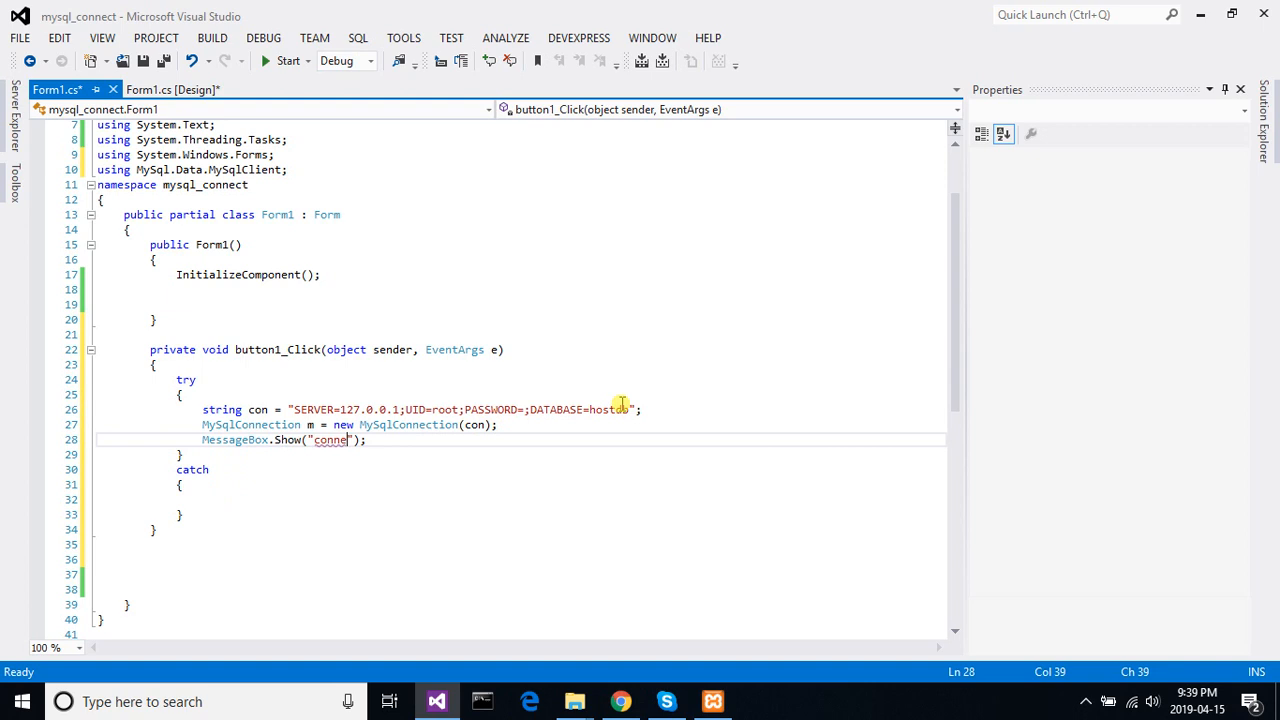
text(ction ok)
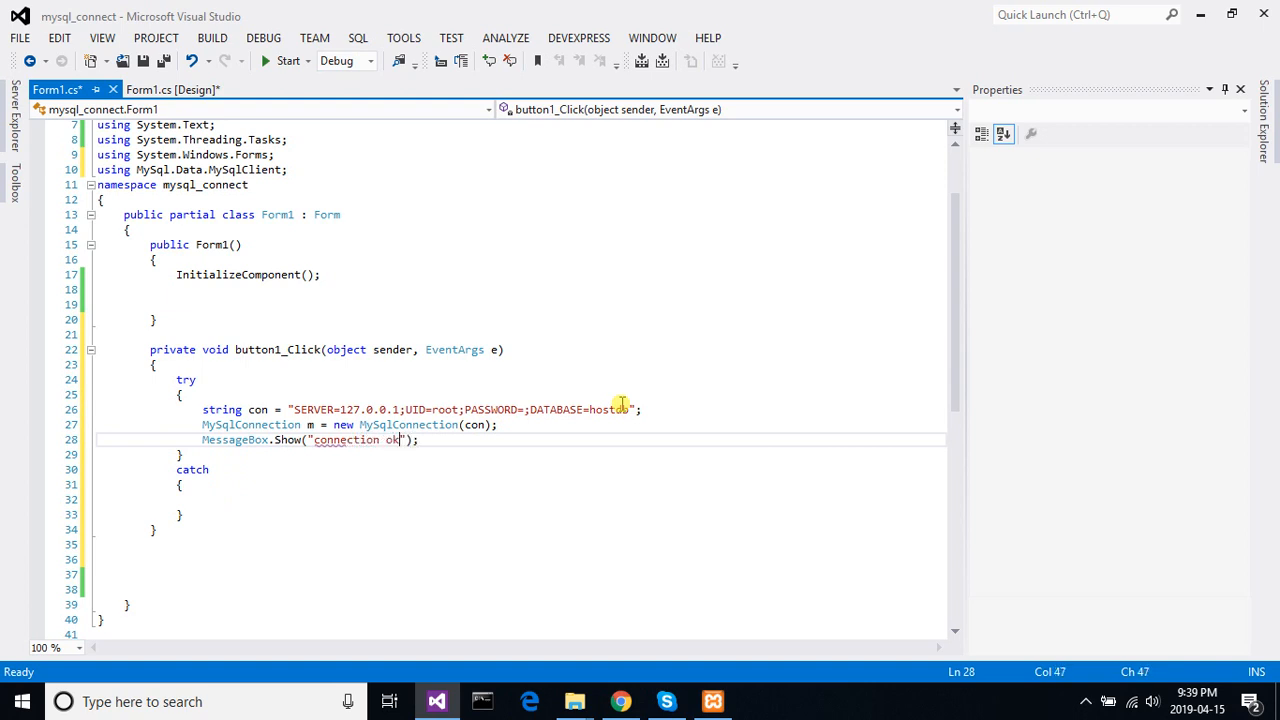
key(enter)
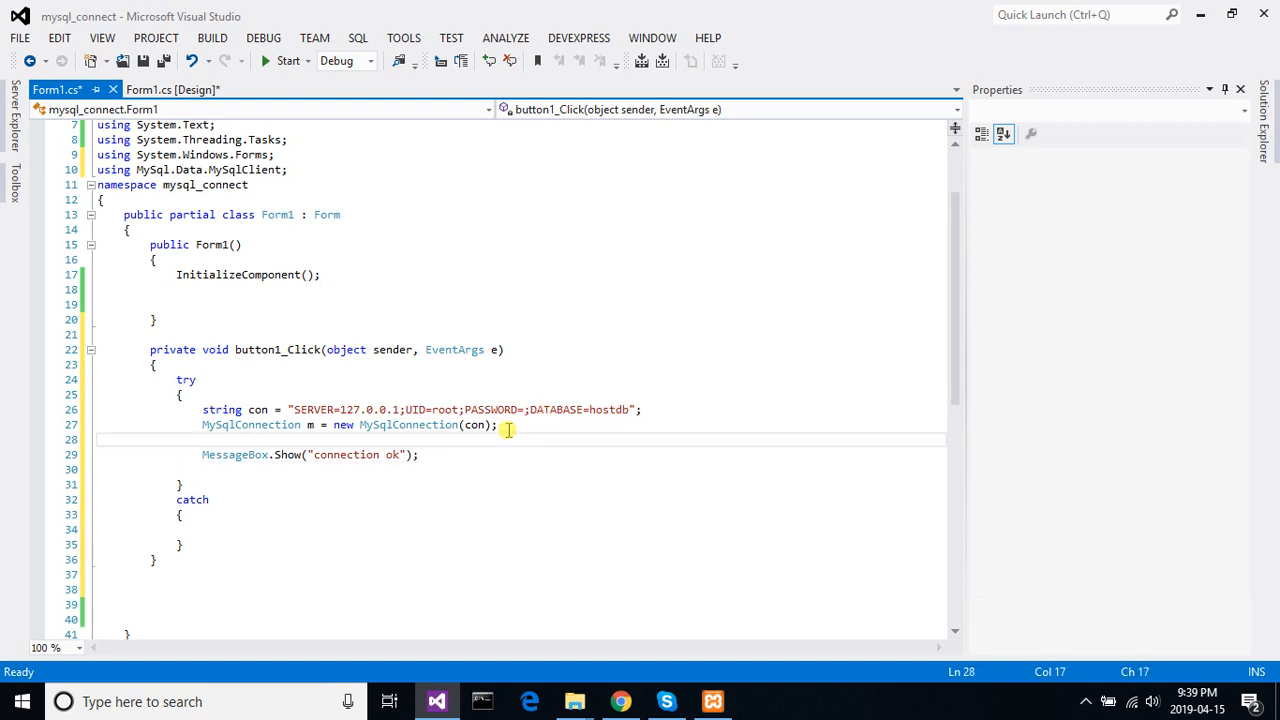
- Add m.Open(); before the connection ok message and m.Close(); after it
text(m.Open)
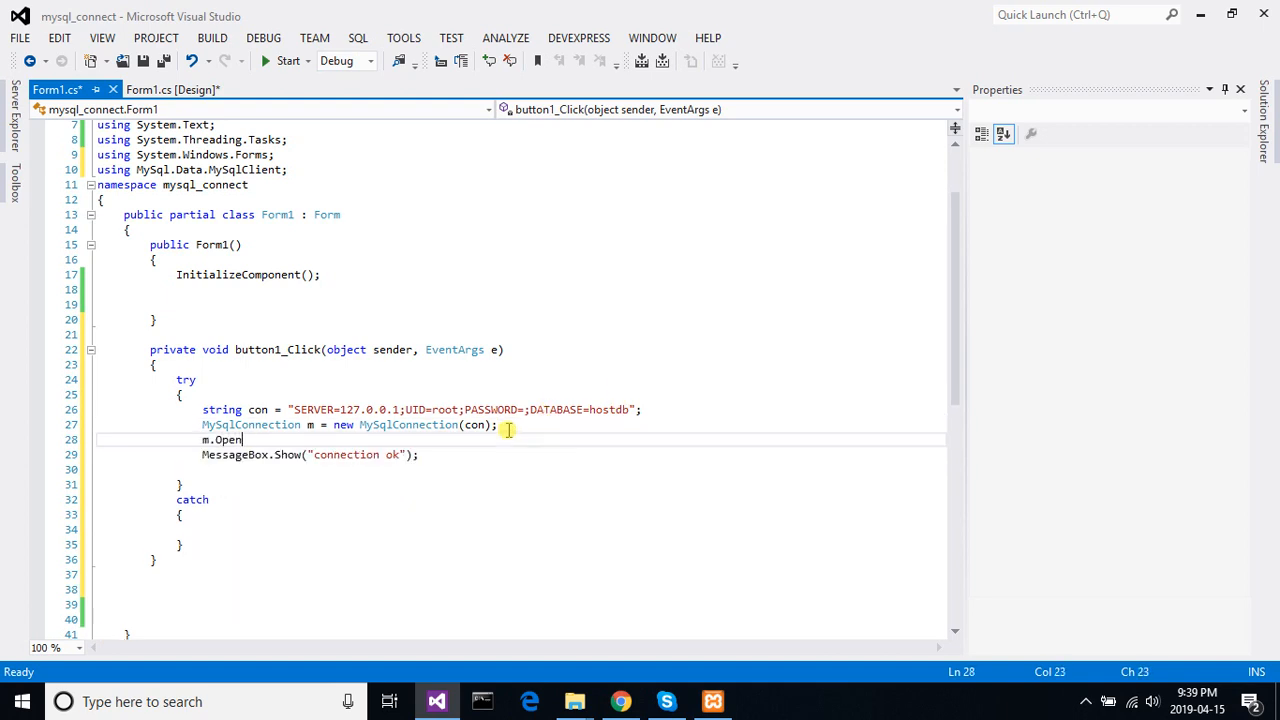
text(())
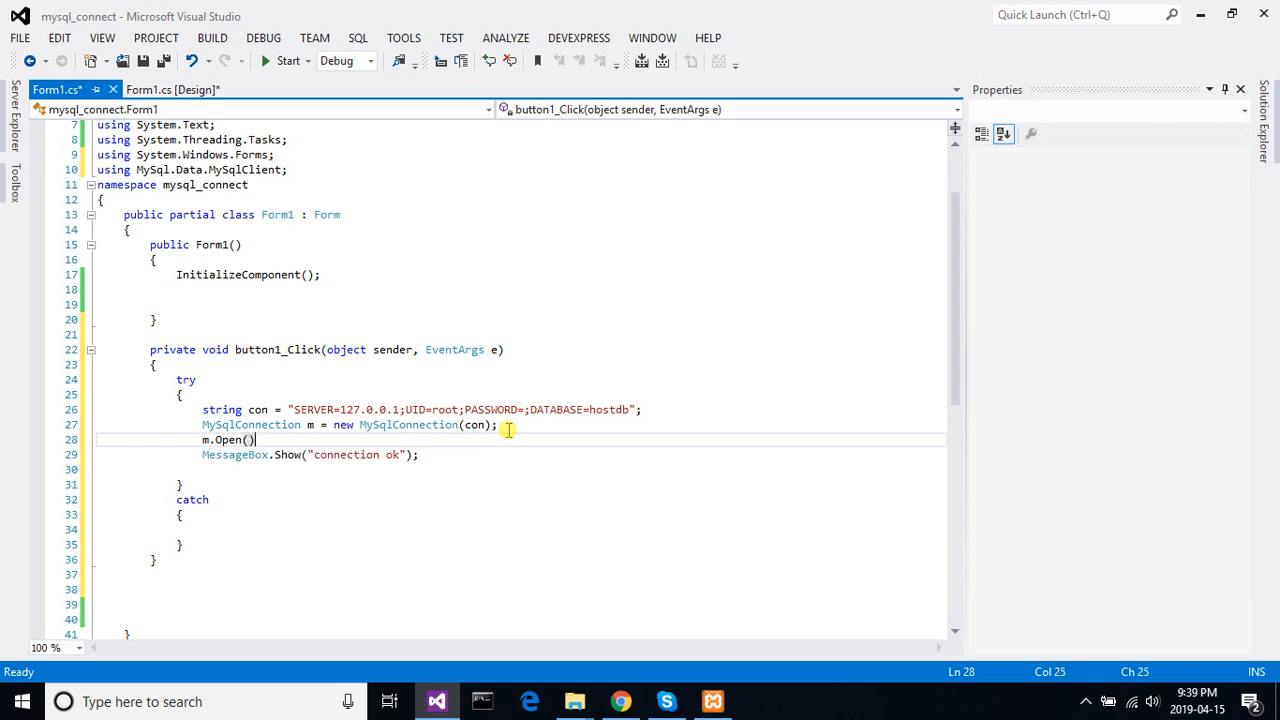
text(;)
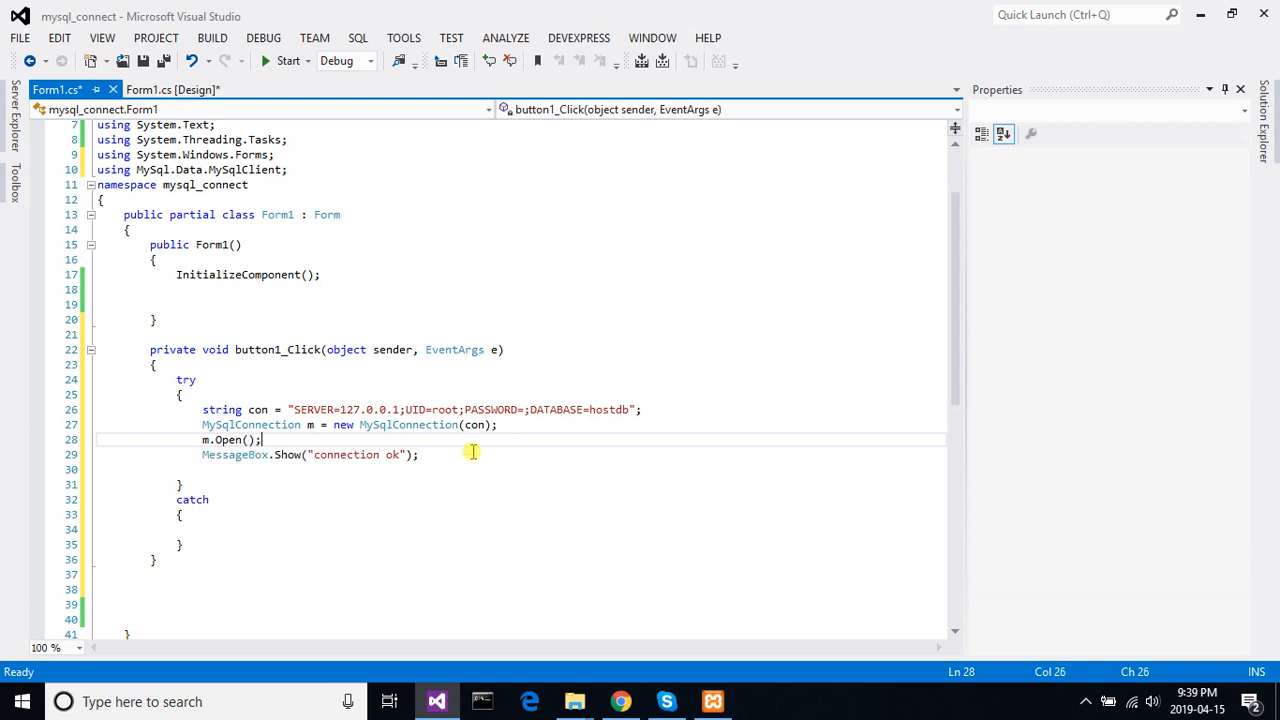
text(m)
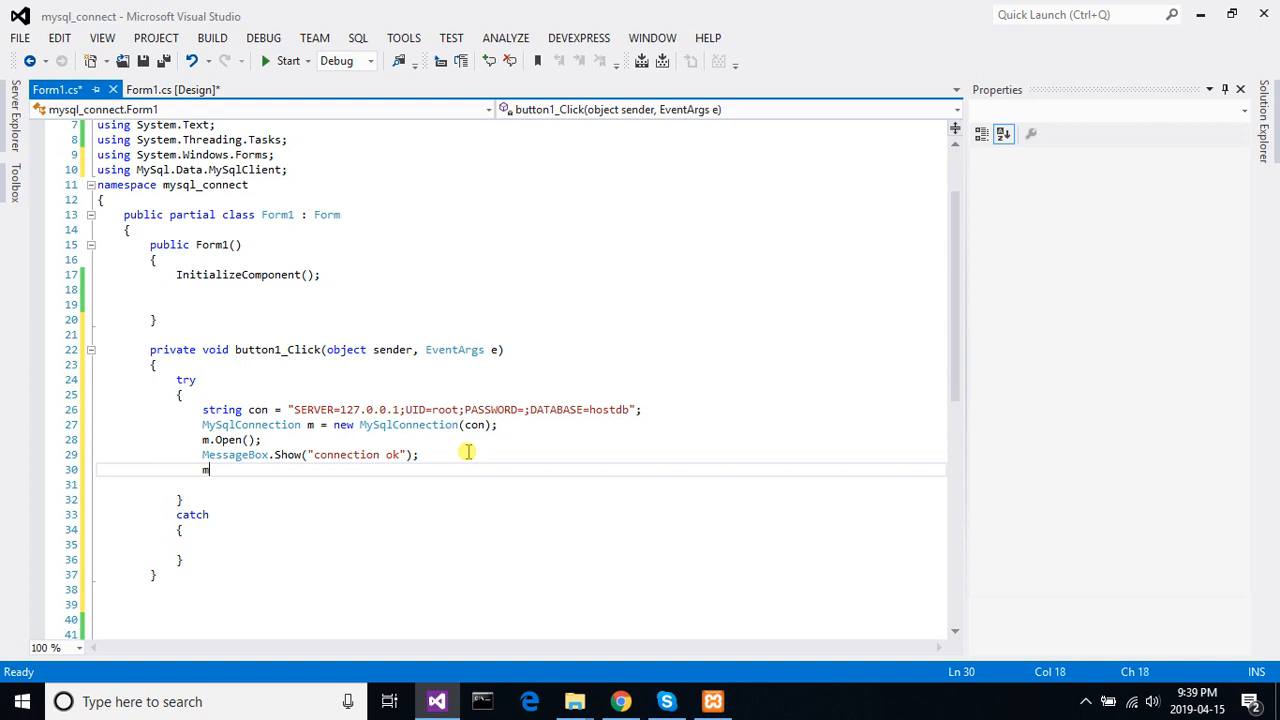
text(.Clone)
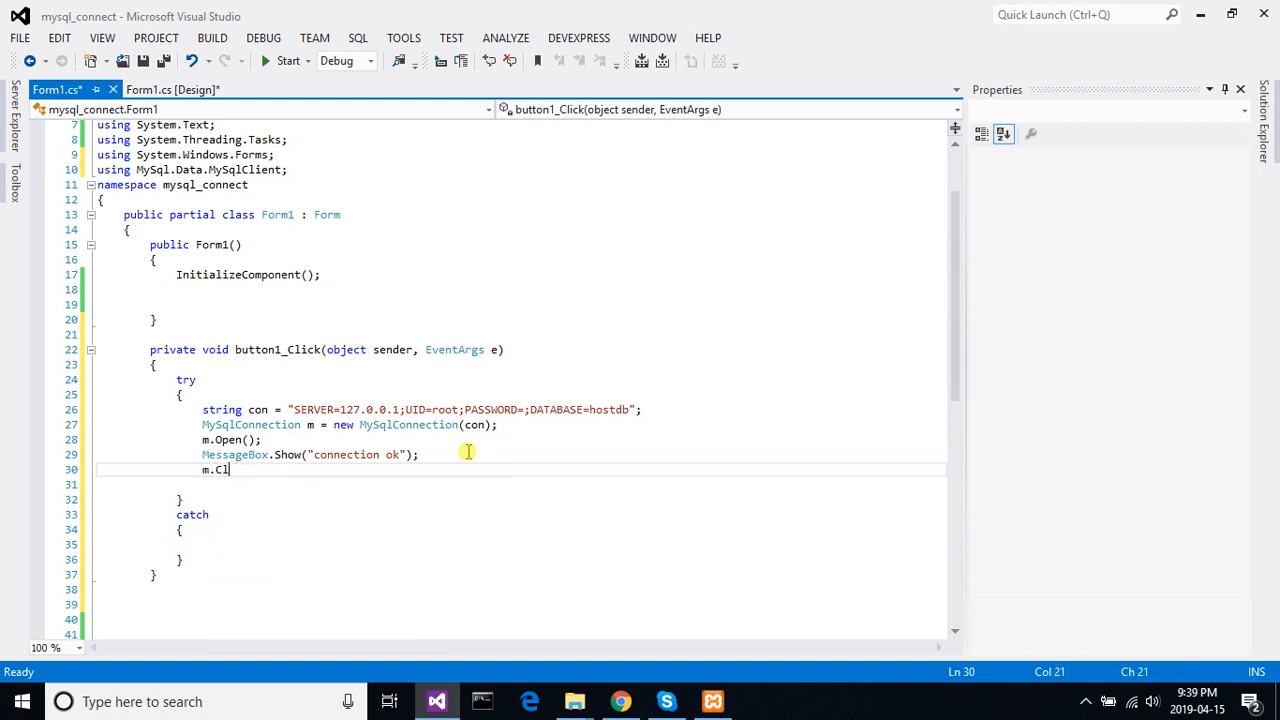
text(ose();)
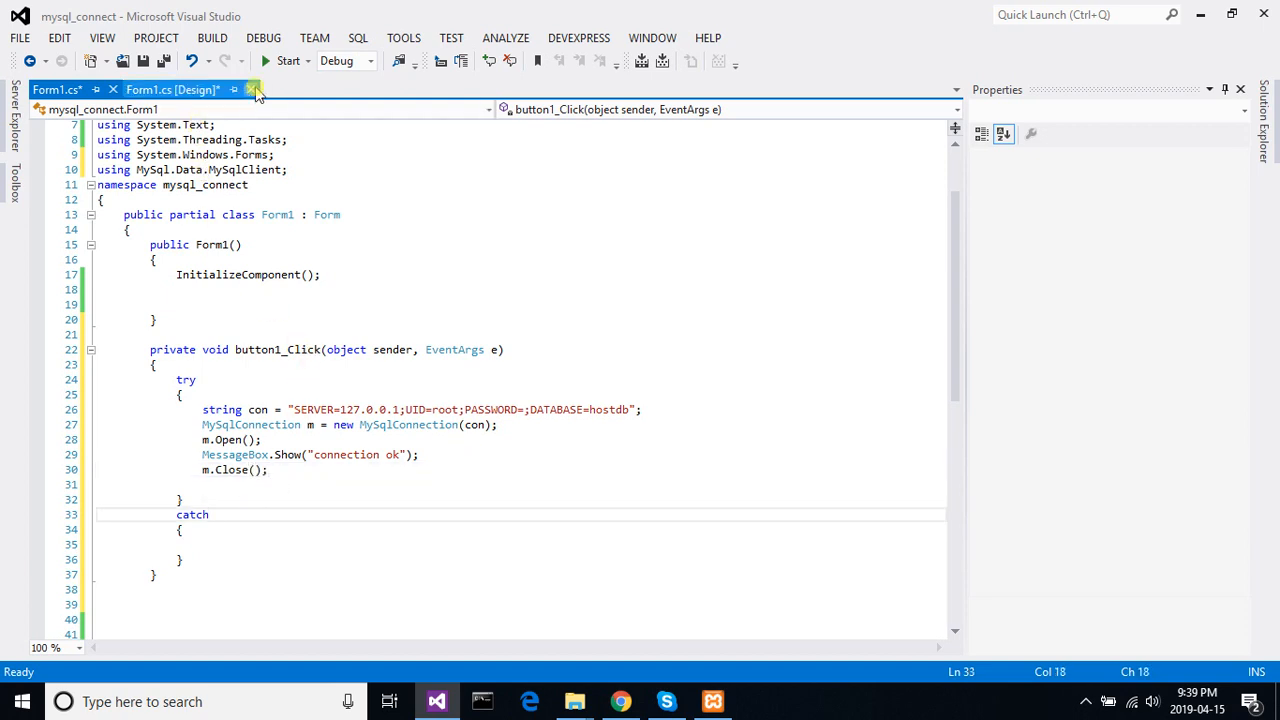
click(288, 60)
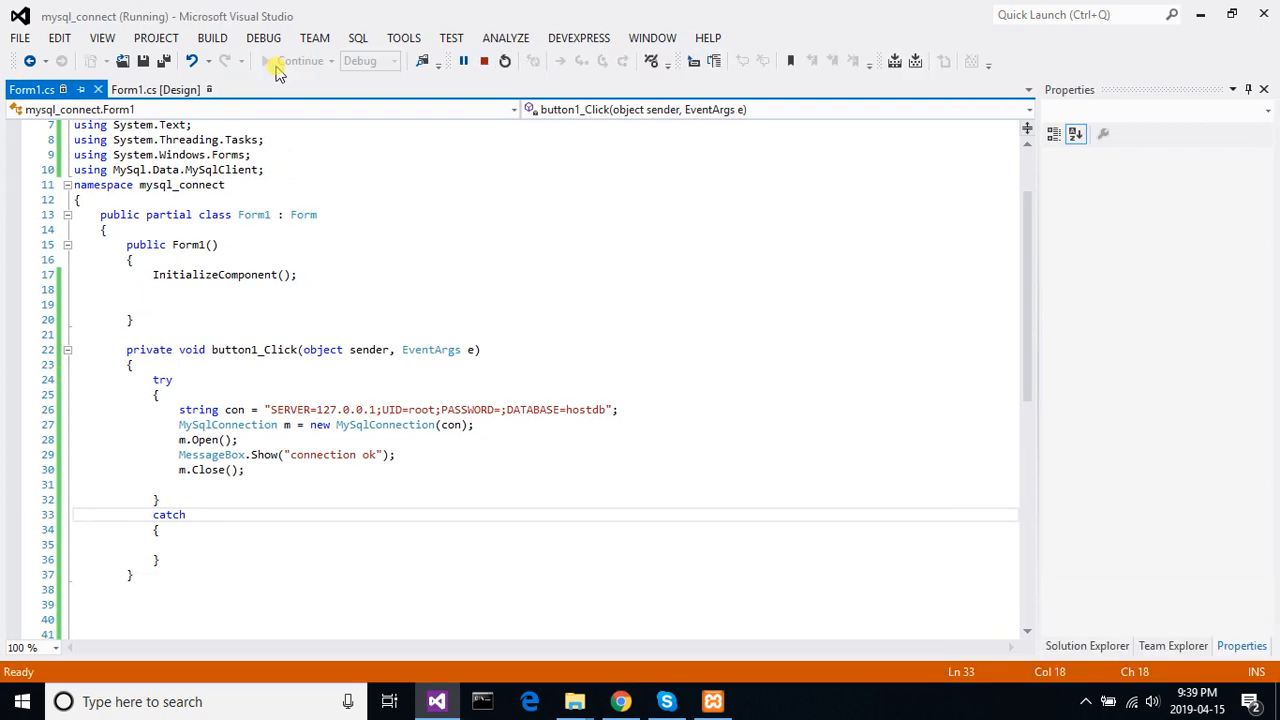
click(280, 60)
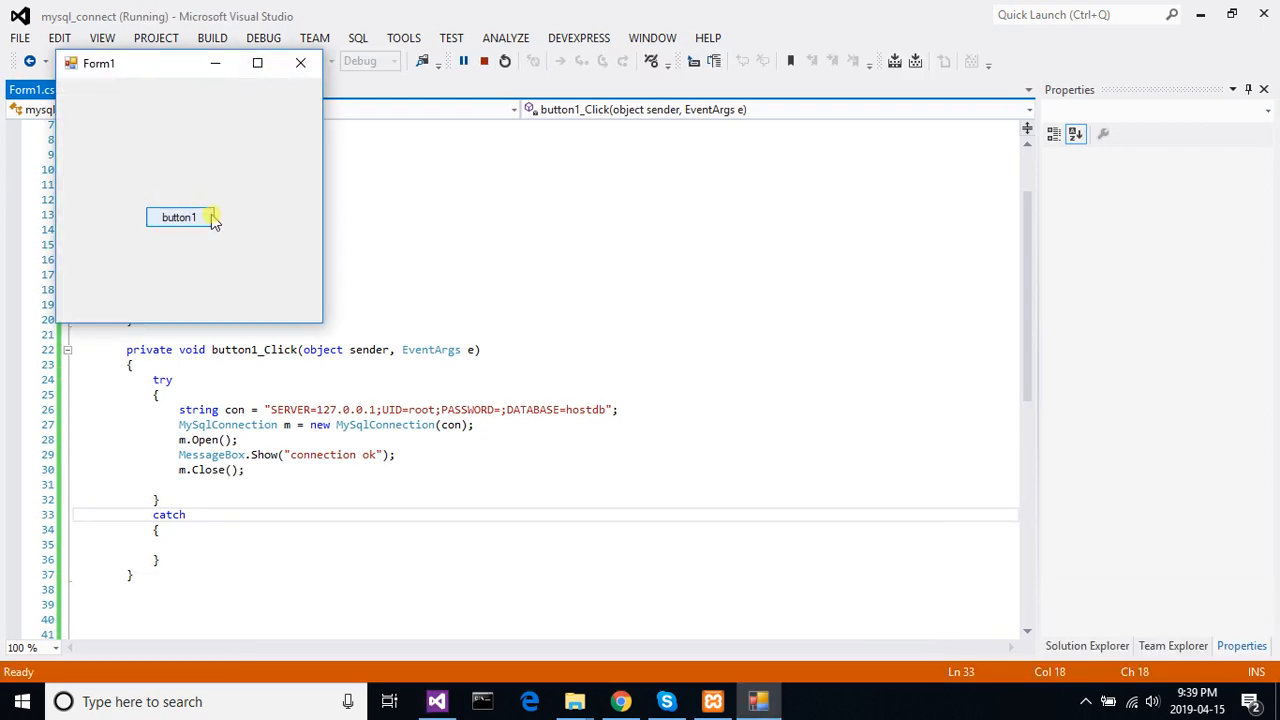
click(180, 216)
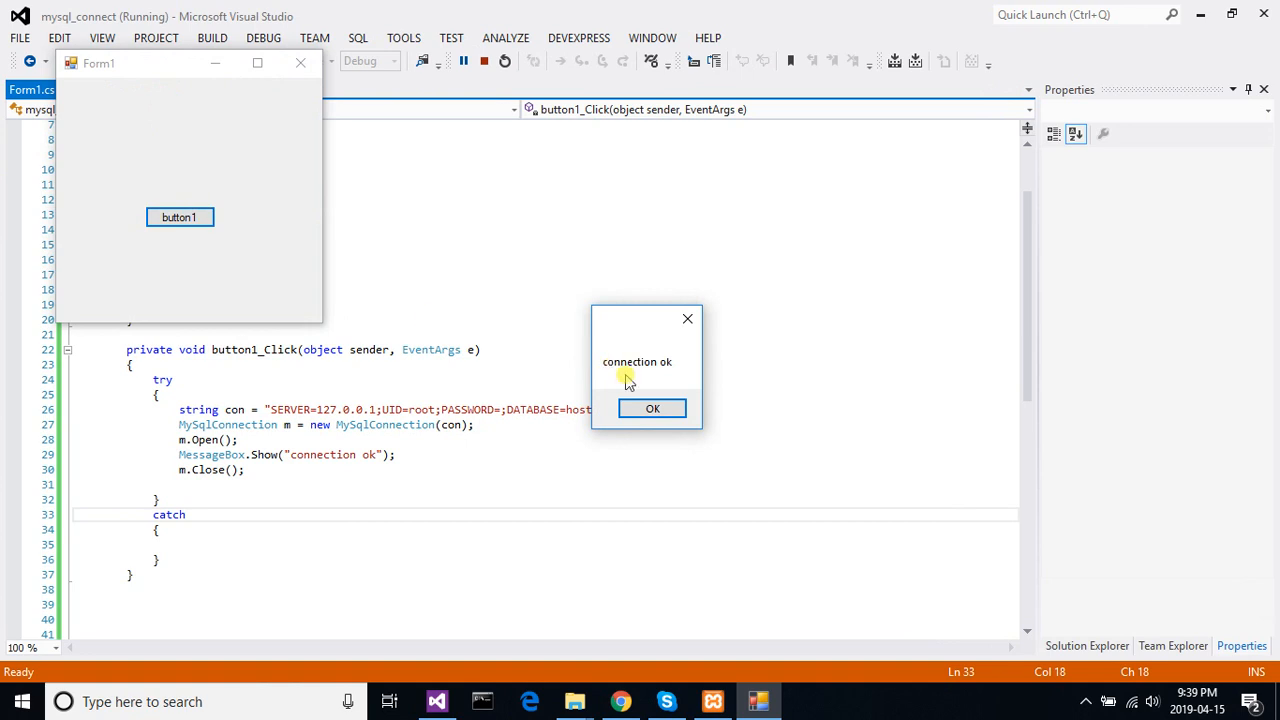
click(652, 408)
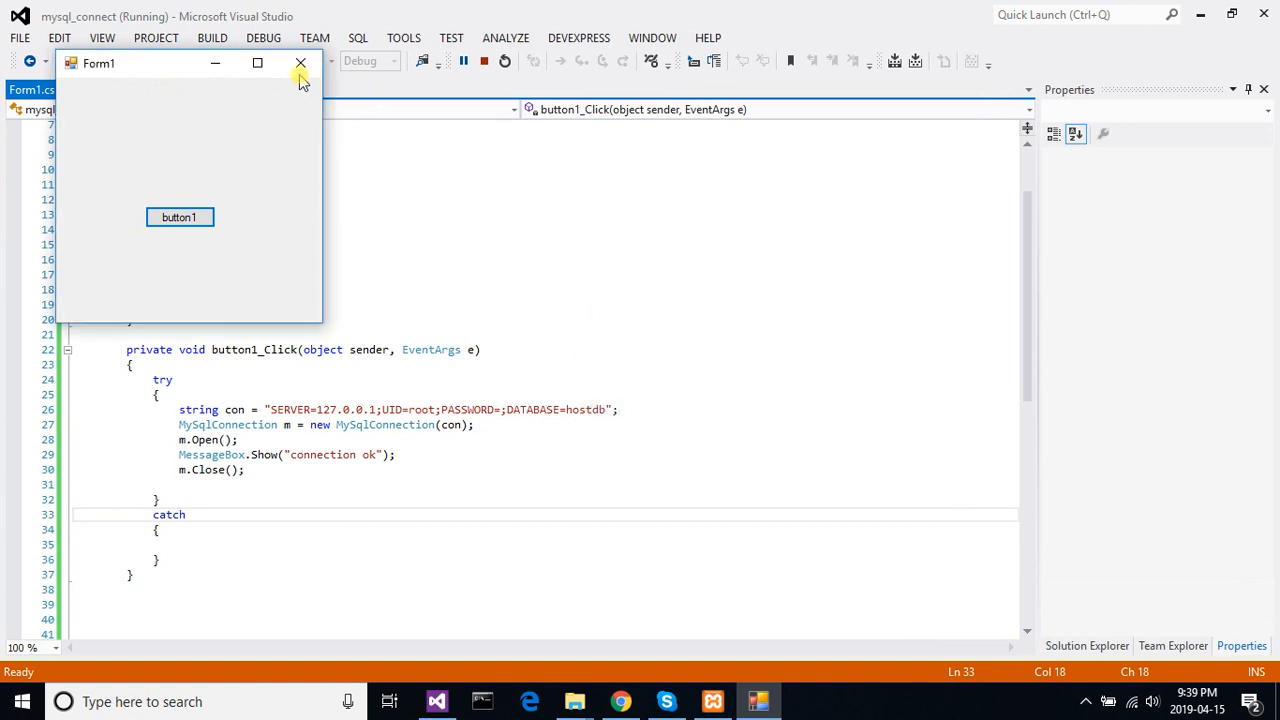
click(300, 62)
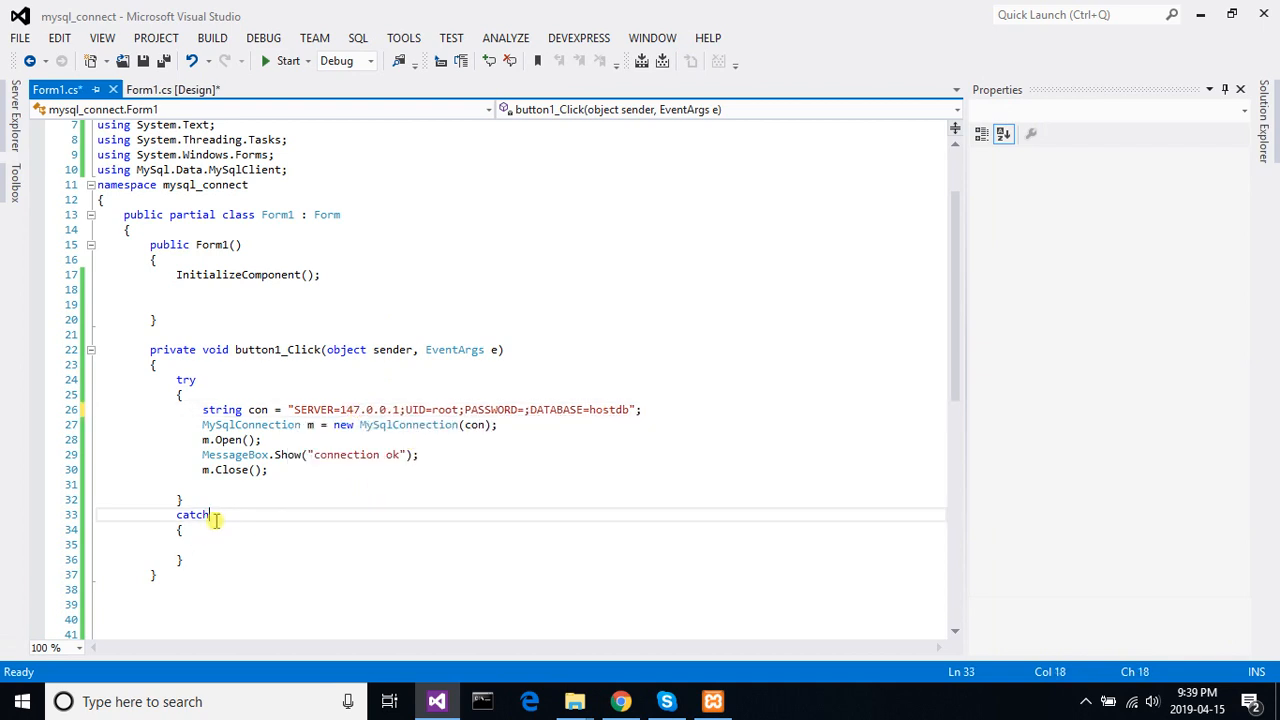
- Change catch to catch(Exception ex) and show ex.ToString() in a message box
text(()
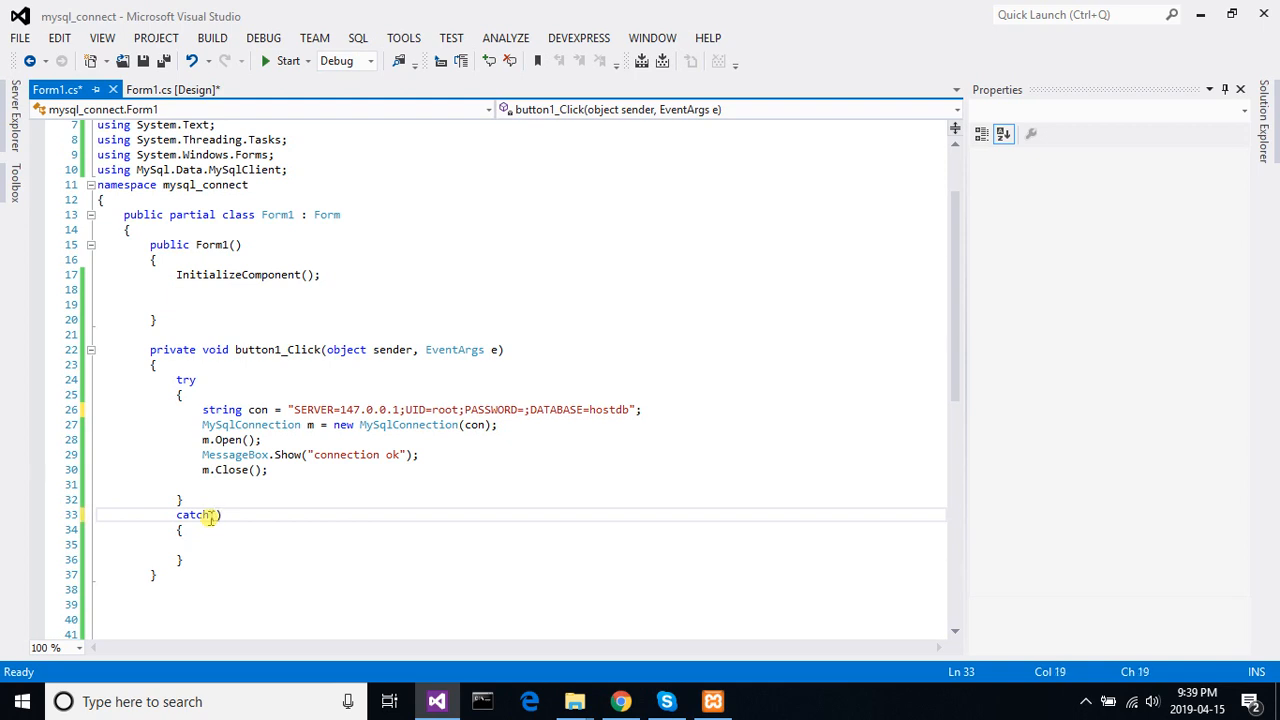
text(ex)
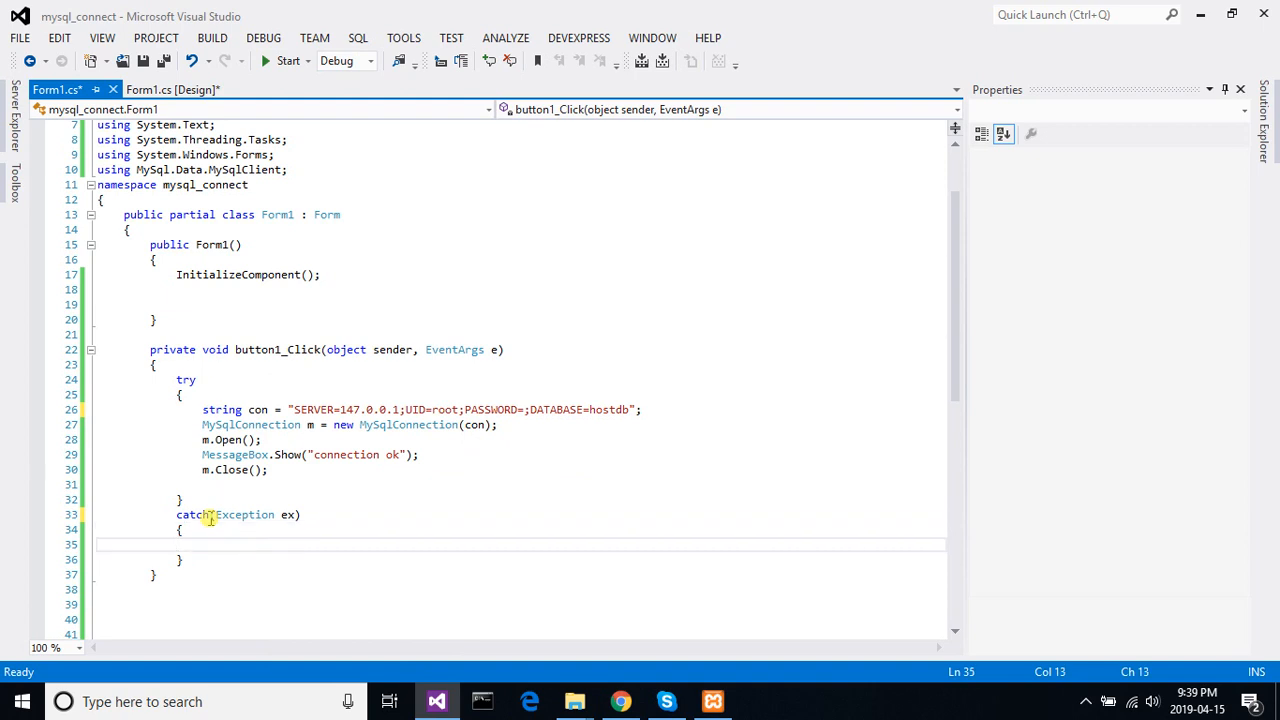
text(mess)
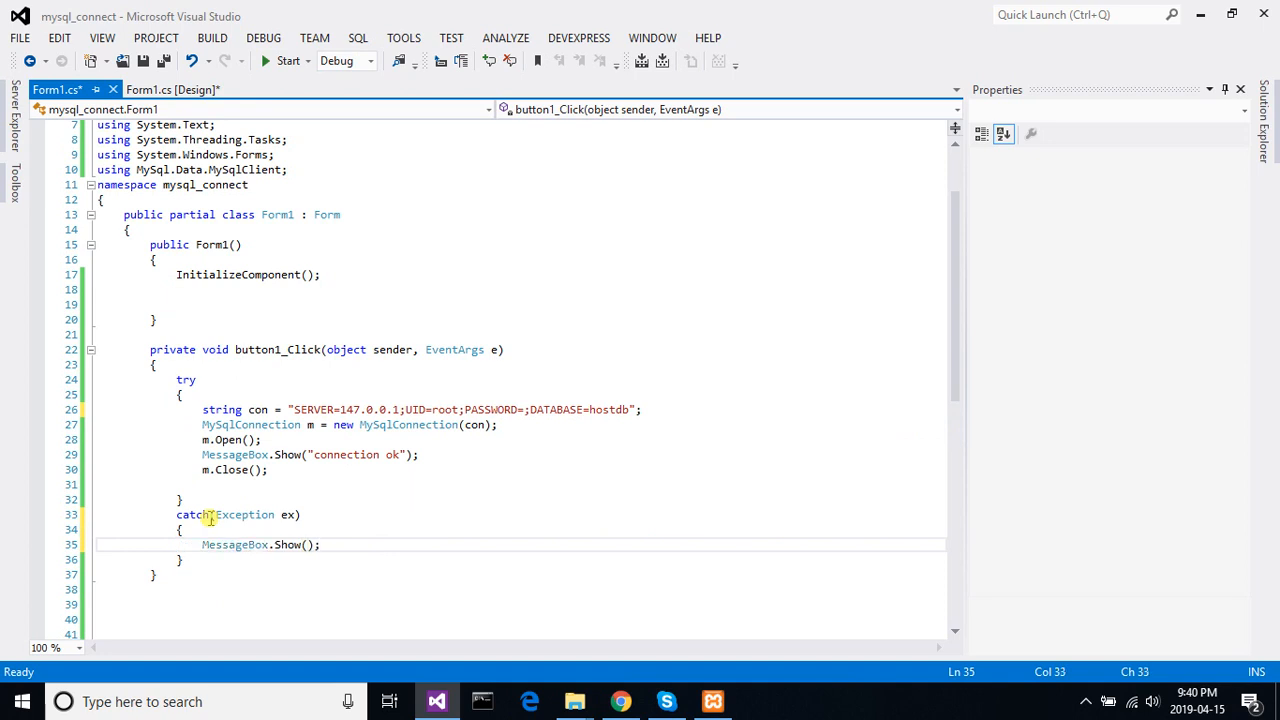
text(ex)
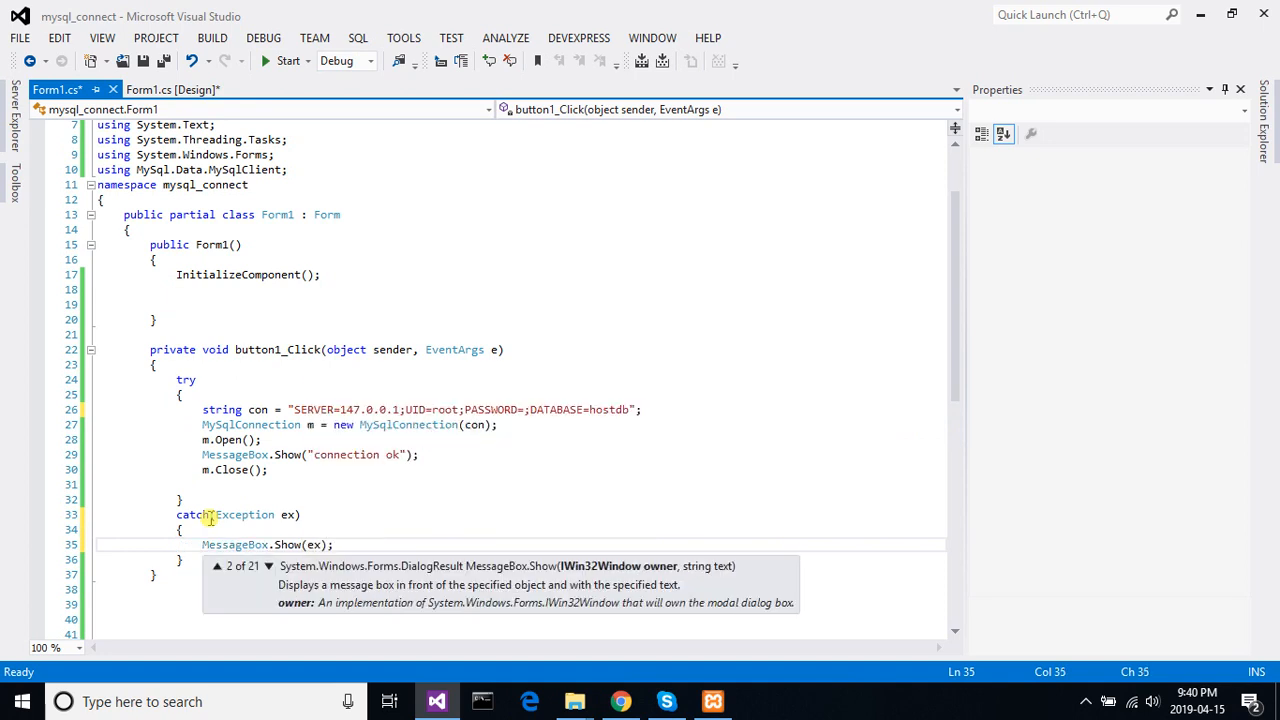
text(.ToString())
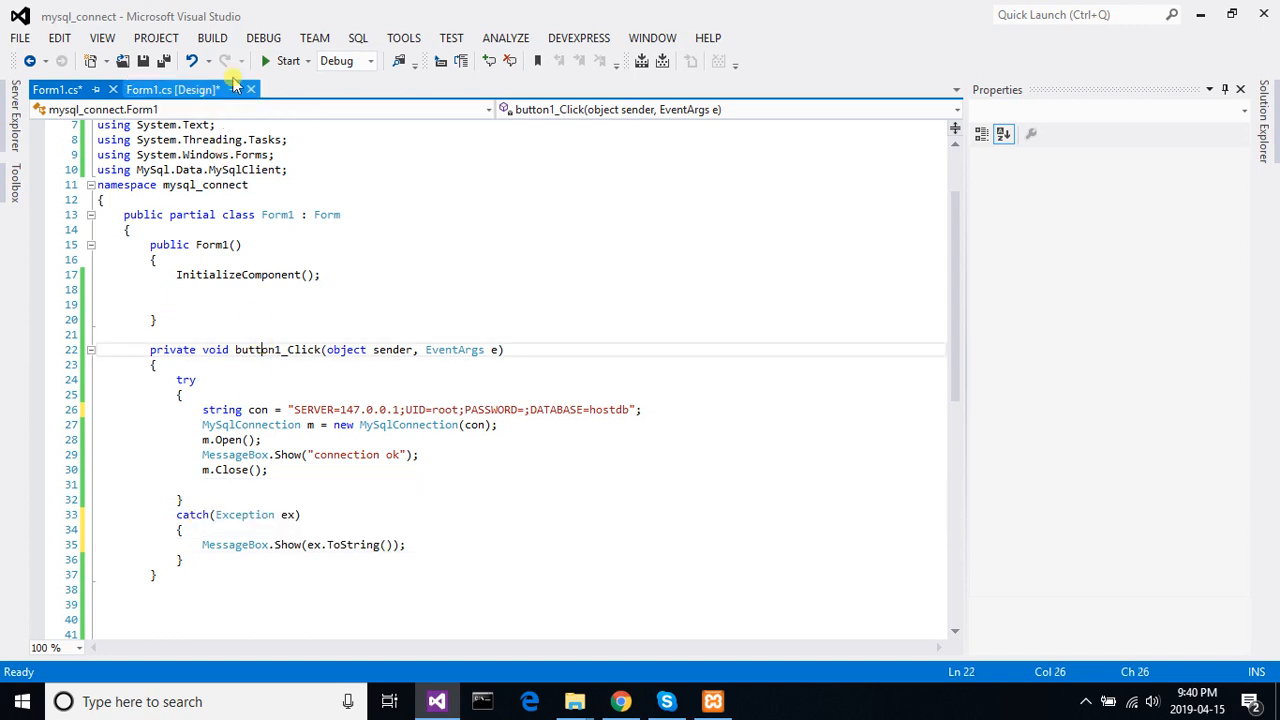
- Run the app, trigger button1 to see the MySqlException for host 147.0.0.1, and dismiss it
click(288, 60)
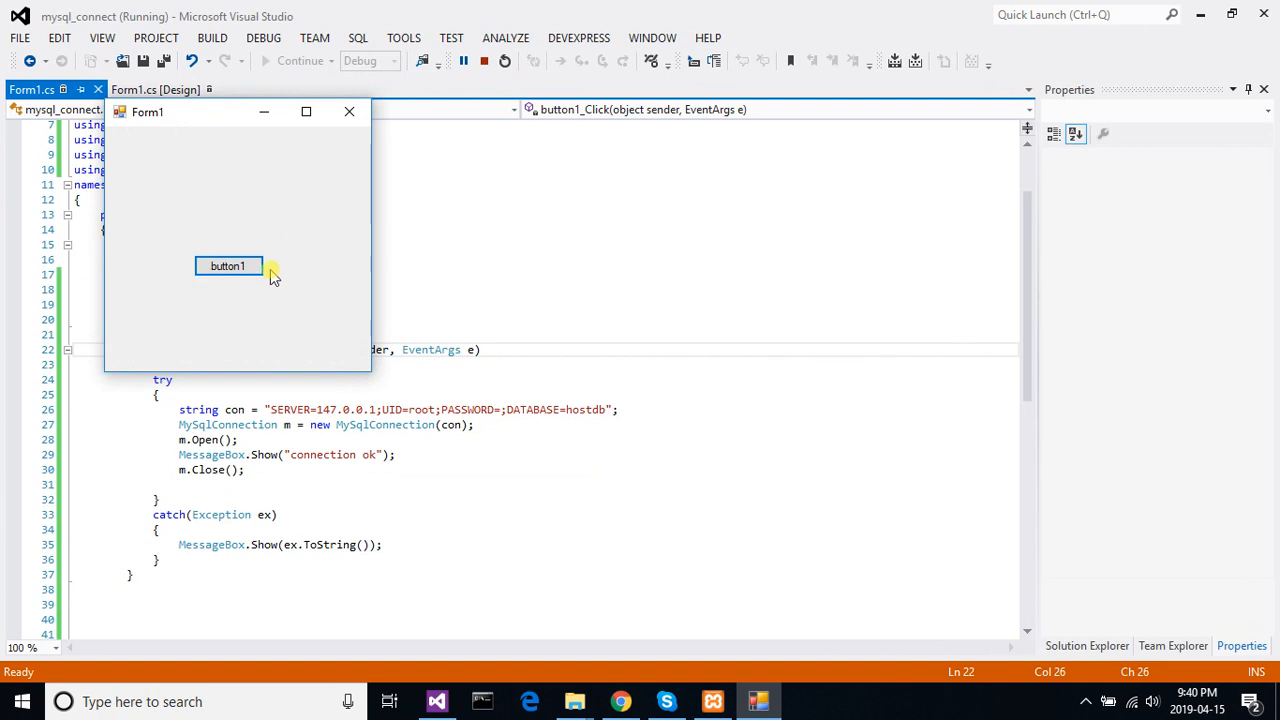
mouse_move(224, 218)
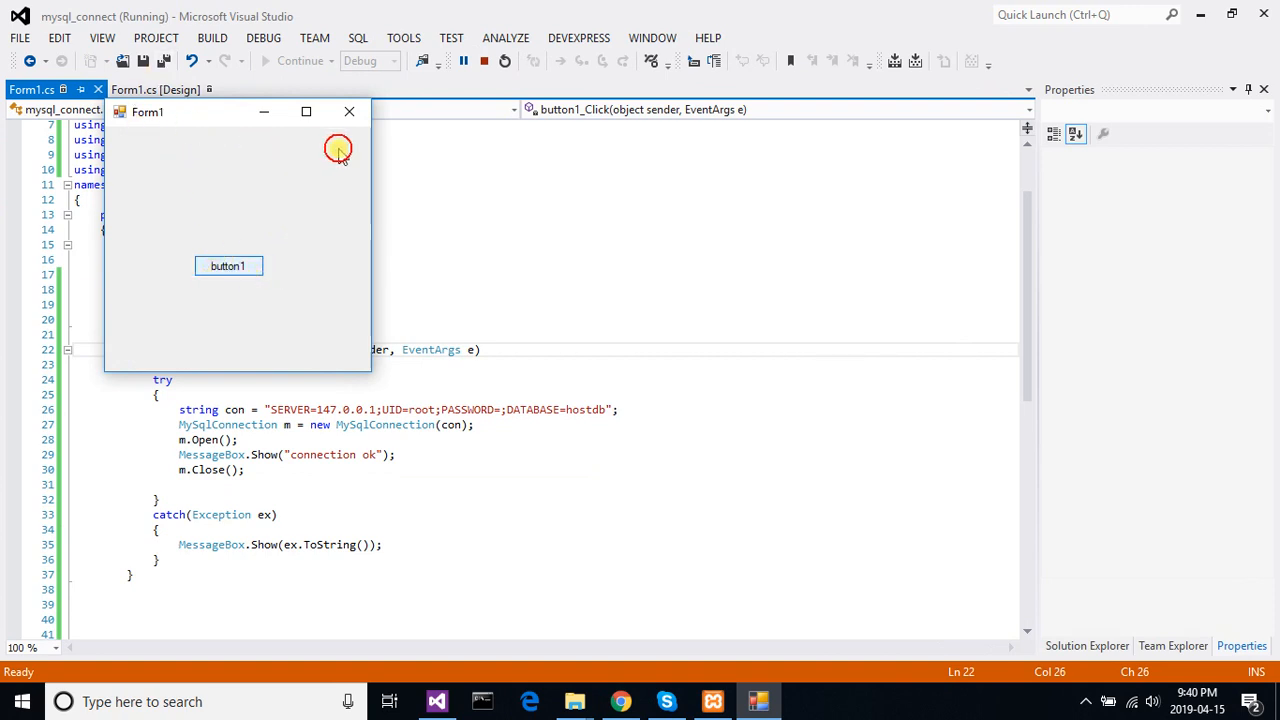
mouse_move(336, 388)
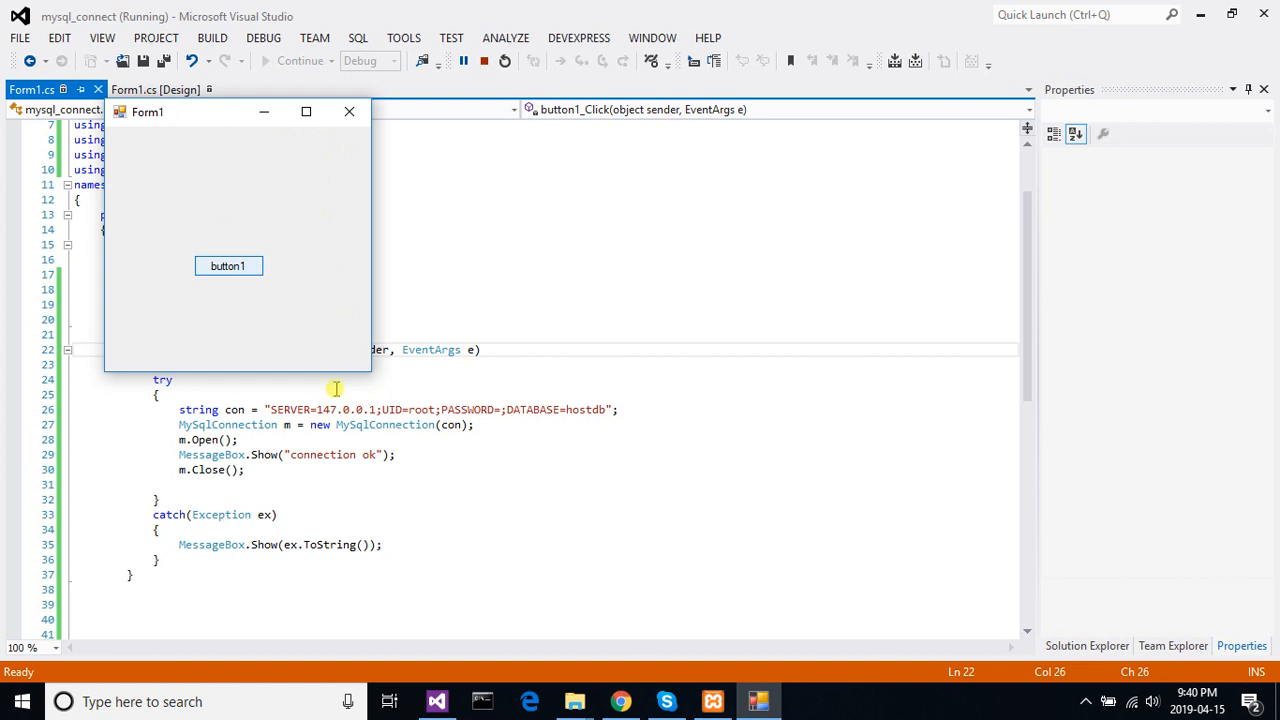
mouse_move(340, 410)
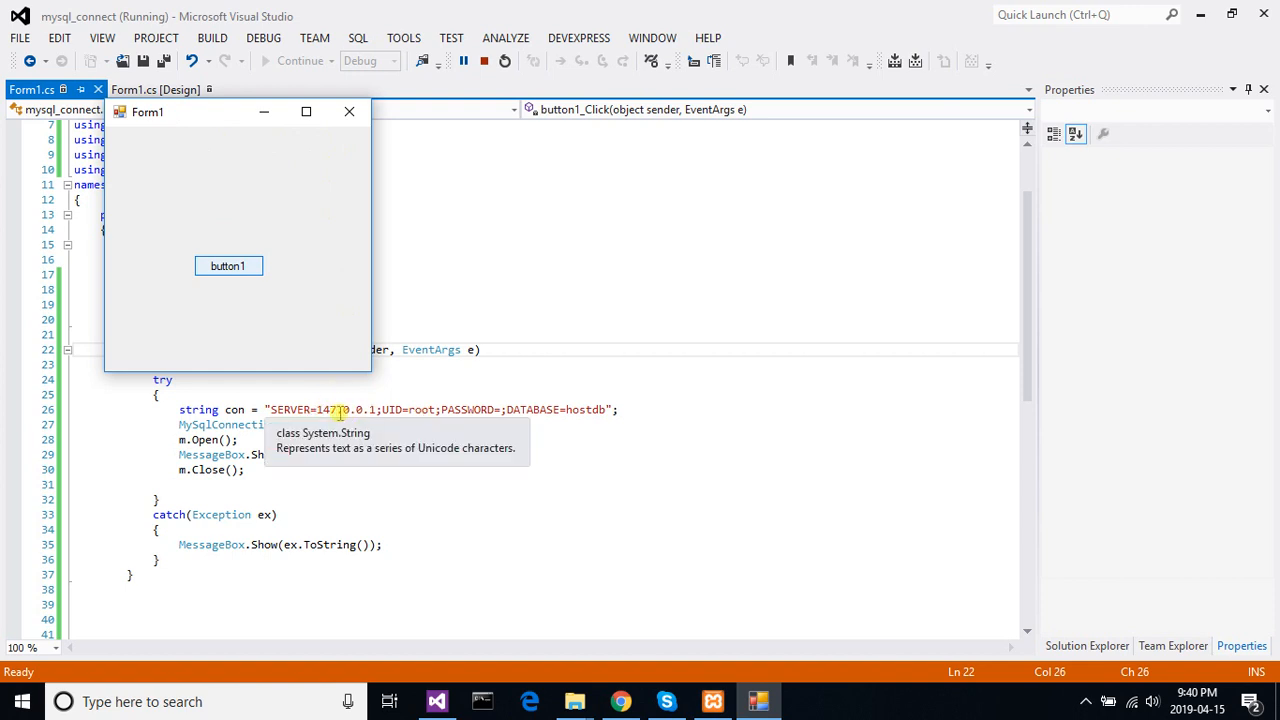
mouse_move(340, 412)
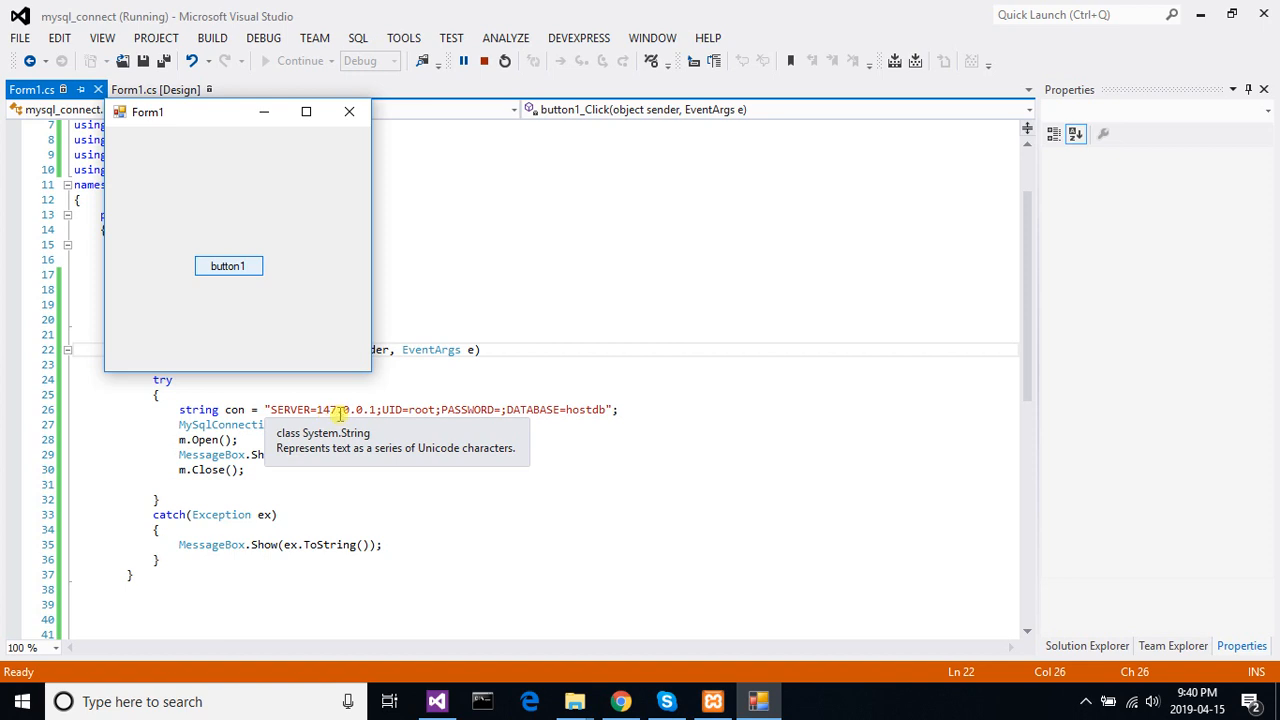
click(228, 264)
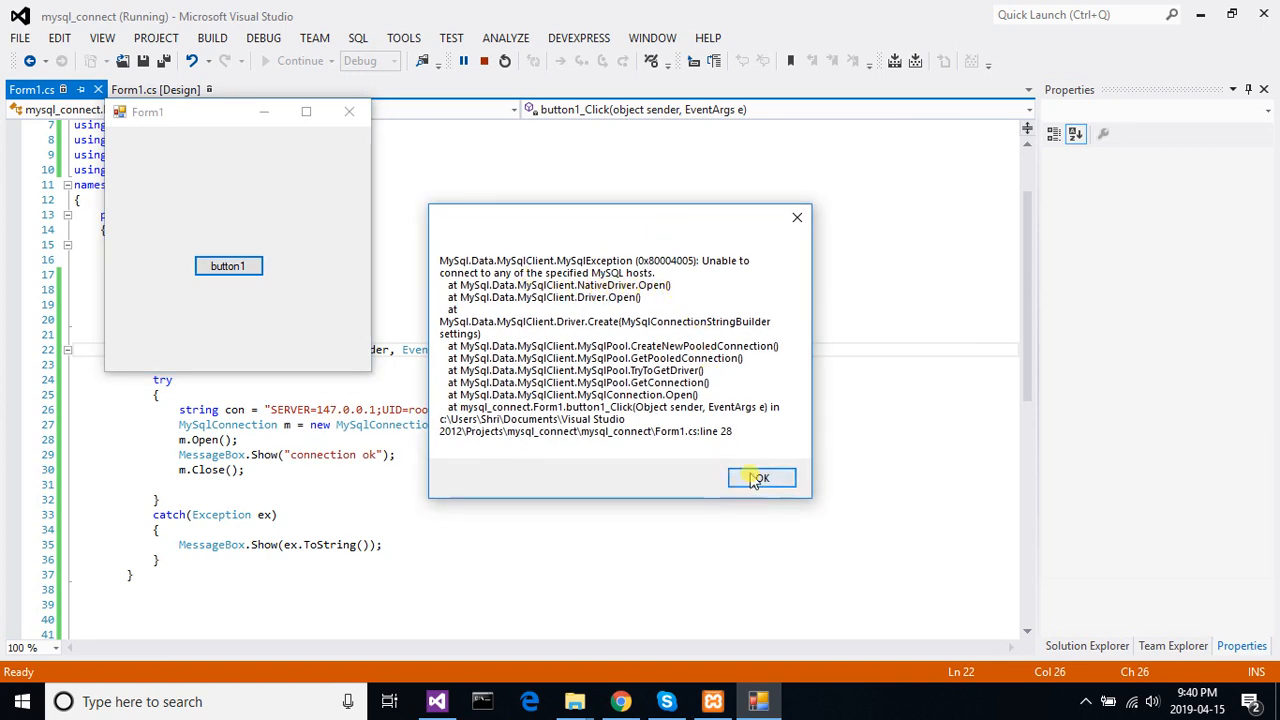
click(760, 478)
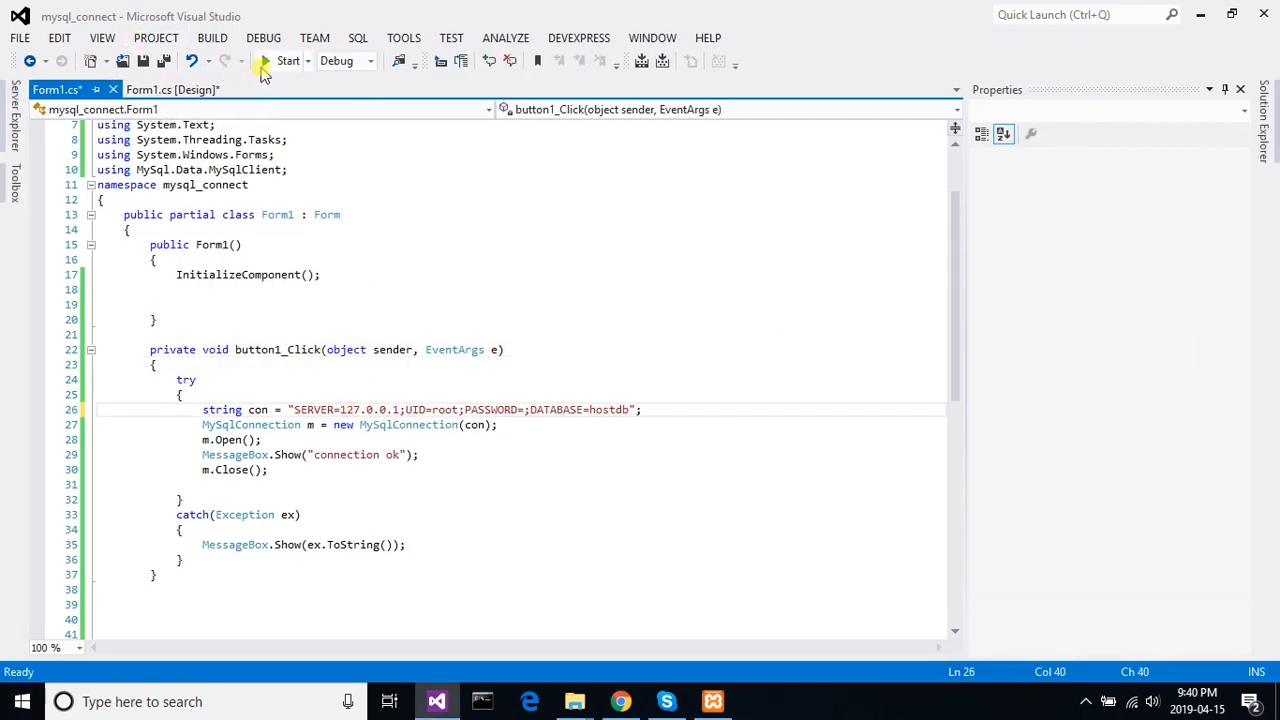
click(288, 60)
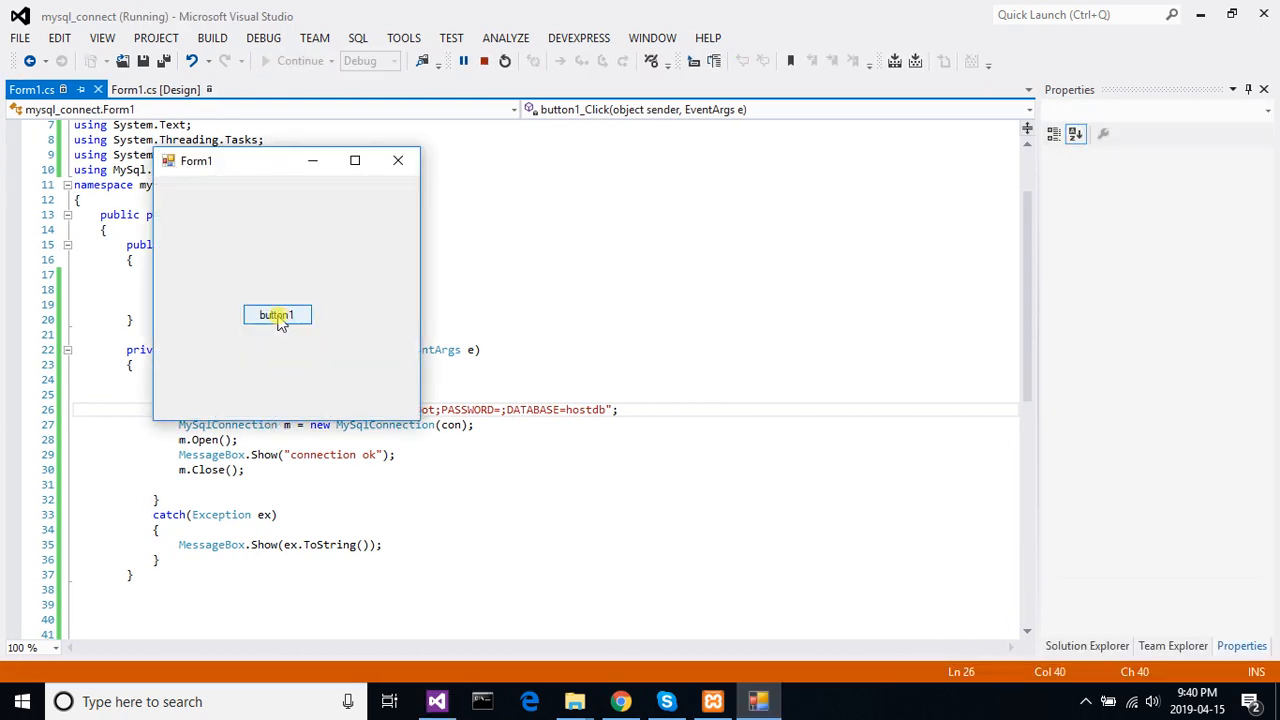
click(276, 314)
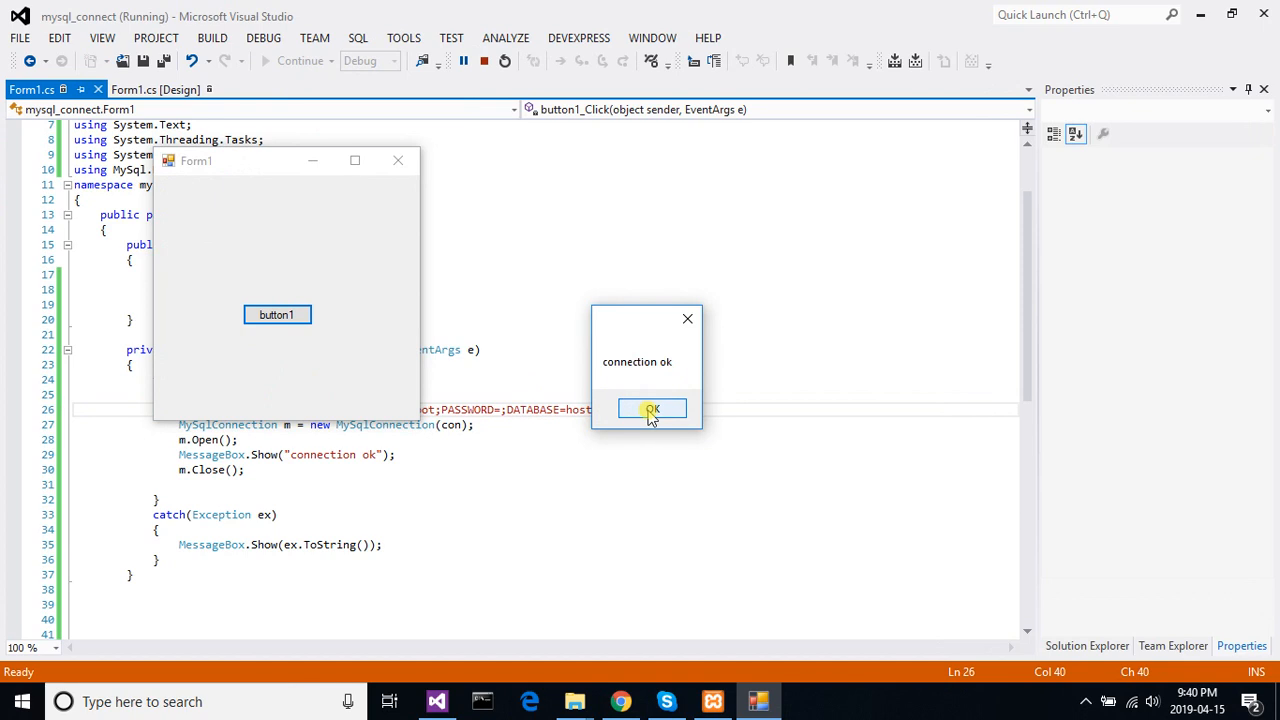
click(652, 408)
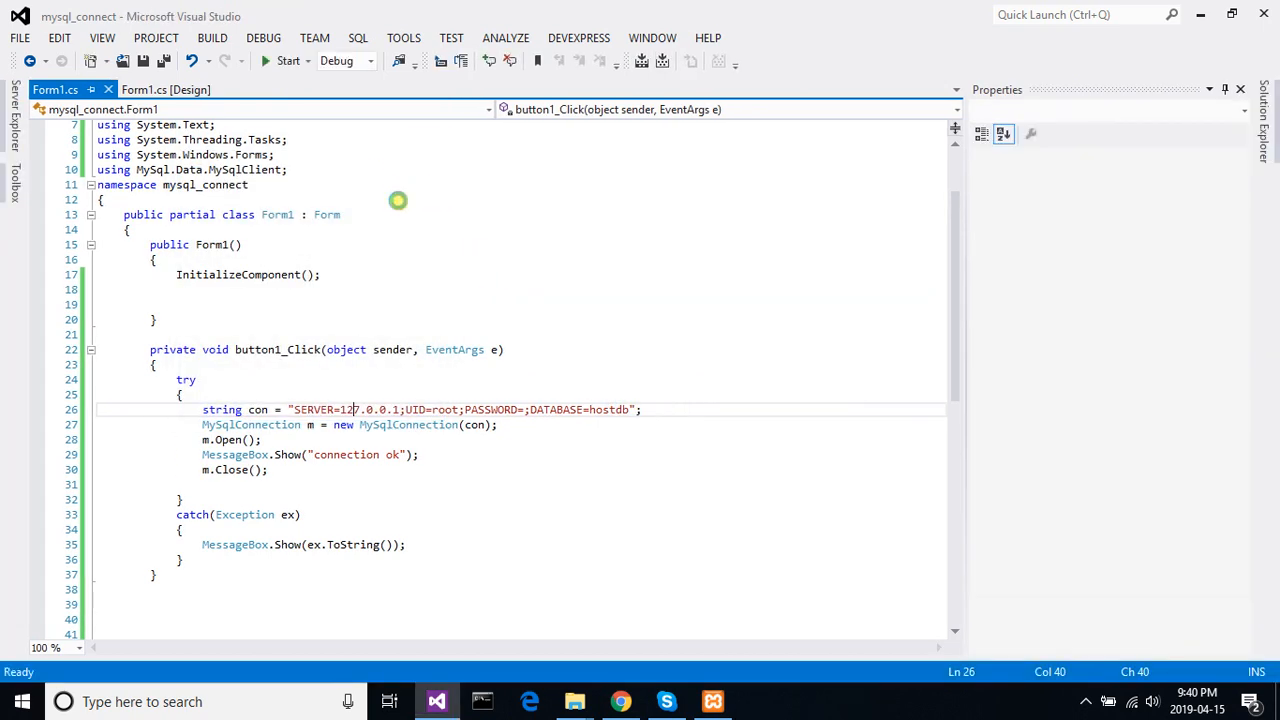